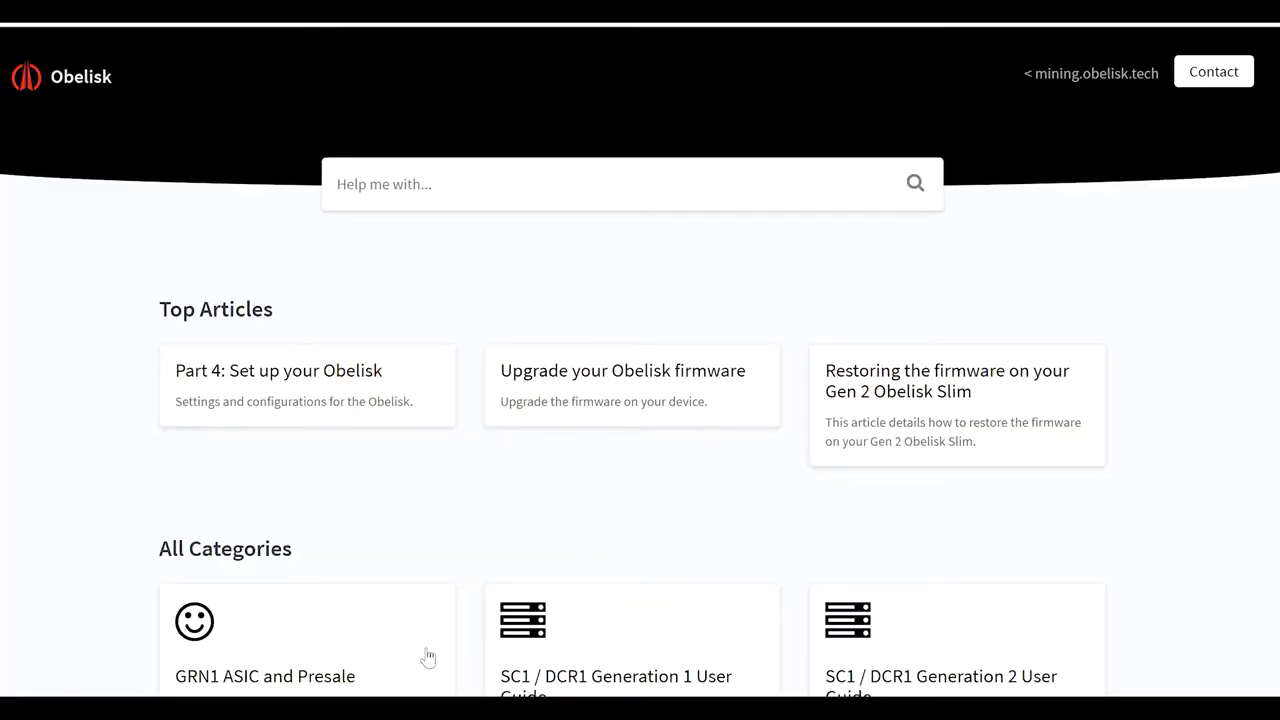
{"action": "mouse_move", "coordinate": [895, 348]}
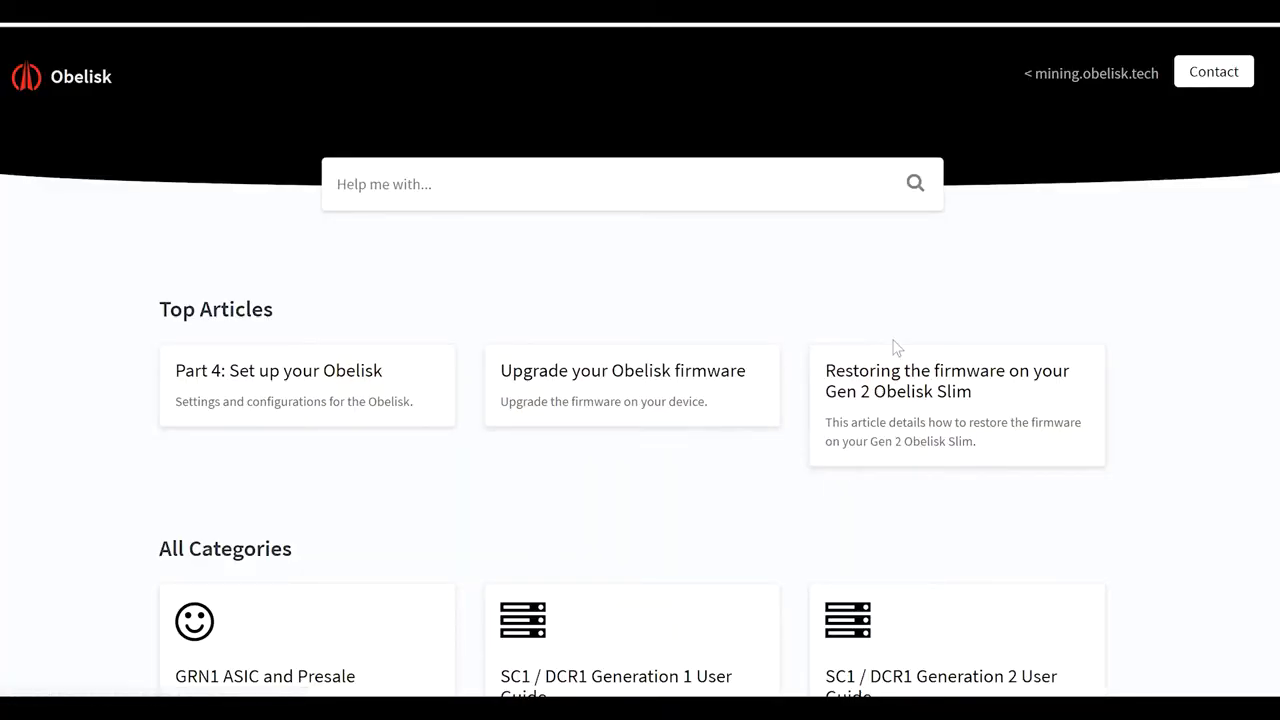
{"action": "mouse_move", "coordinate": [123, 306]}
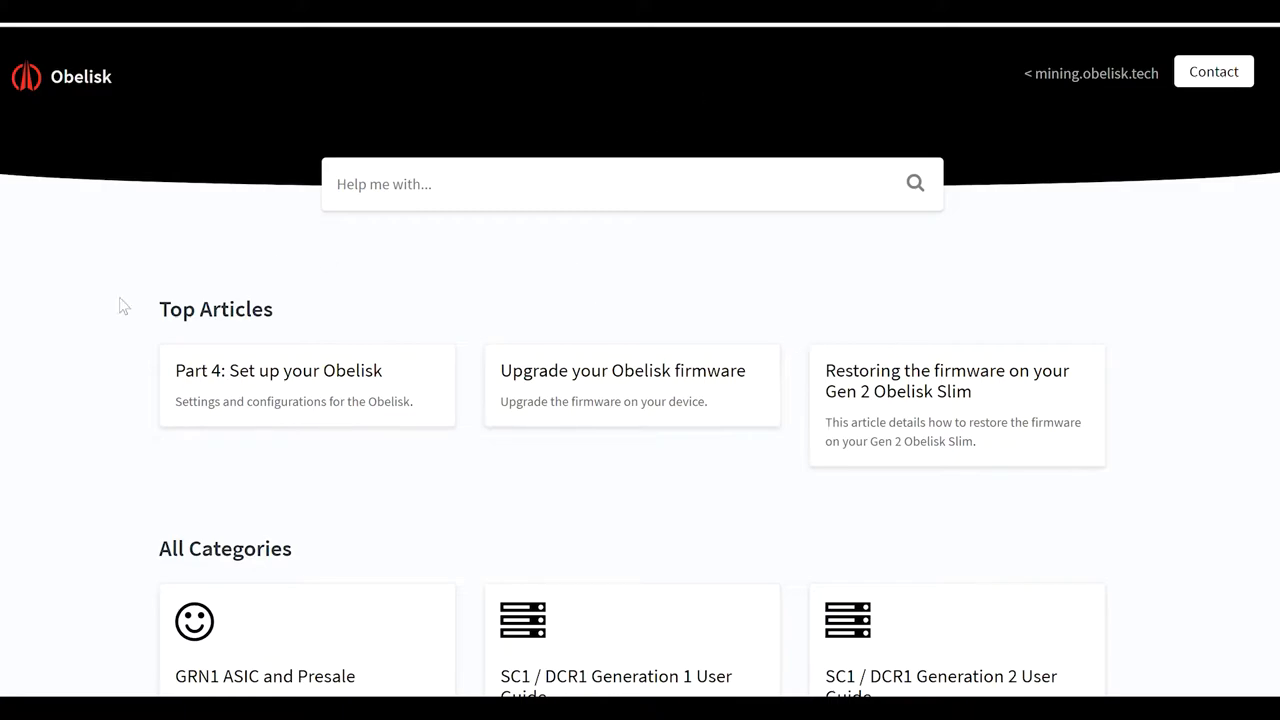
{"action": "mouse_move", "coordinate": [305, 265]}
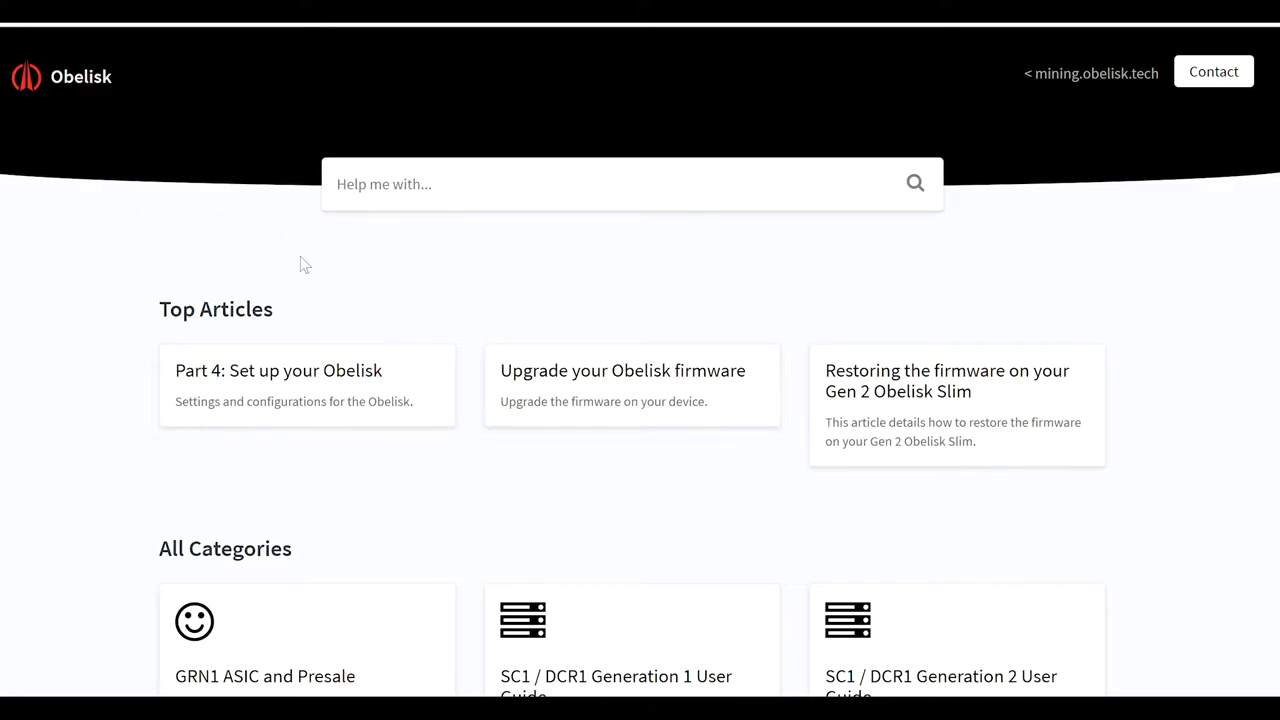
{"action": "mouse_move", "coordinate": [544, 258]}
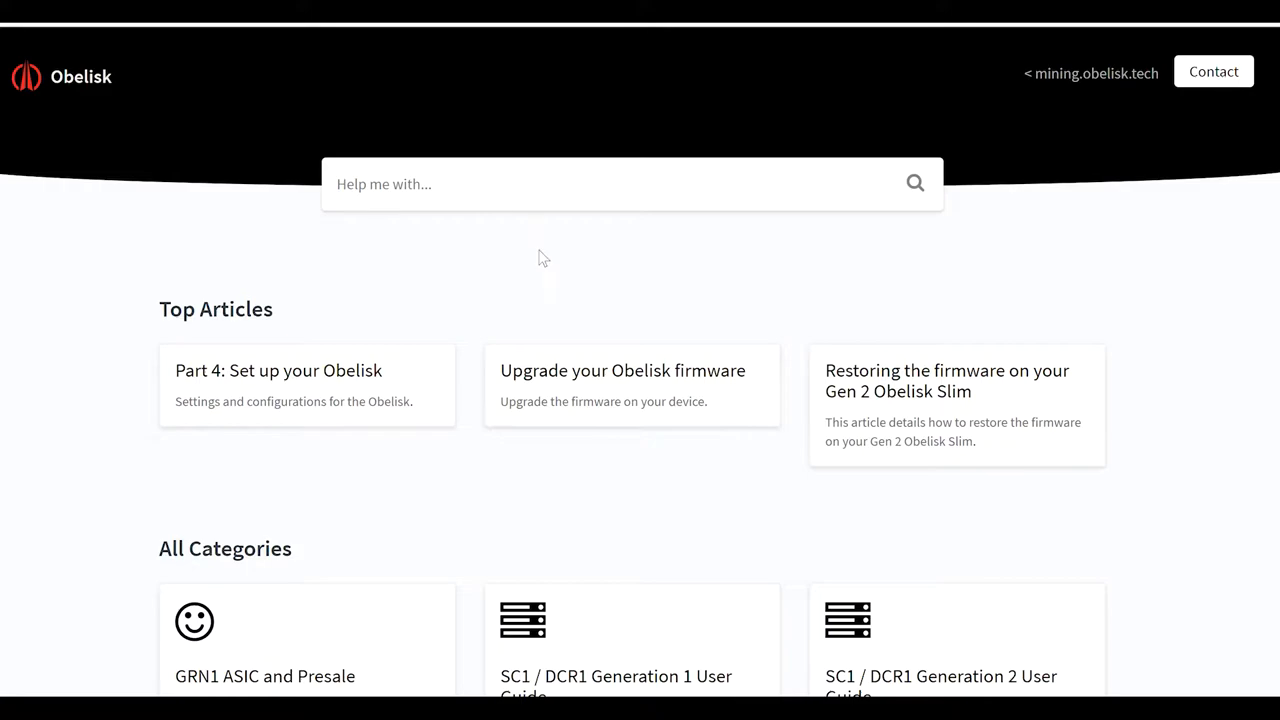
Scroll down to All Categories and open the SC1 / DCR1 Generation 2 User Guide card.
{"action": "scroll", "scroll_direction": "down", "scroll_amount": 3}
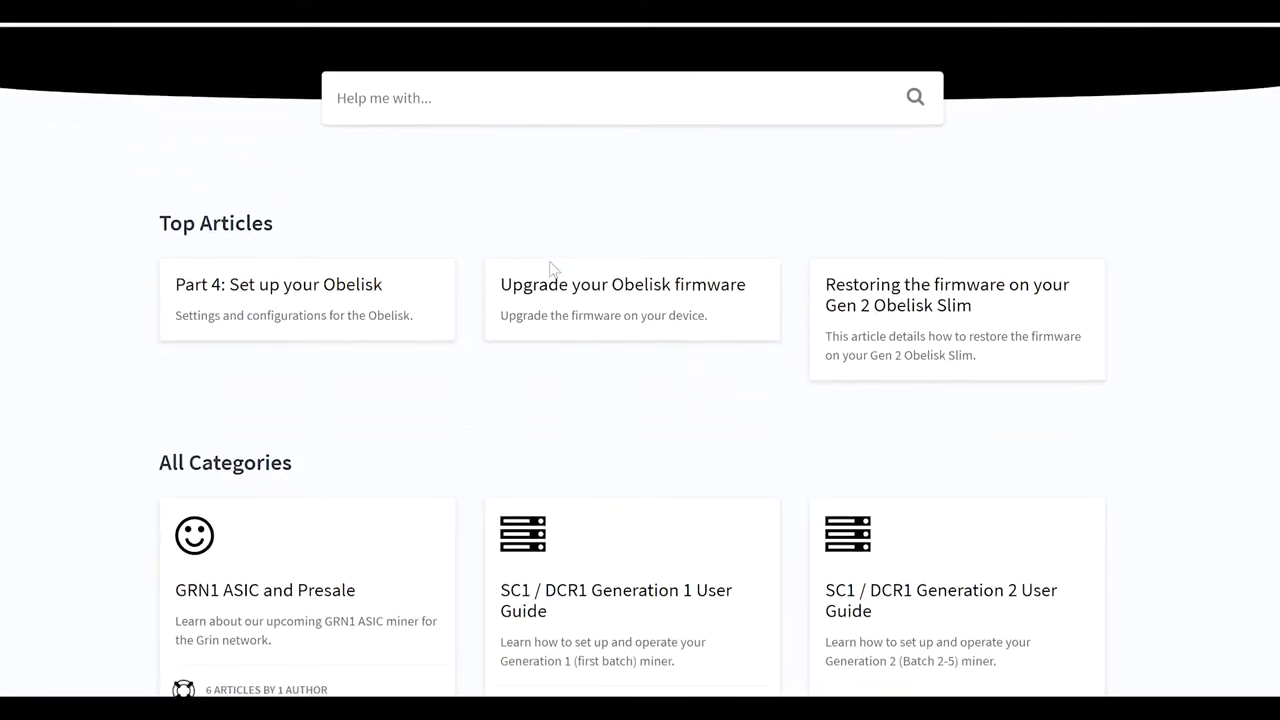
{"action": "scroll", "scroll_direction": "down", "scroll_amount": 3}
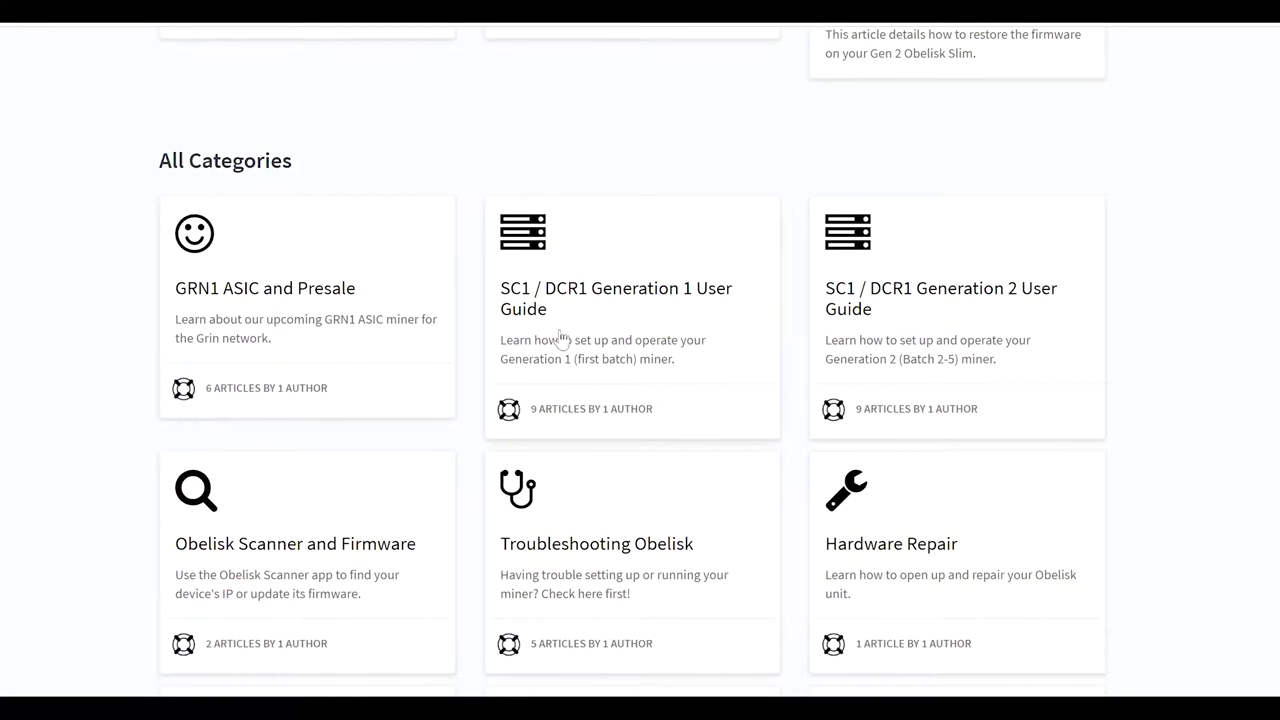
{"action": "mouse_move", "coordinate": [672, 130]}
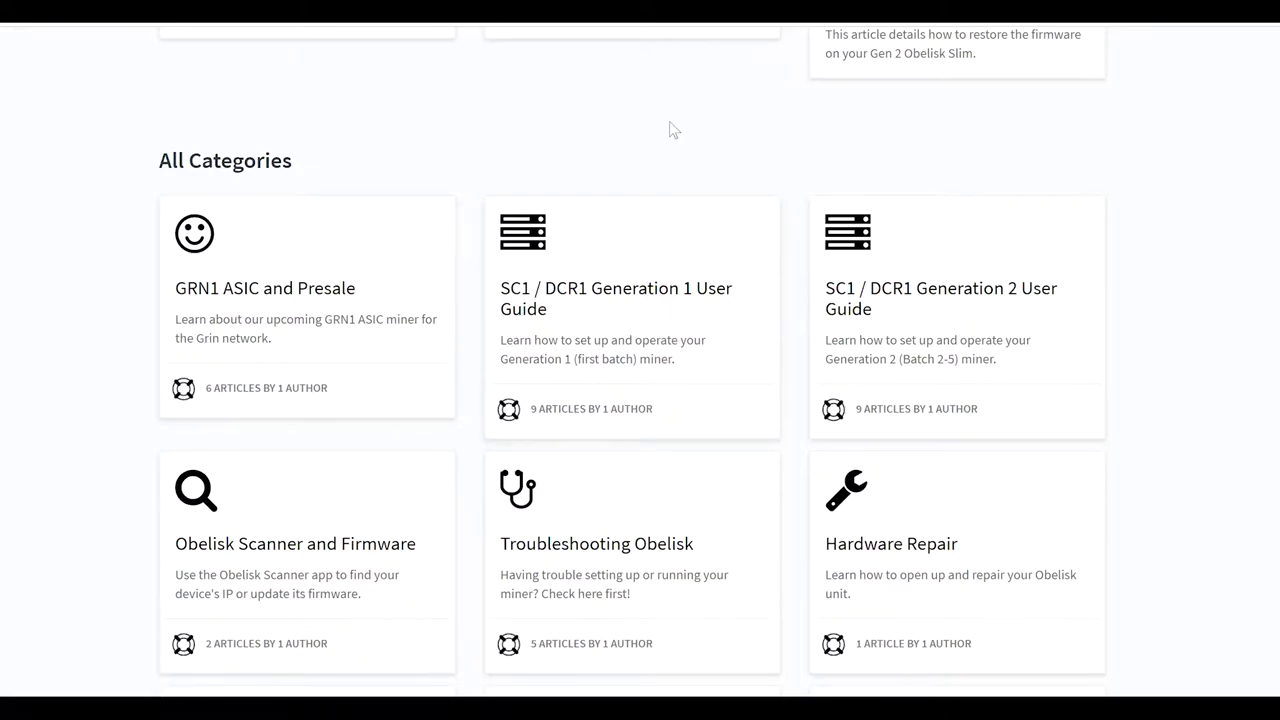
{"action": "scroll", "scroll_direction": "down", "scroll_amount": 3}
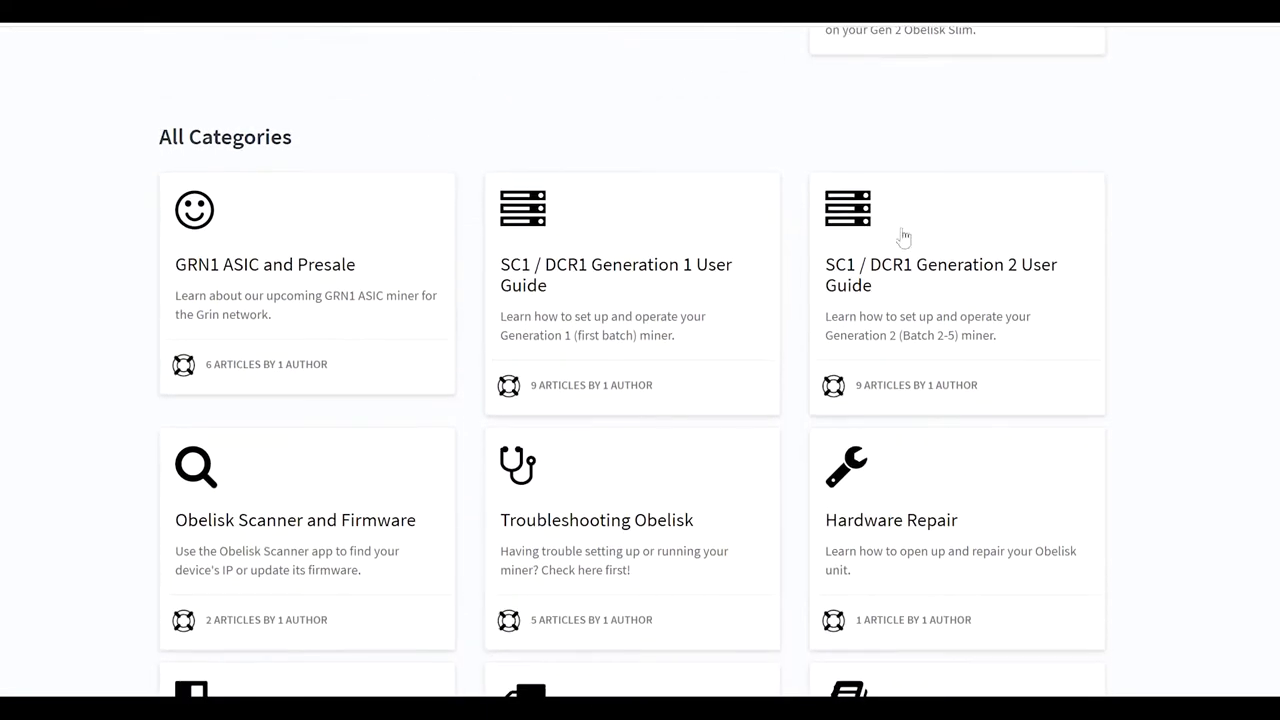
{"action": "mouse_move", "coordinate": [1058, 303]}
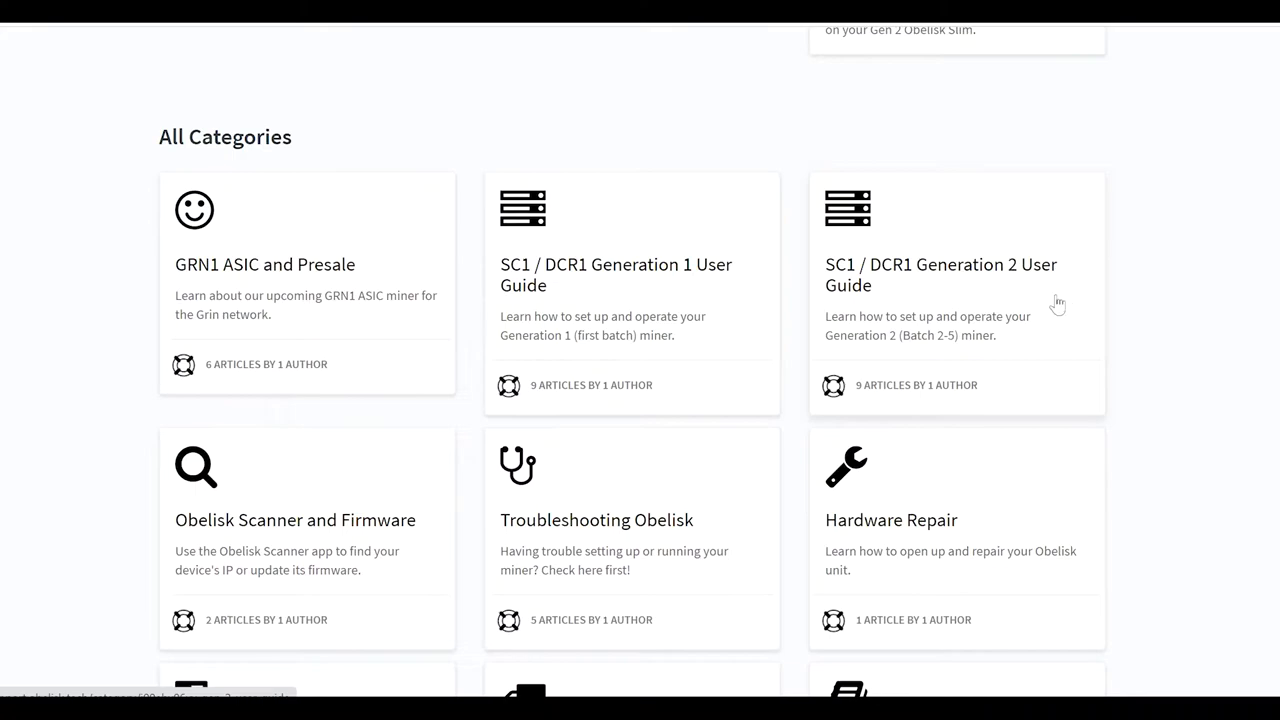
{"action": "mouse_move", "coordinate": [828, 282]}
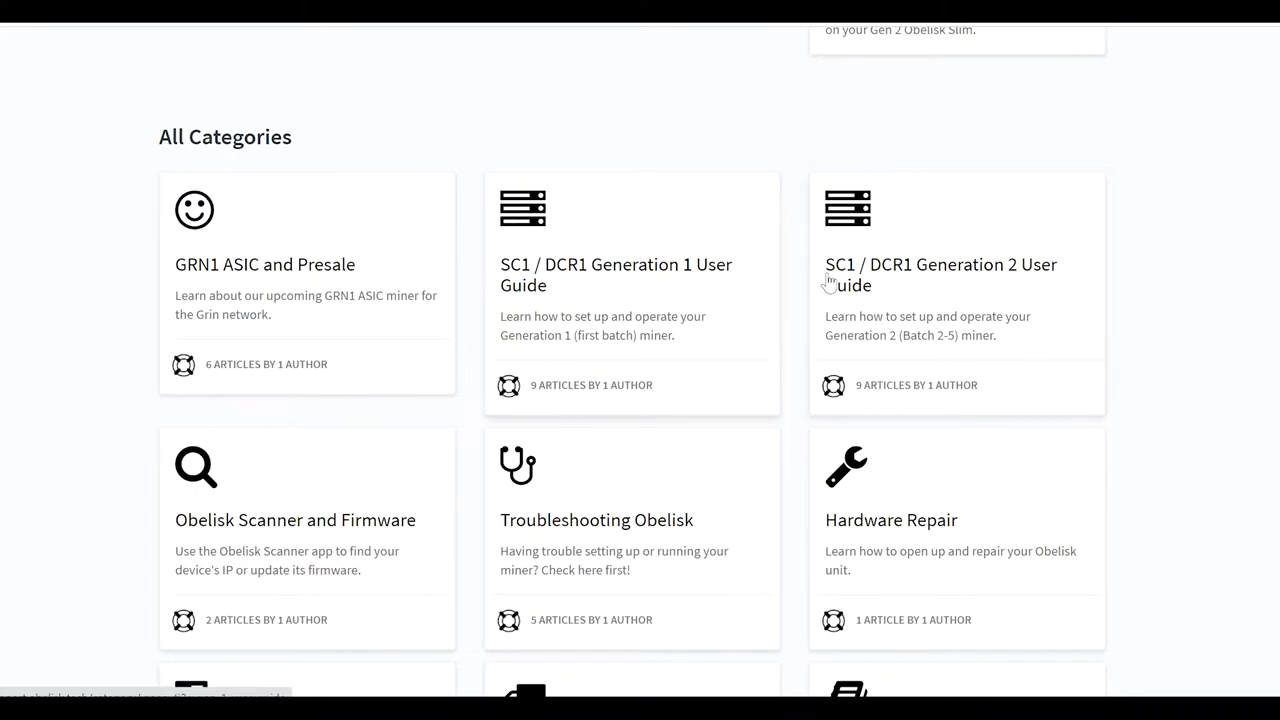
{"action": "left_click", "coordinate": [940, 274]}
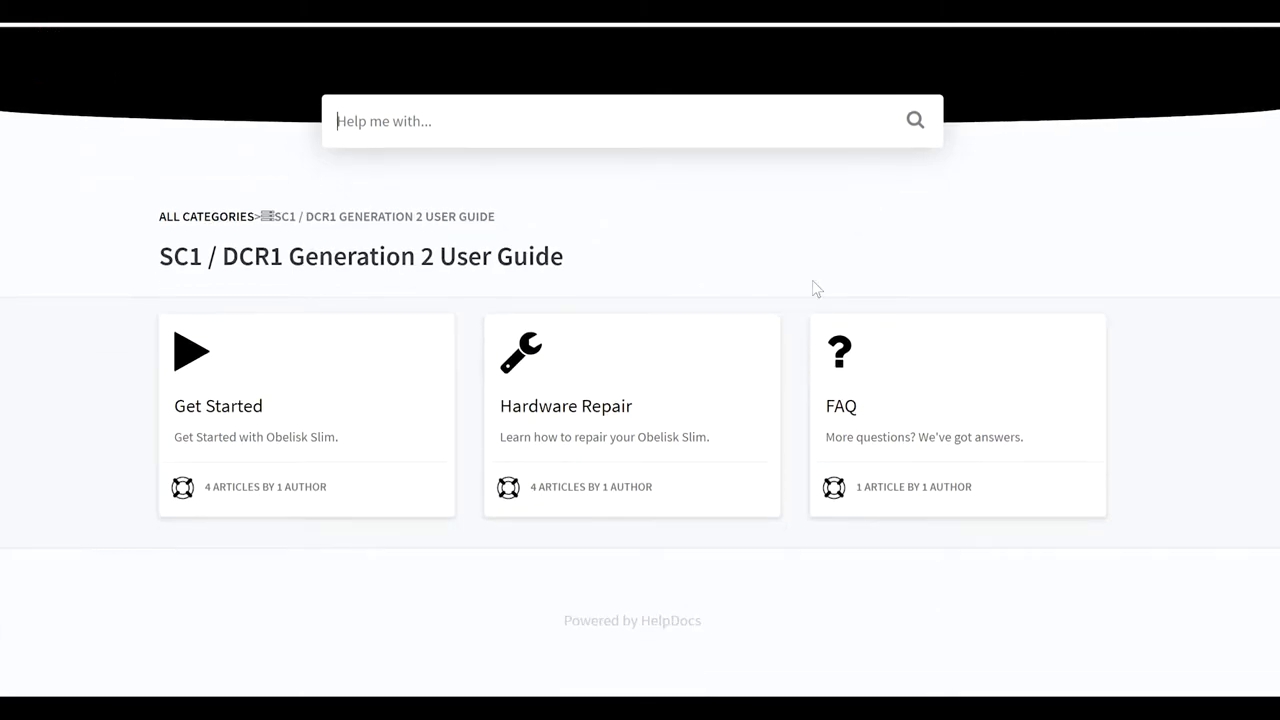
{"action": "mouse_move", "coordinate": [632, 358]}
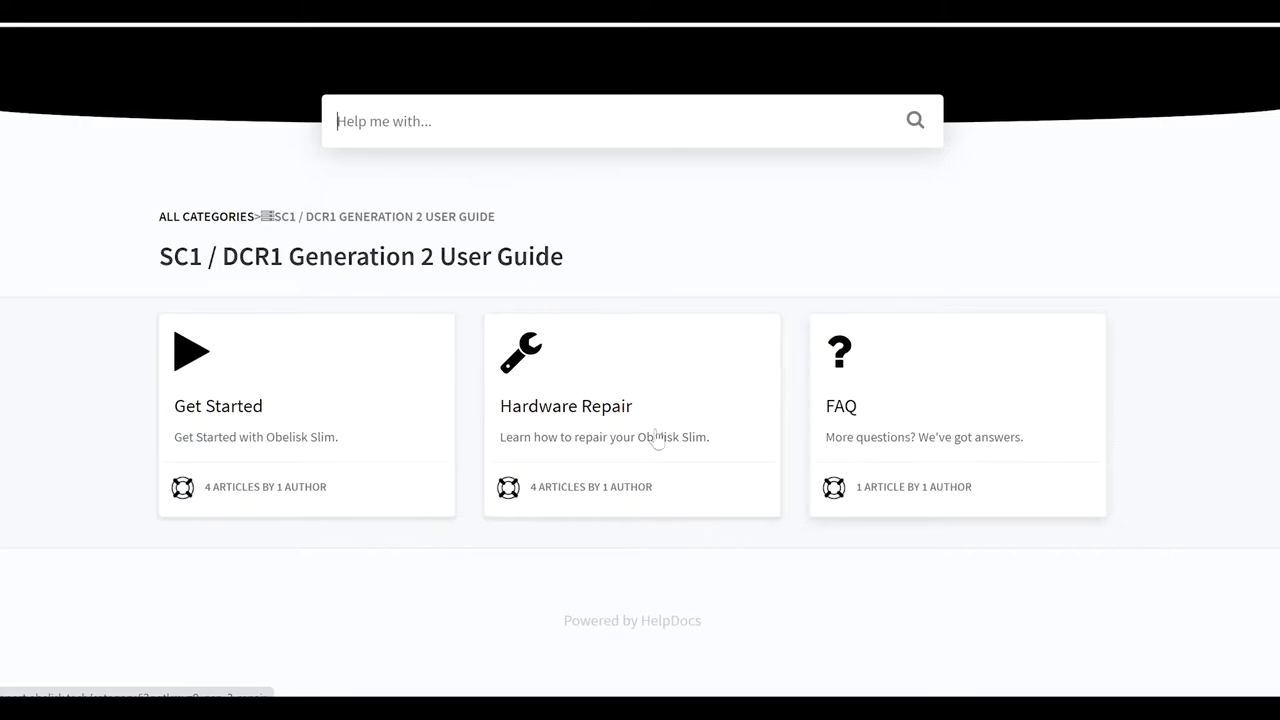
Open the Get Started section listing Parts 1–4 on the Obelisk Slim.
{"action": "left_click", "coordinate": [218, 405]}
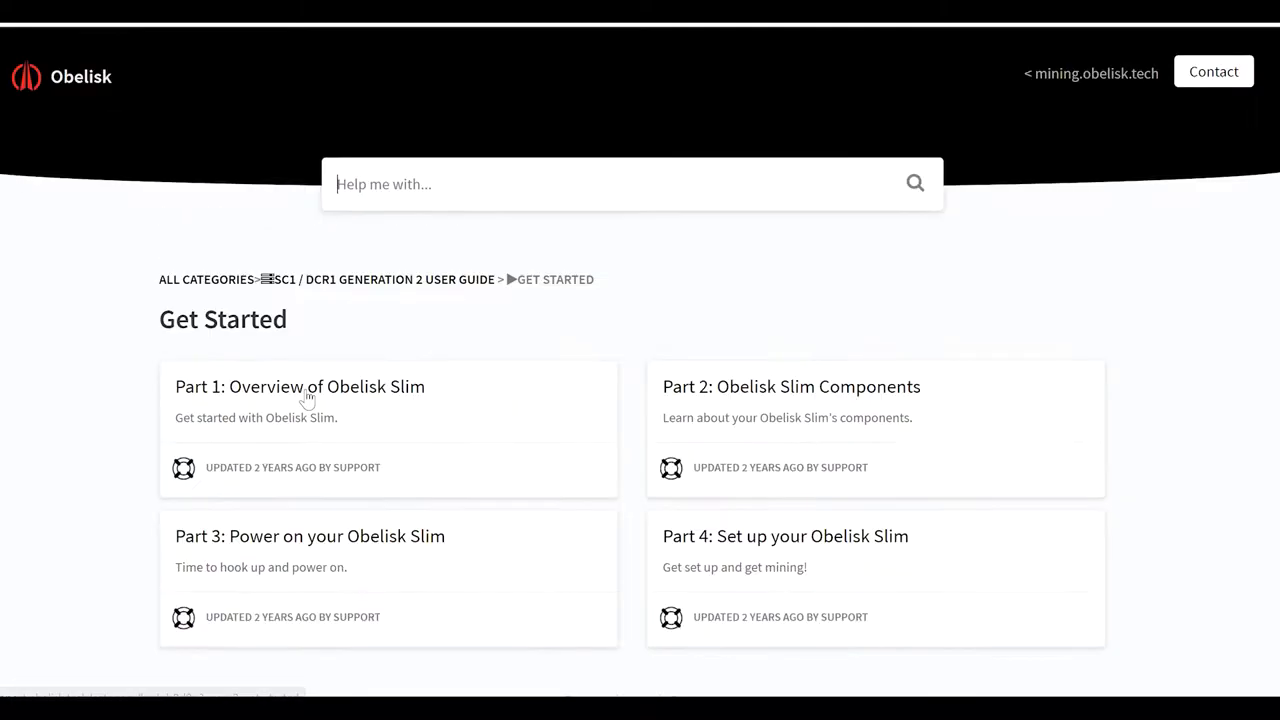
{"action": "mouse_move", "coordinate": [873, 294]}
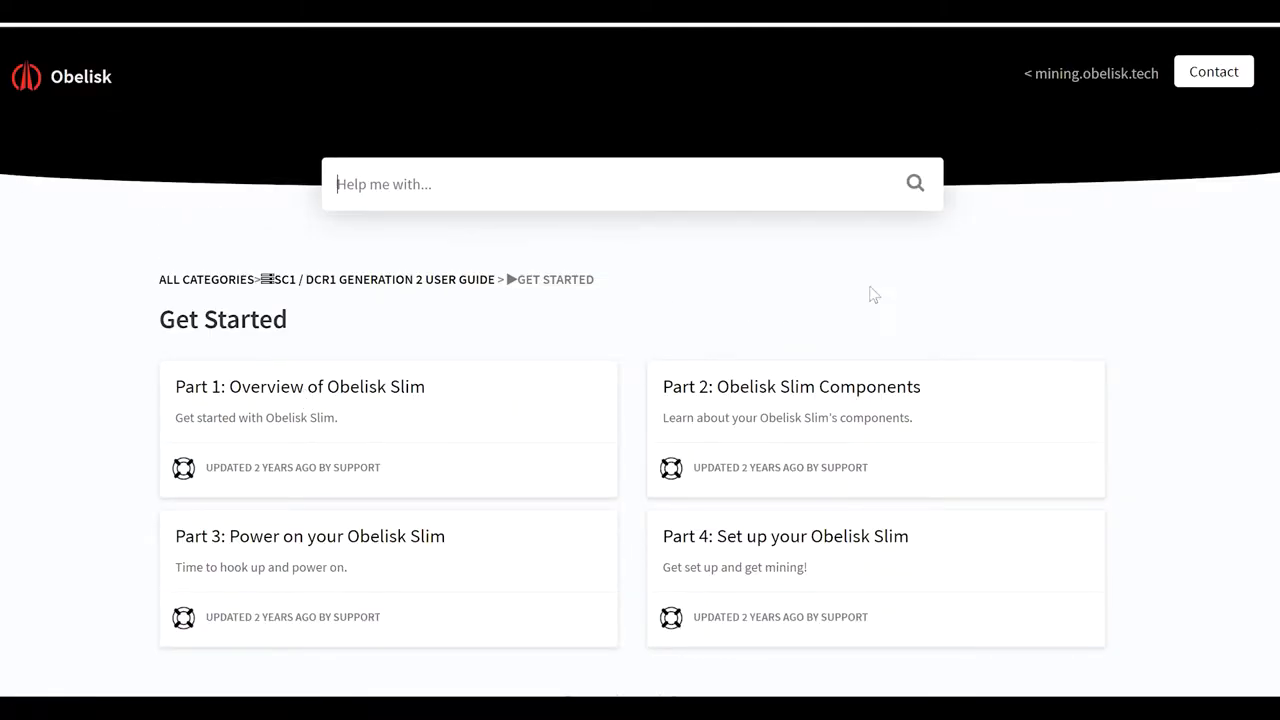
{"action": "mouse_move", "coordinate": [489, 293]}
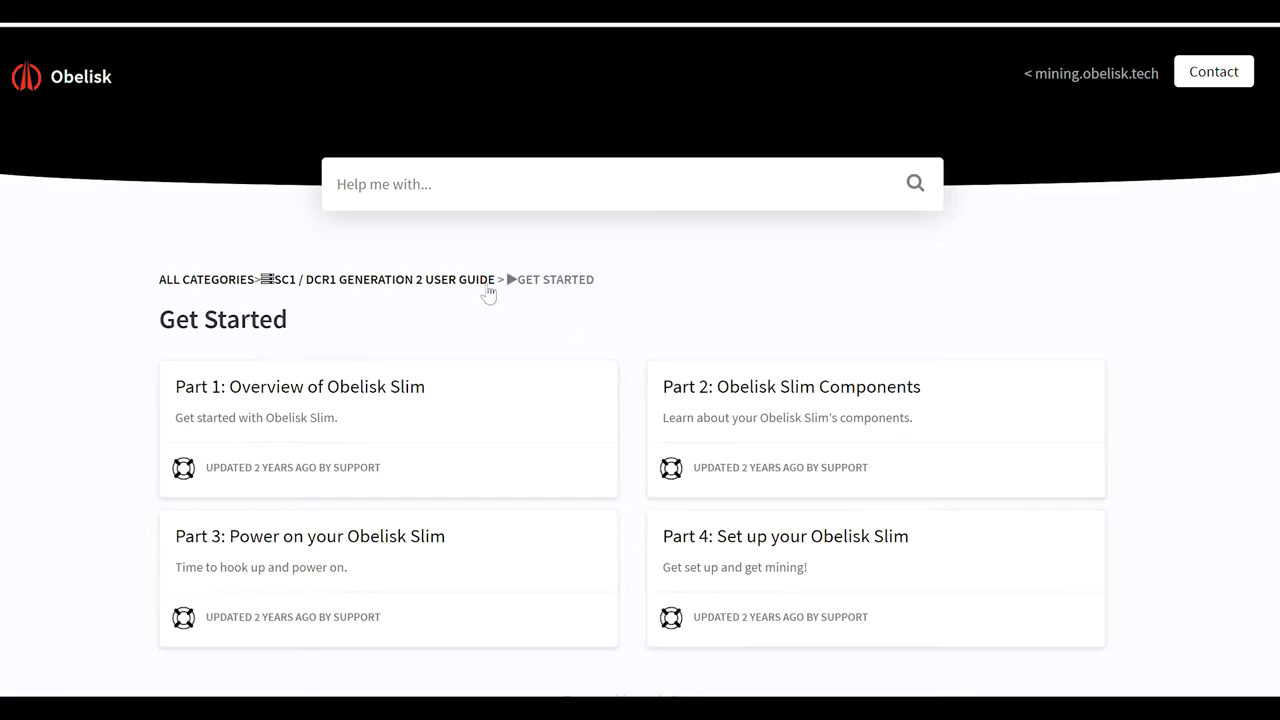
{"action": "mouse_move", "coordinate": [459, 447]}
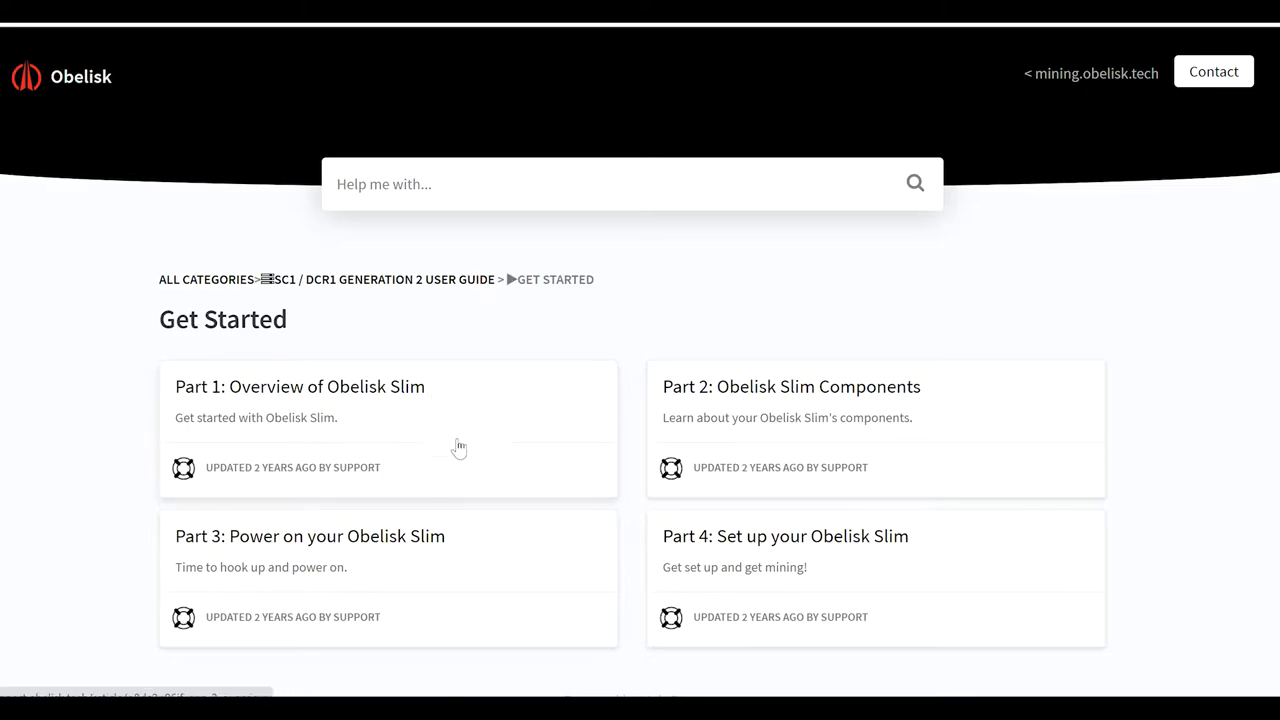
{"action": "mouse_move", "coordinate": [809, 412]}
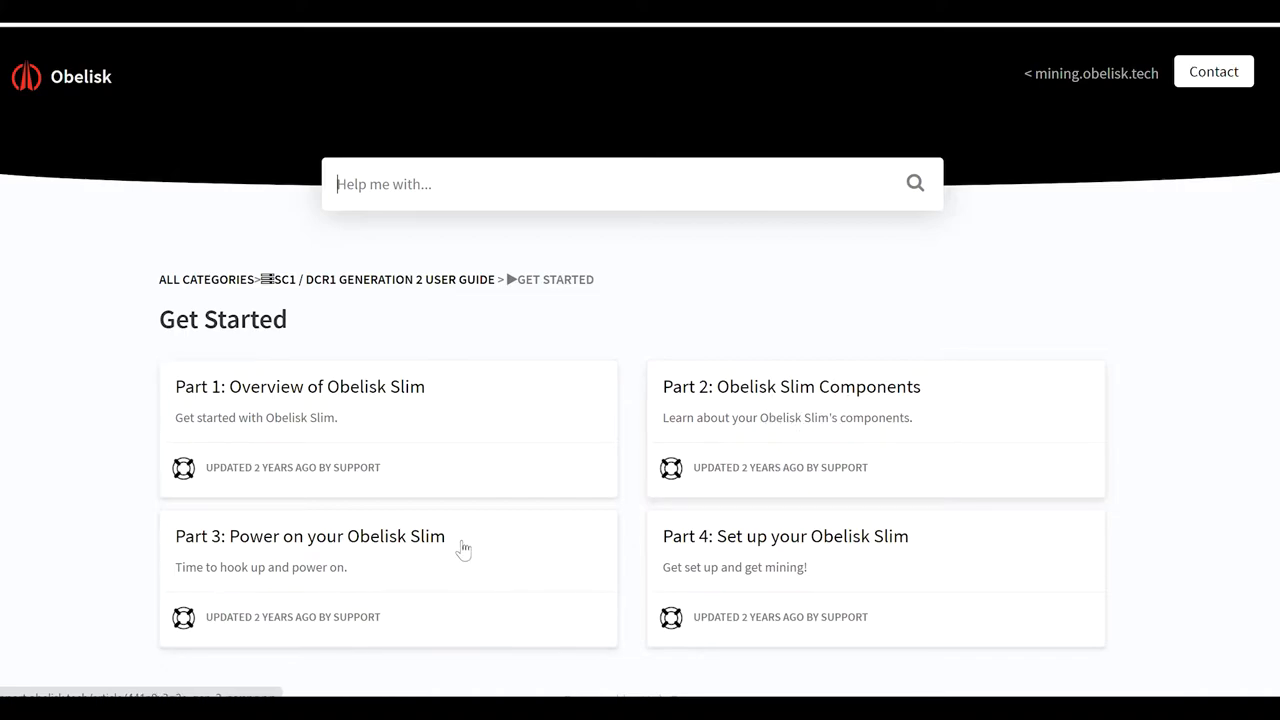
{"action": "mouse_move", "coordinate": [365, 567]}
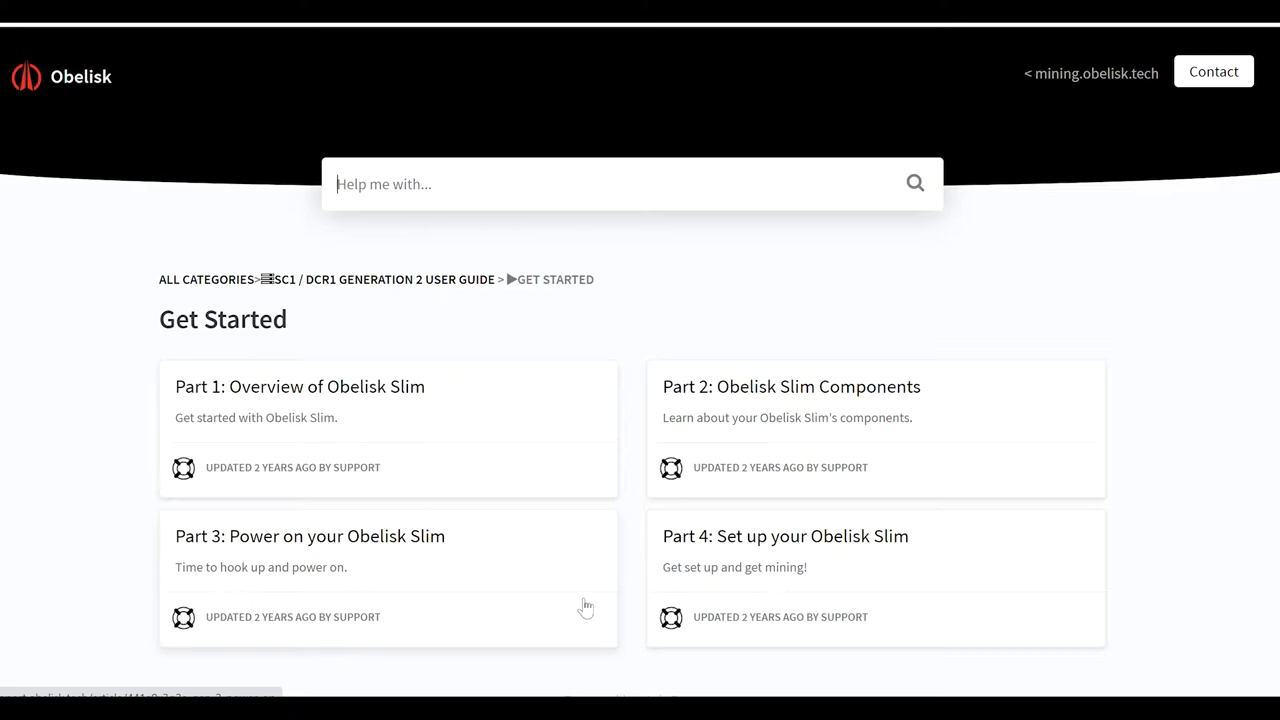
{"action": "mouse_move", "coordinate": [901, 563]}
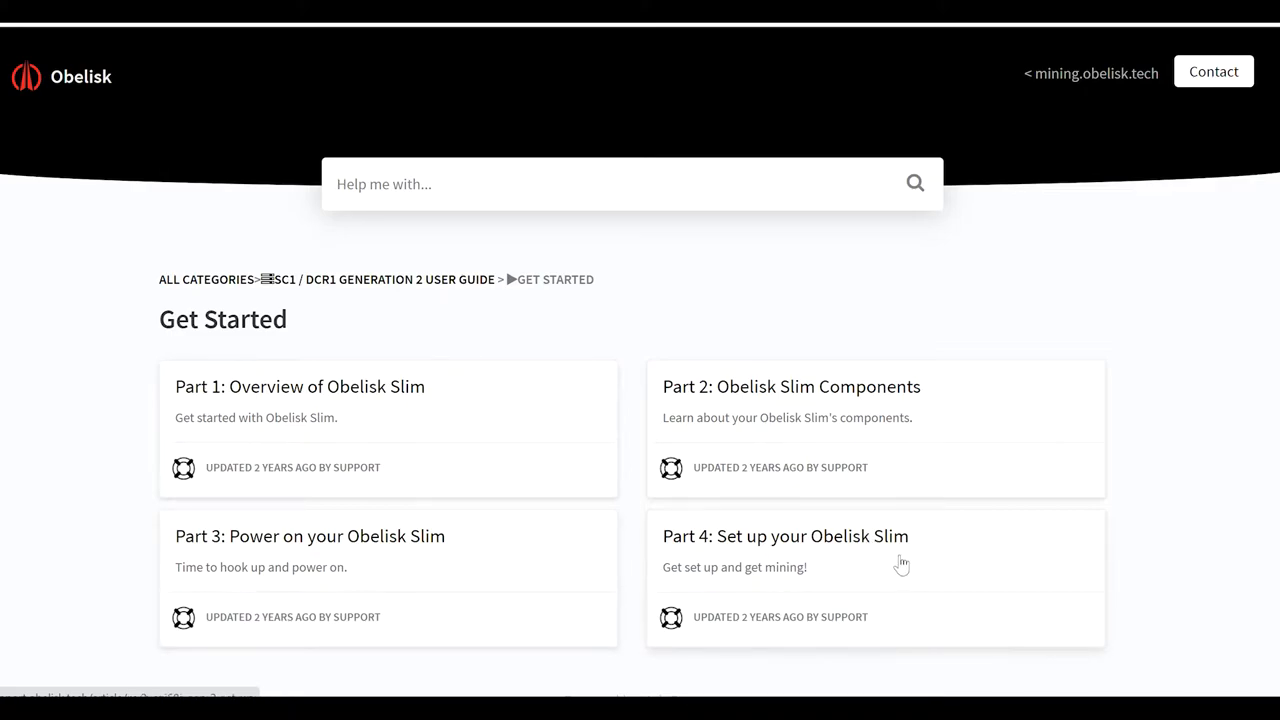
Open 'Part 4: Set up your Obelisk Slim' and scroll to the admin/admin login section.
{"action": "left_click", "coordinate": [786, 536]}
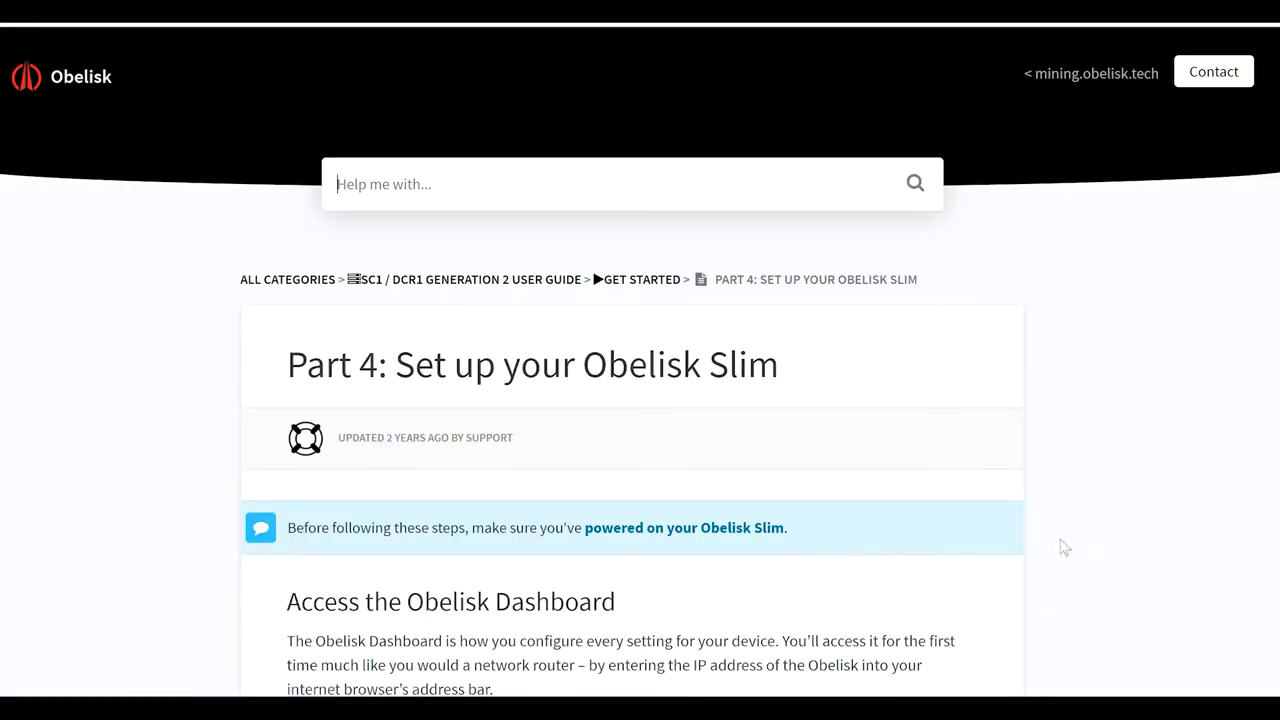
{"action": "scroll", "scroll_direction": "down", "scroll_amount": 3}
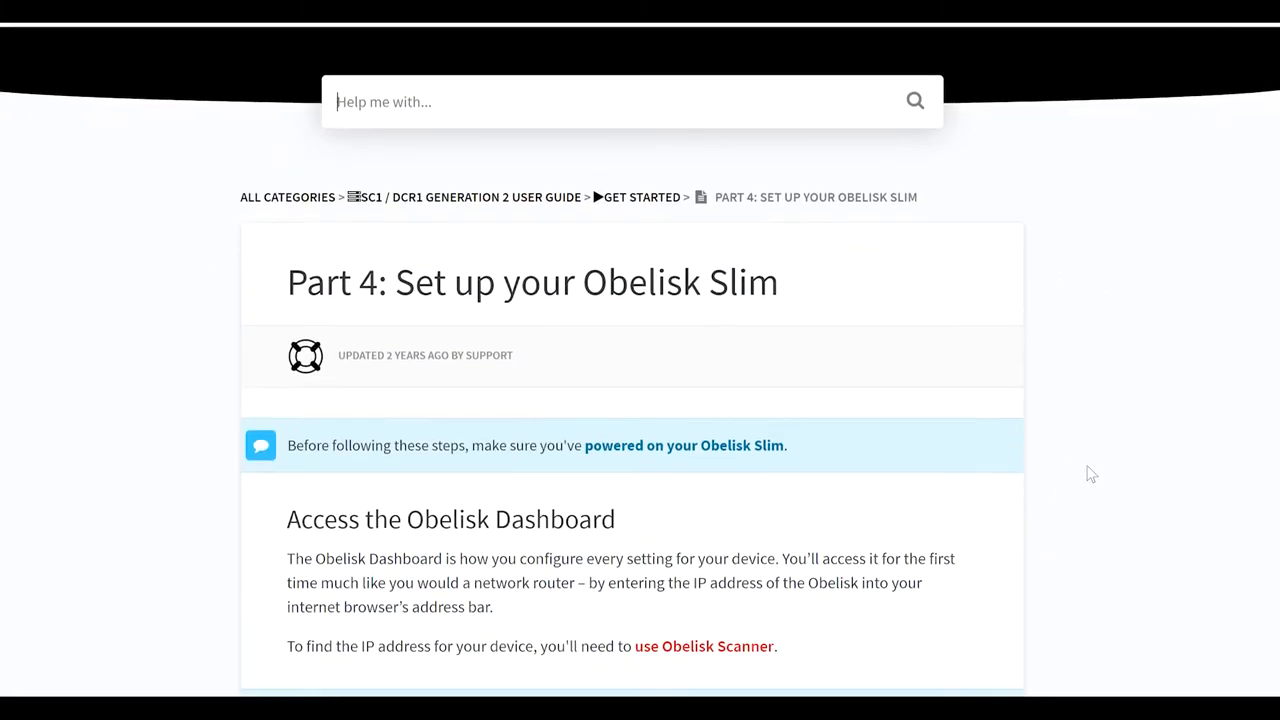
{"action": "scroll", "scroll_direction": "down", "scroll_amount": 3}
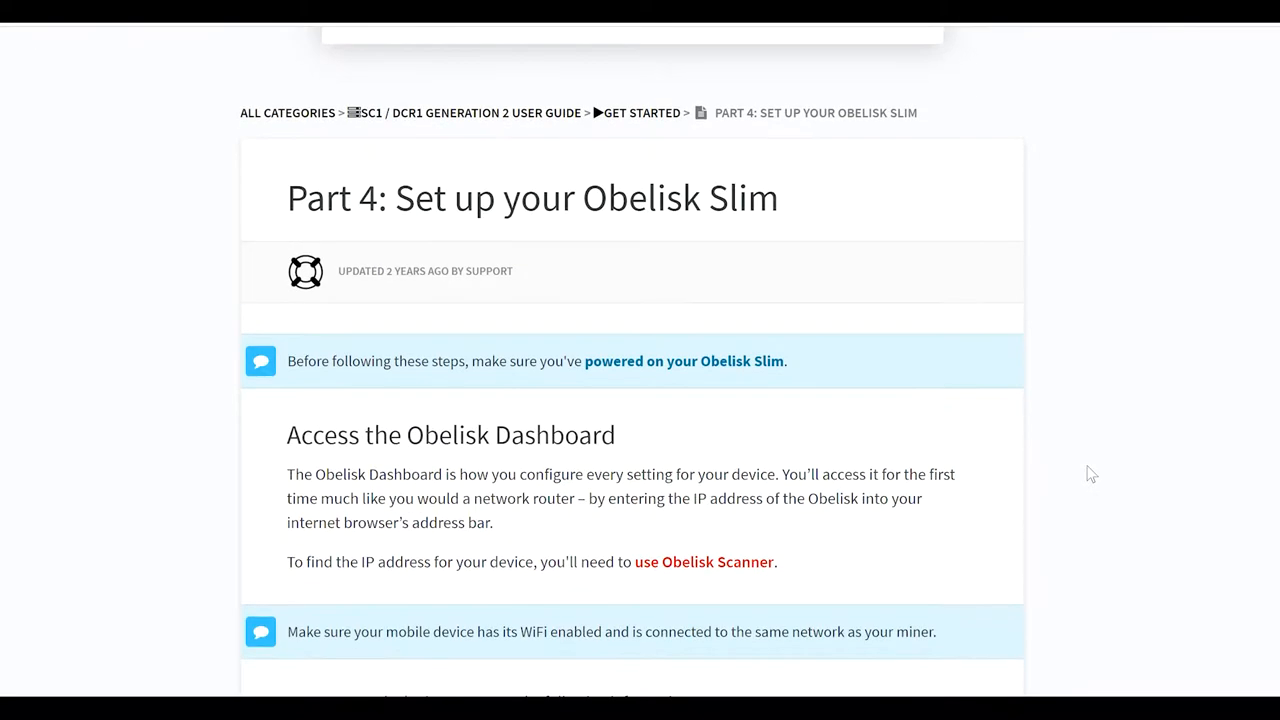
{"action": "scroll", "scroll_direction": "down", "scroll_amount": 3}
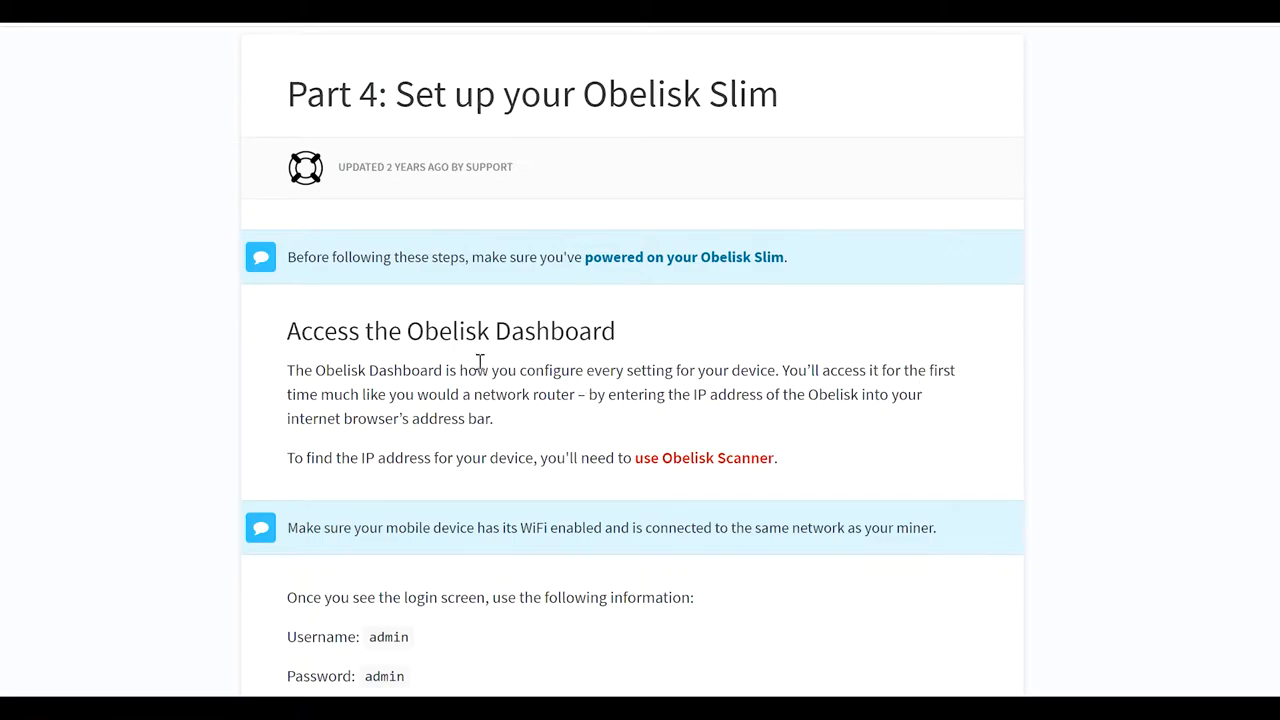
{"action": "scroll", "scroll_direction": "down", "scroll_amount": 3}
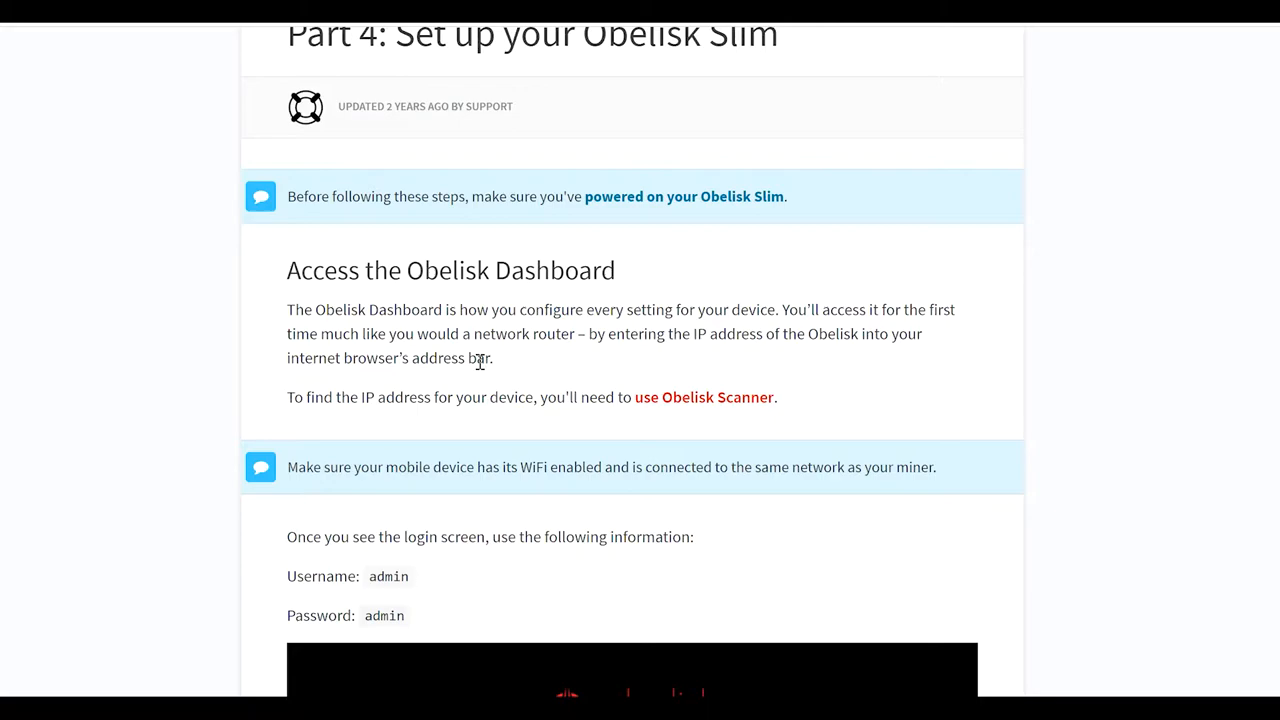
{"action": "mouse_move", "coordinate": [520, 367]}
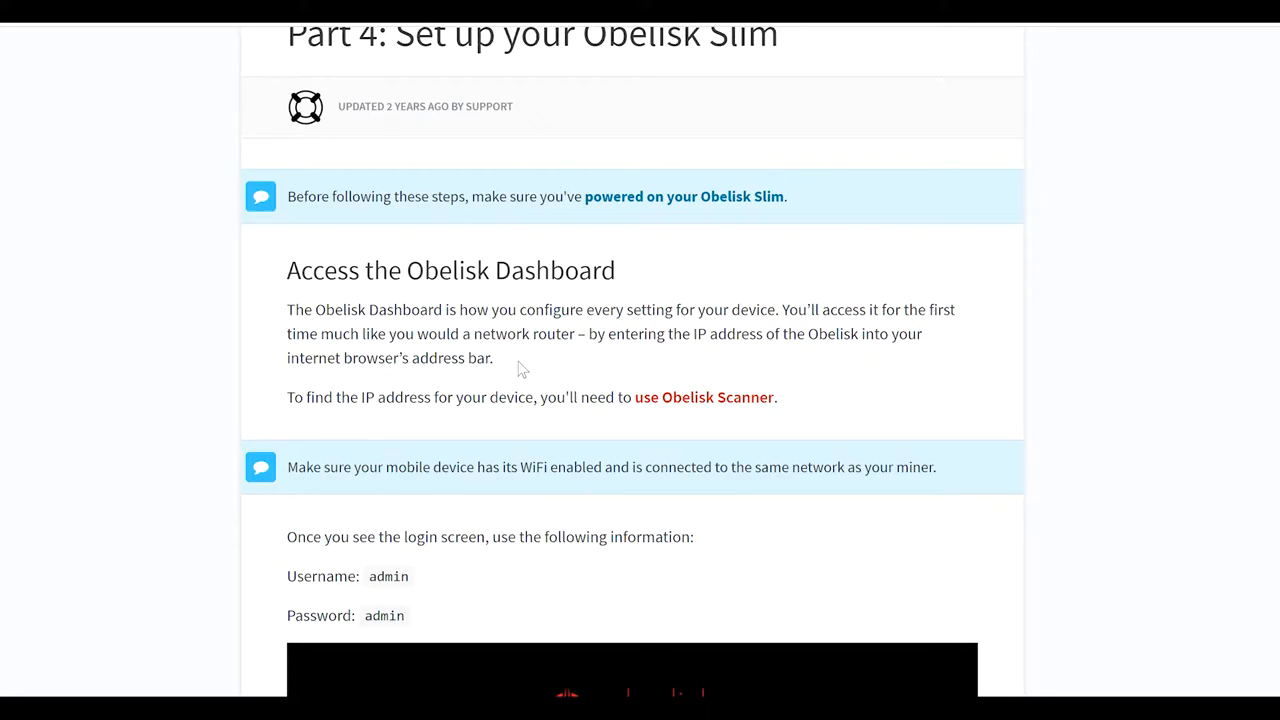
{"action": "mouse_move", "coordinate": [590, 373]}
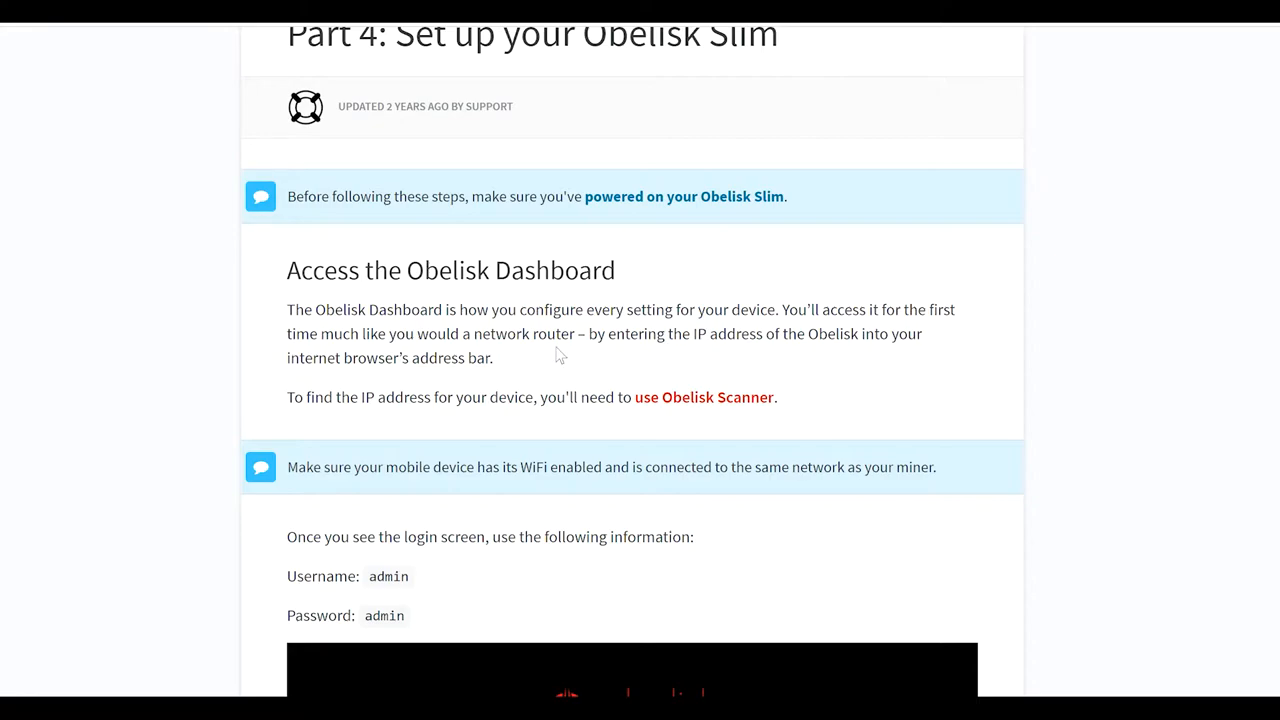
{"action": "mouse_move", "coordinate": [672, 300]}
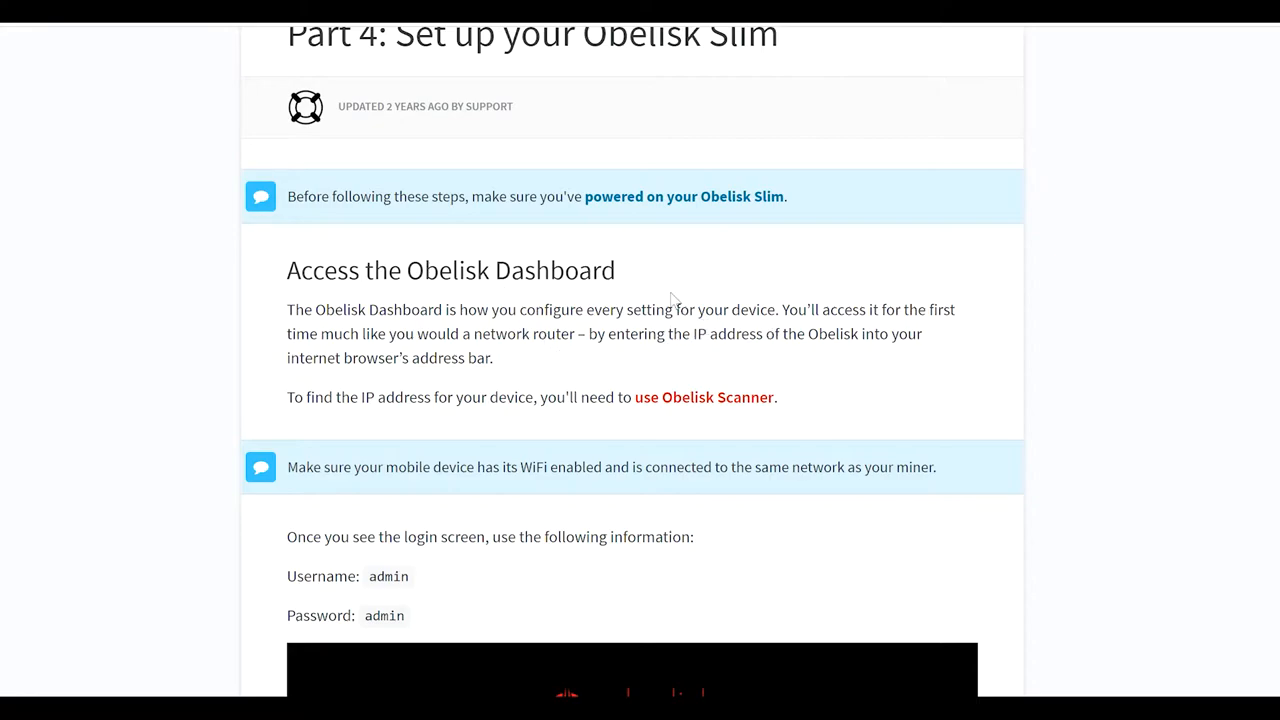
{"action": "scroll", "scroll_direction": "down", "scroll_amount": 3}
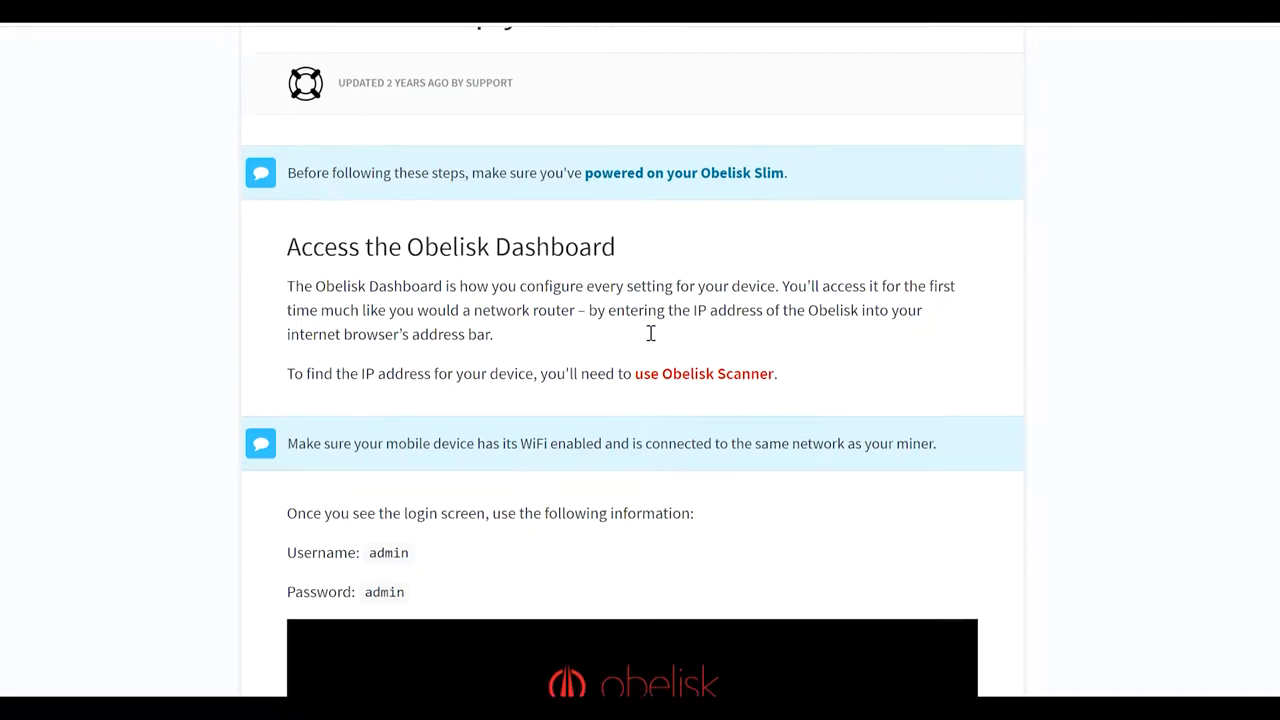
{"action": "scroll", "scroll_direction": "down", "scroll_amount": 3}
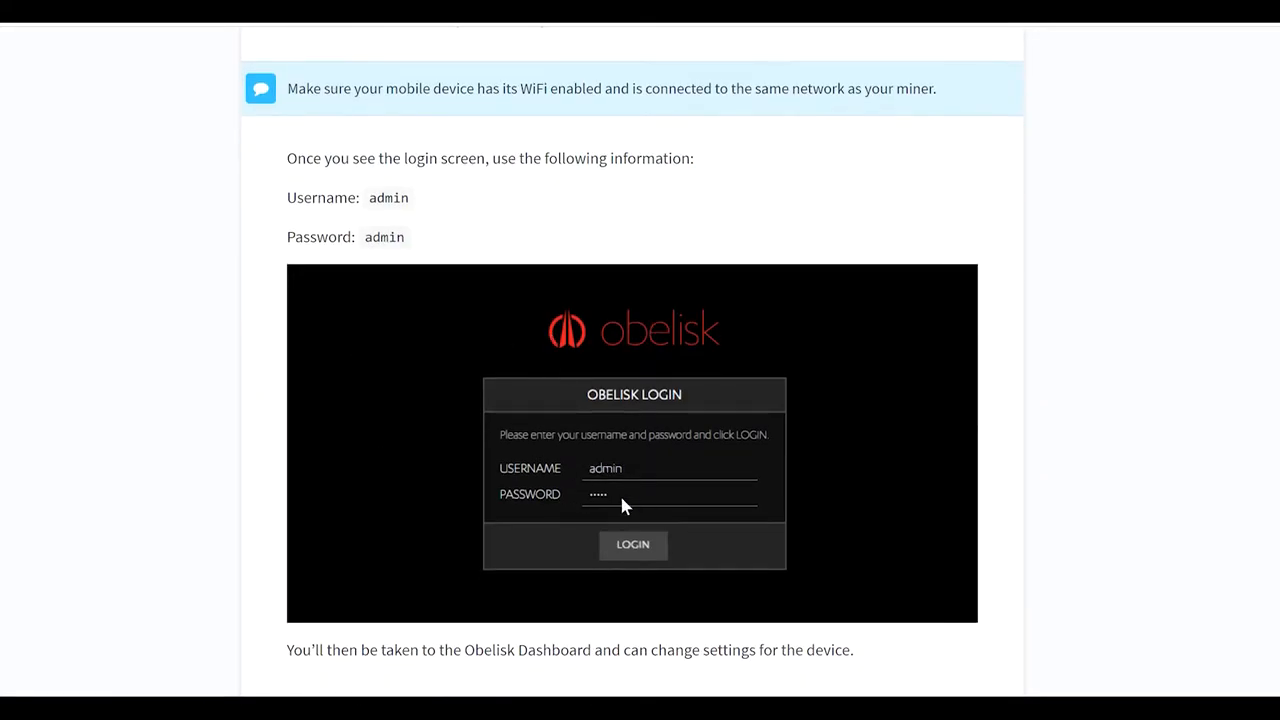
{"action": "mouse_move", "coordinate": [410, 208]}
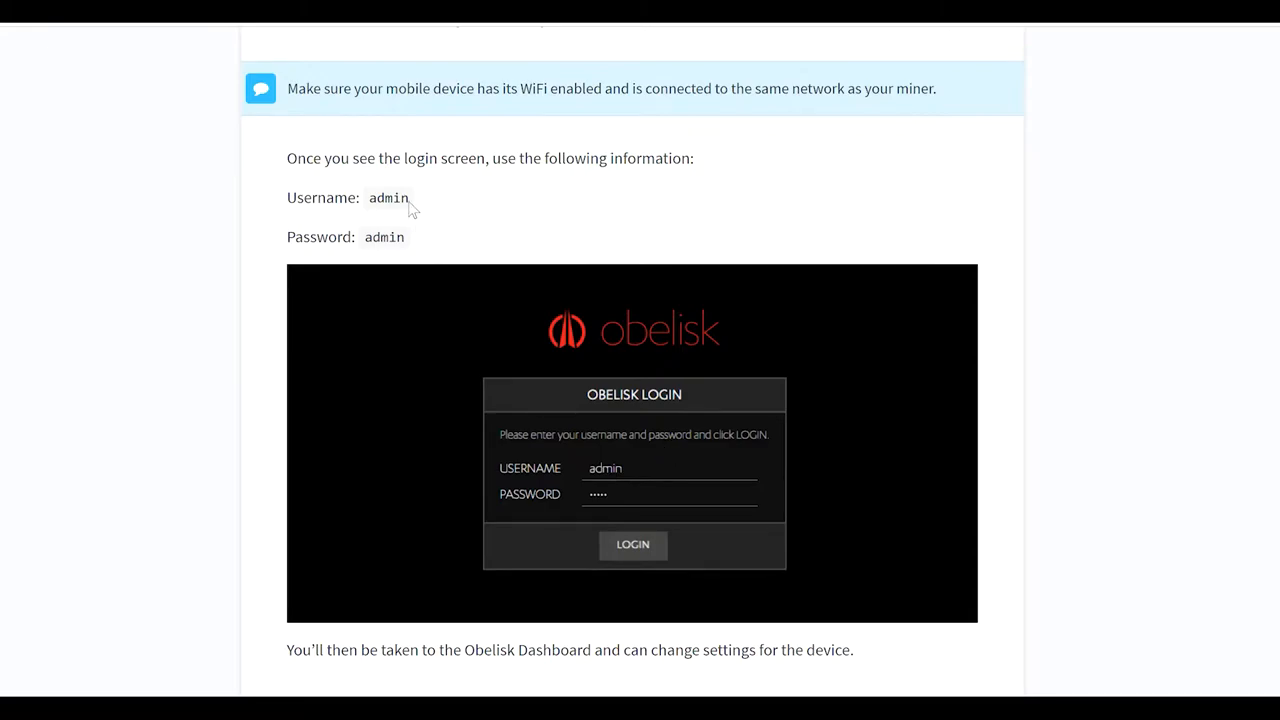
{"action": "mouse_move", "coordinate": [643, 451]}
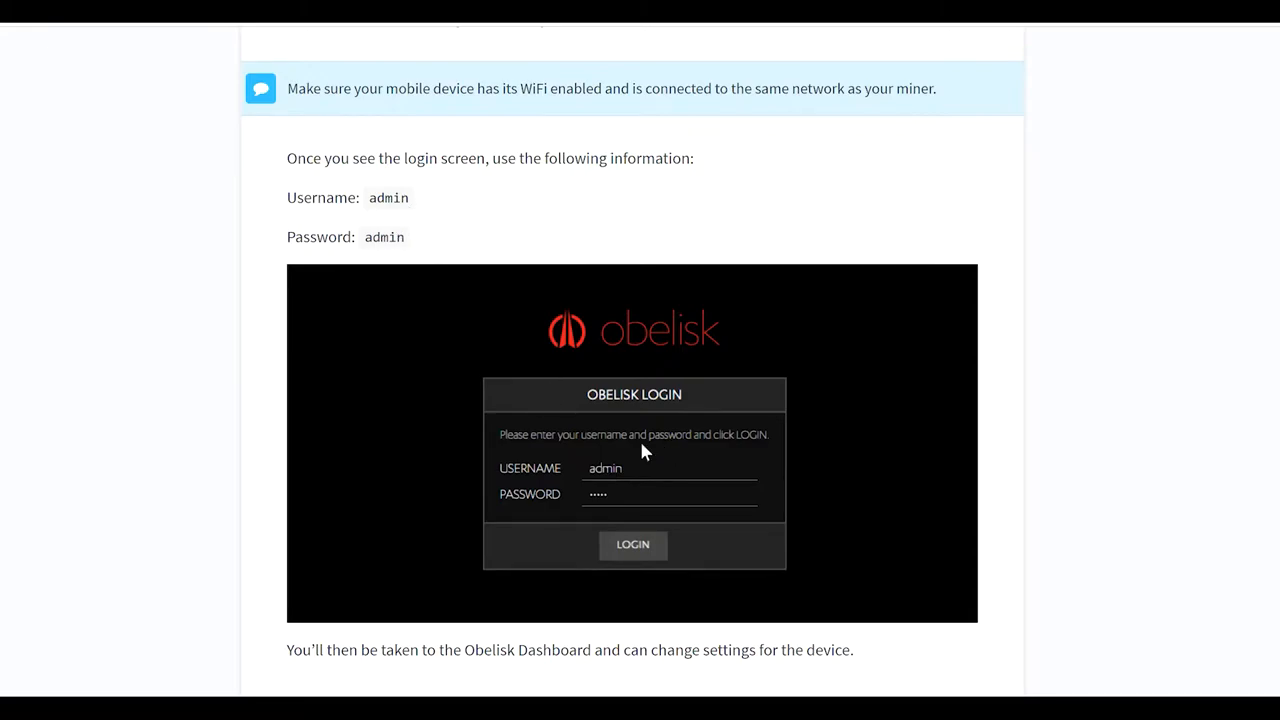
{"action": "mouse_move", "coordinate": [667, 497]}
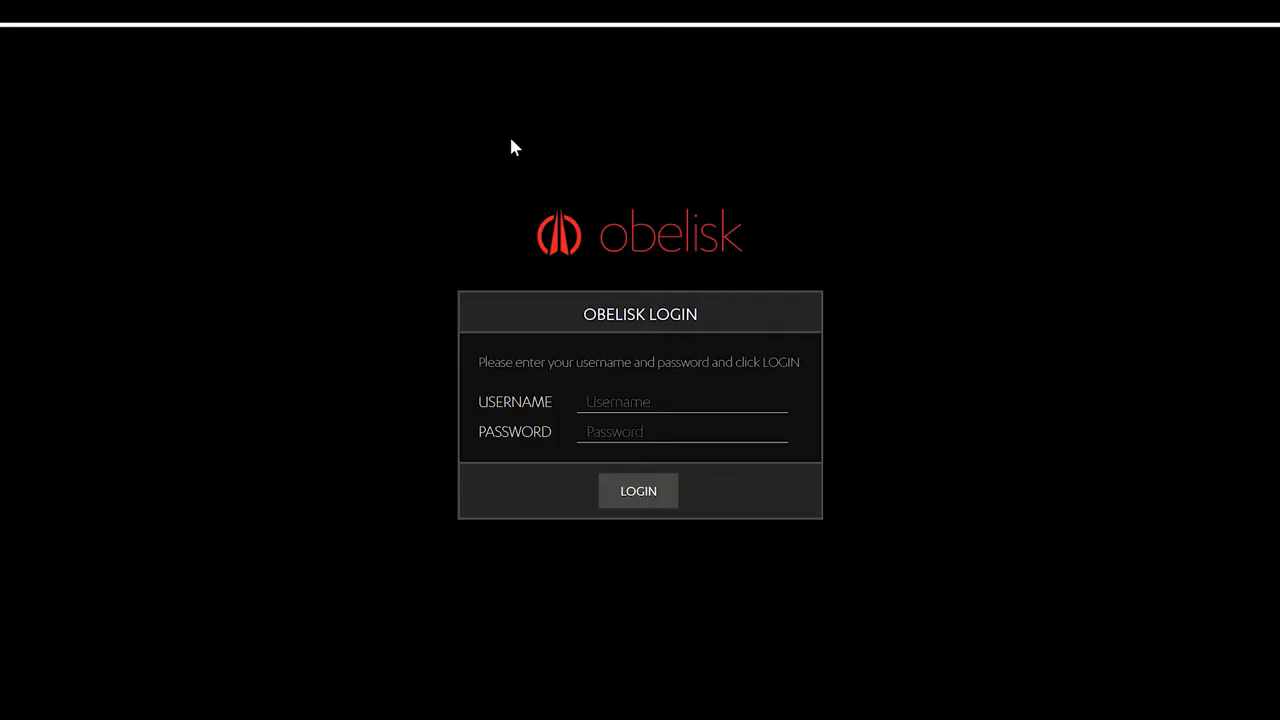
Log in to the Obelisk dashboard as admin with the default password.
{"action": "type", "text": "admis"}
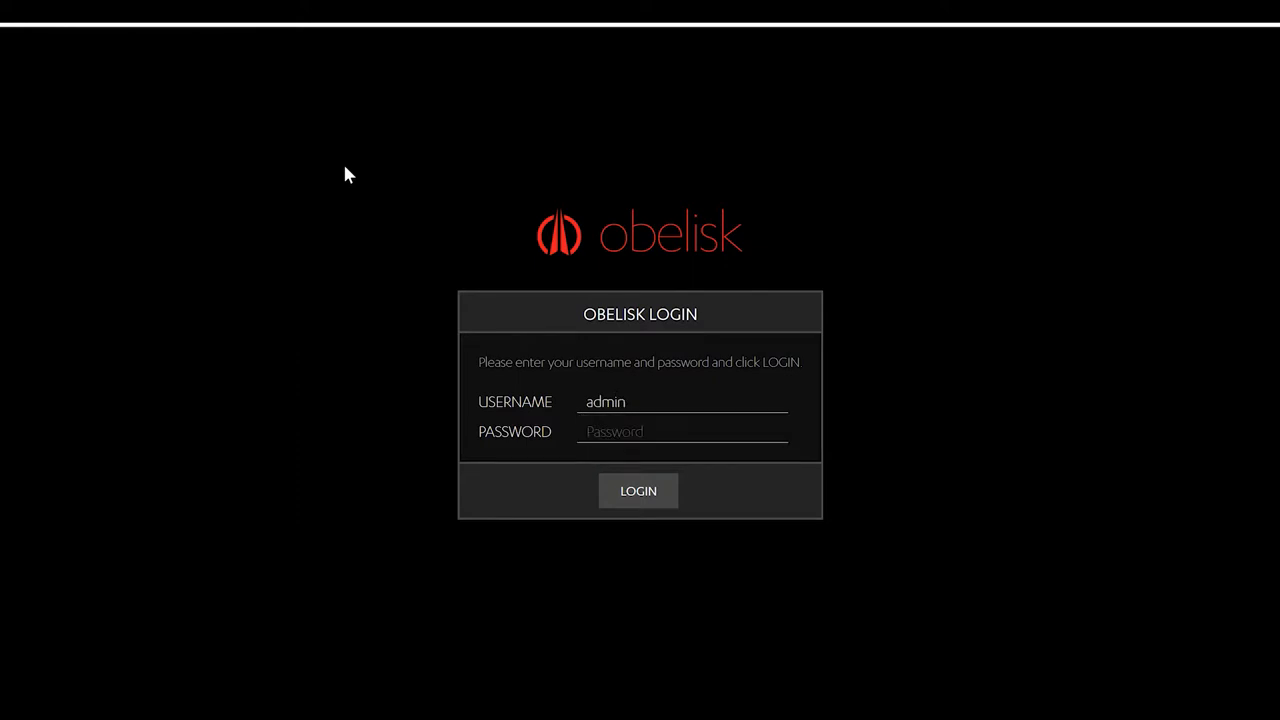
{"action": "left_click", "coordinate": [683, 431]}
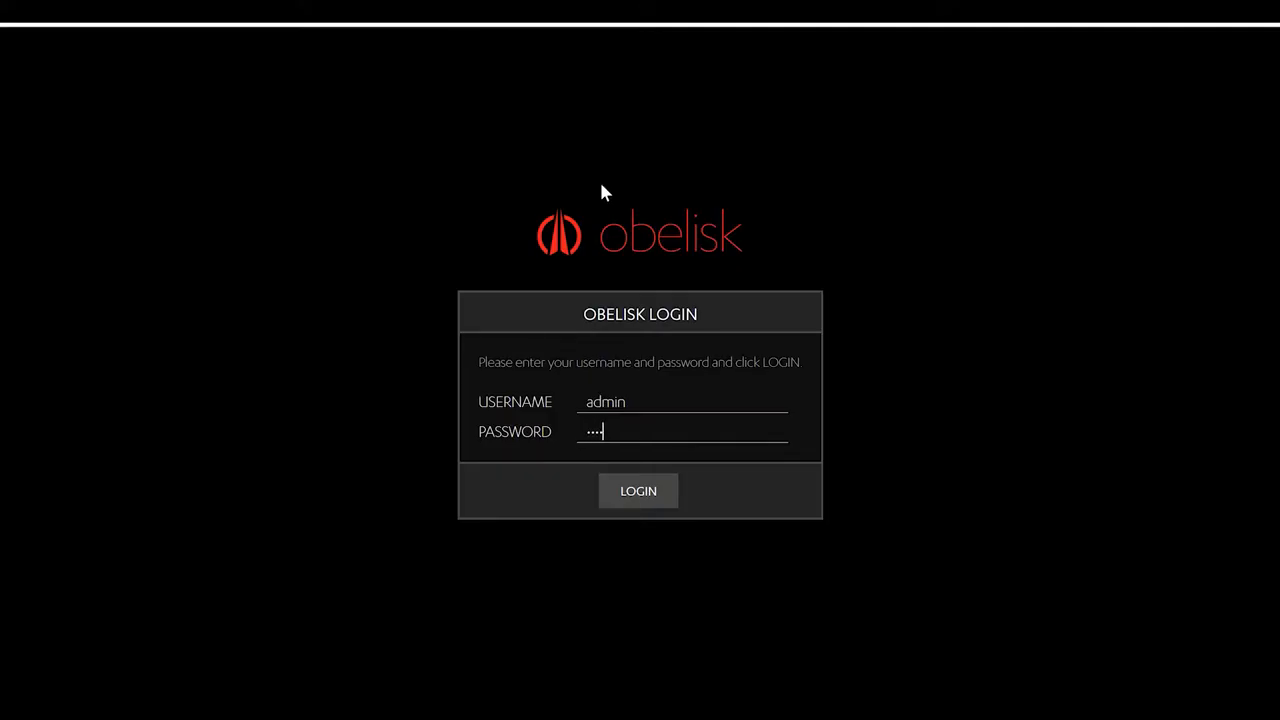
{"action": "left_click", "coordinate": [638, 490]}
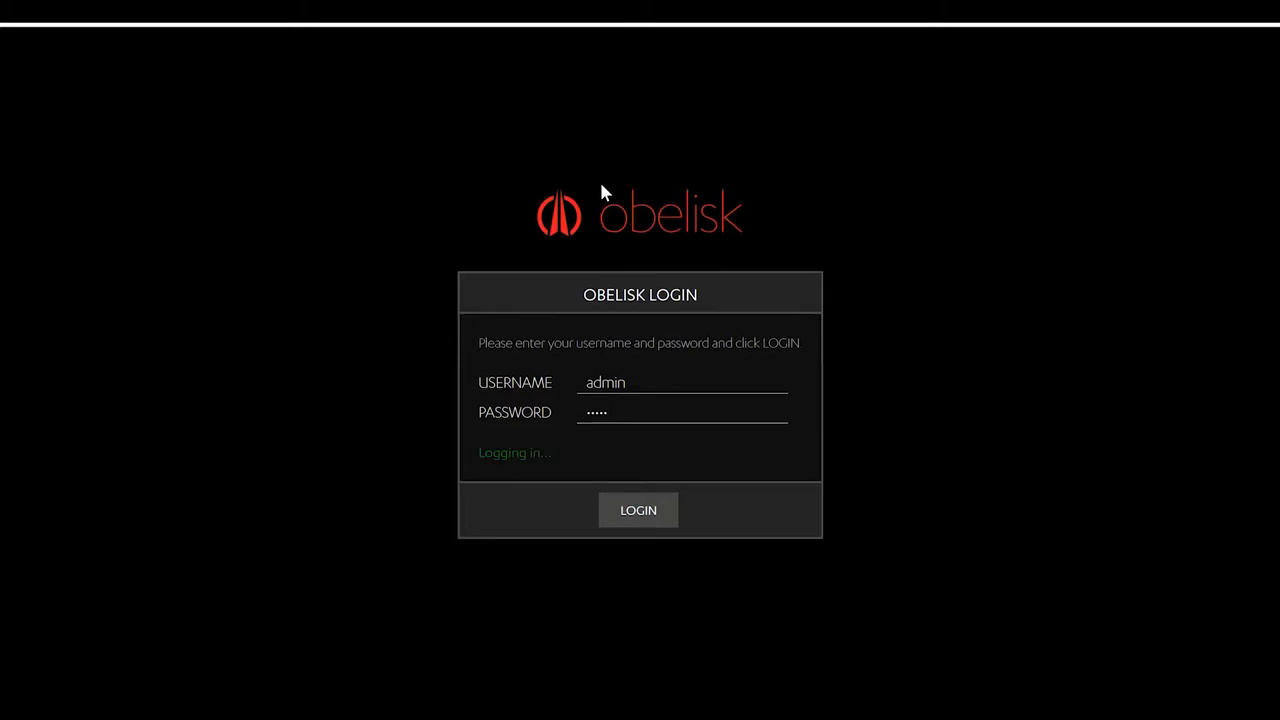
{"action": "left_click", "coordinate": [638, 510]}
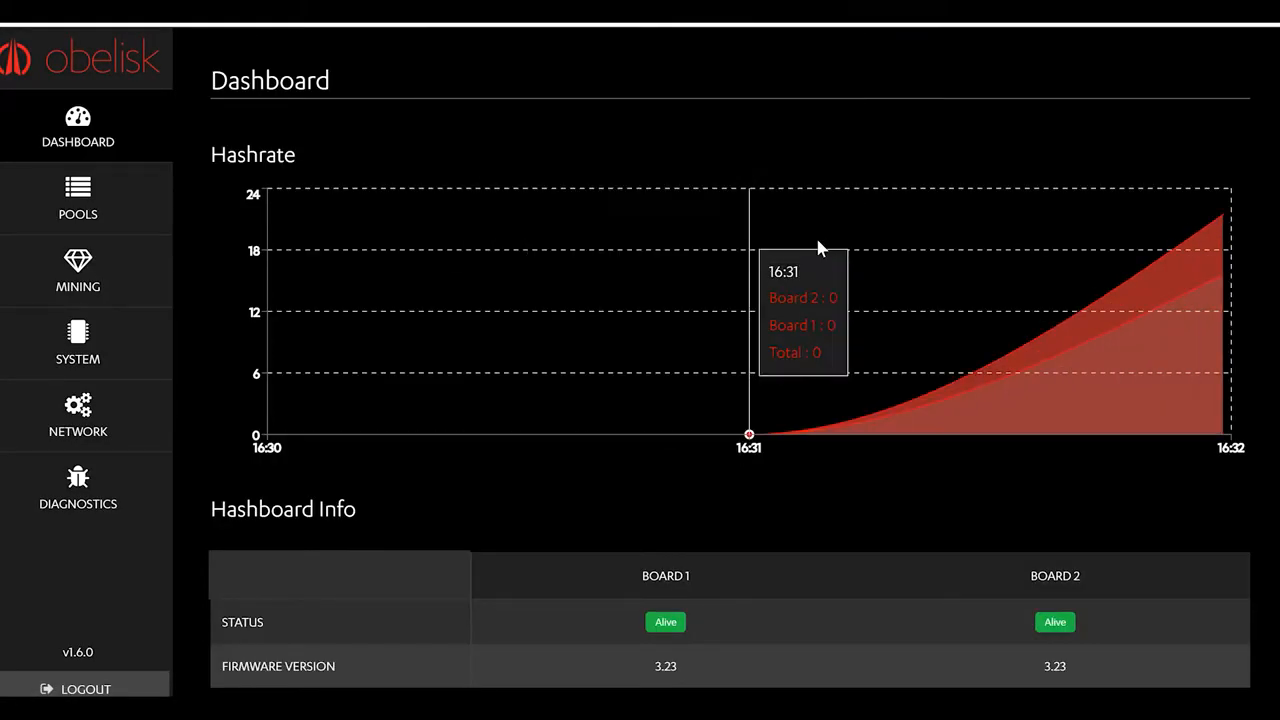
{"action": "mouse_move", "coordinate": [672, 172]}
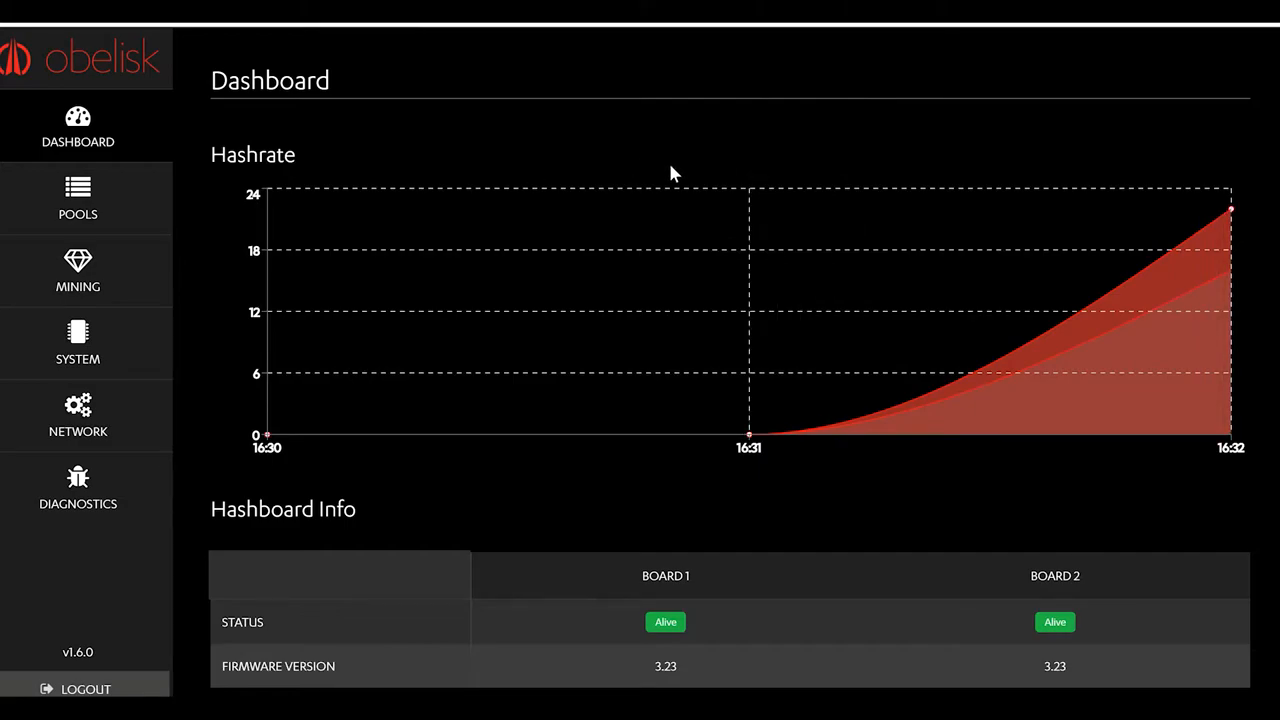
{"action": "mouse_move", "coordinate": [762, 505]}
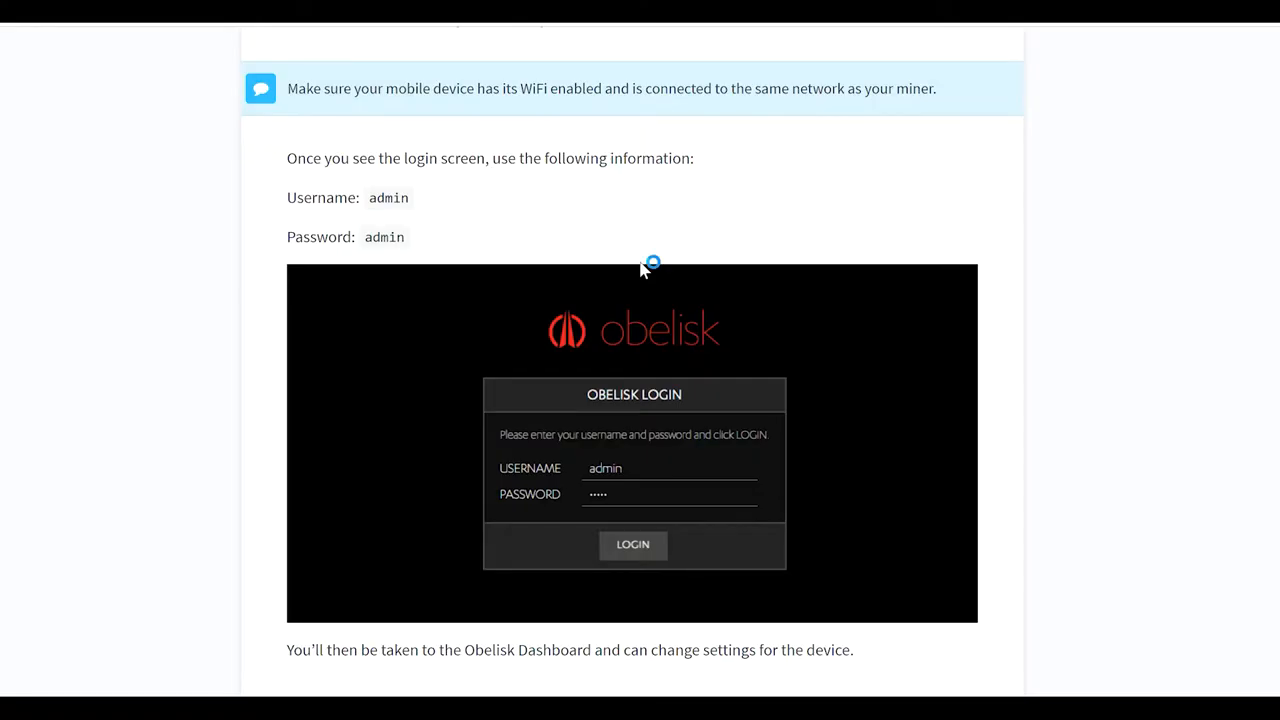
Scroll through Miner Configuration, Pools Config, Mining Pool Links and Example Configurations, then back to Network.
{"action": "scroll", "scroll_direction": "down", "scroll_amount": 3}
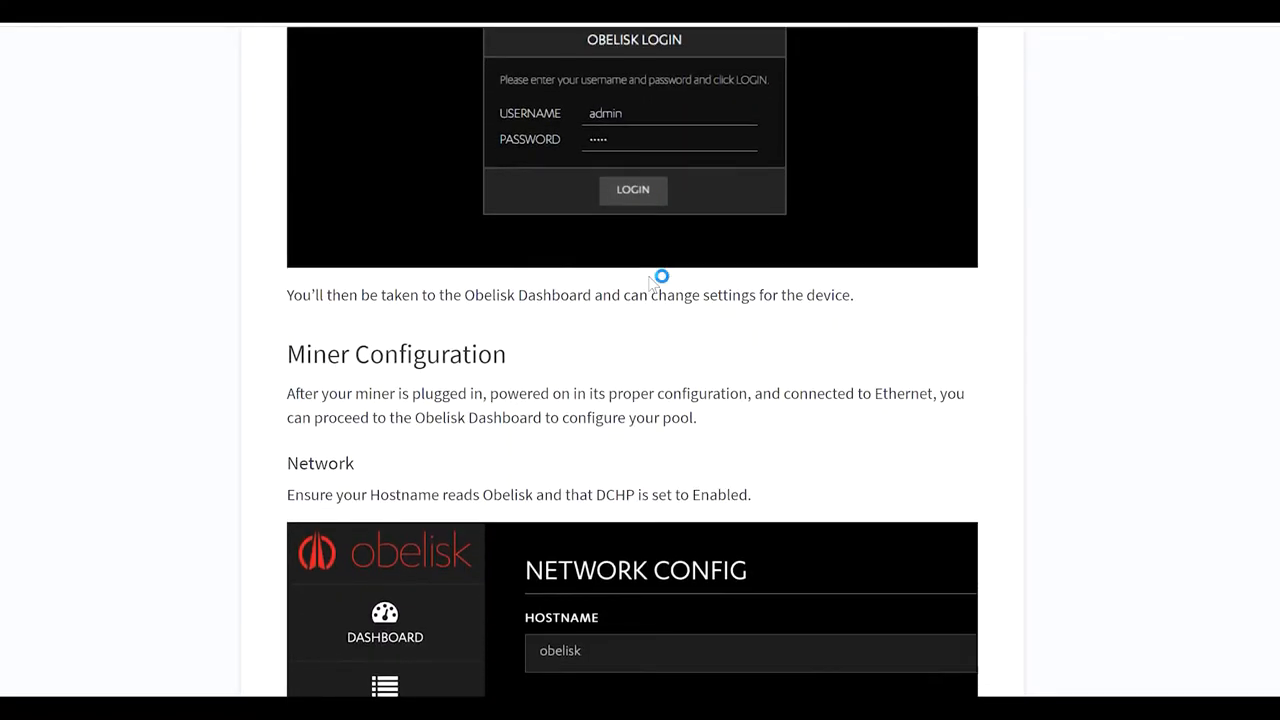
{"action": "scroll", "scroll_direction": "down", "scroll_amount": 3}
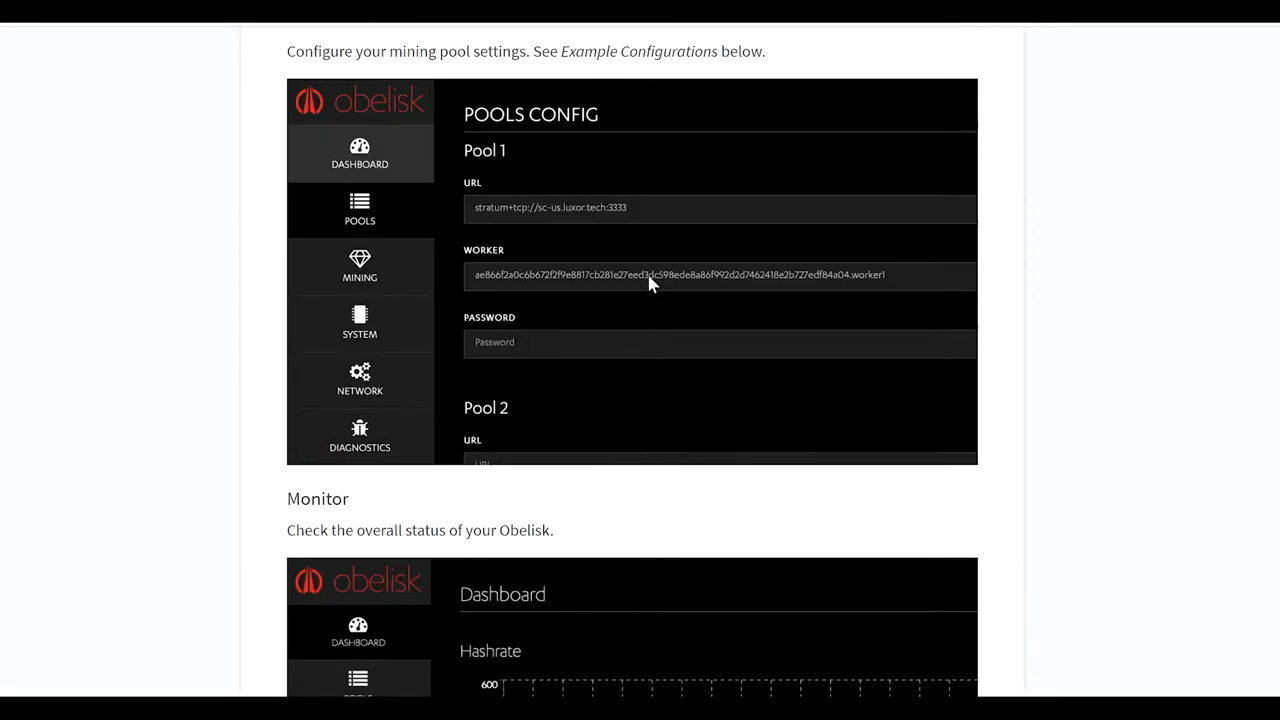
{"action": "scroll", "scroll_direction": "down", "scroll_amount": 3}
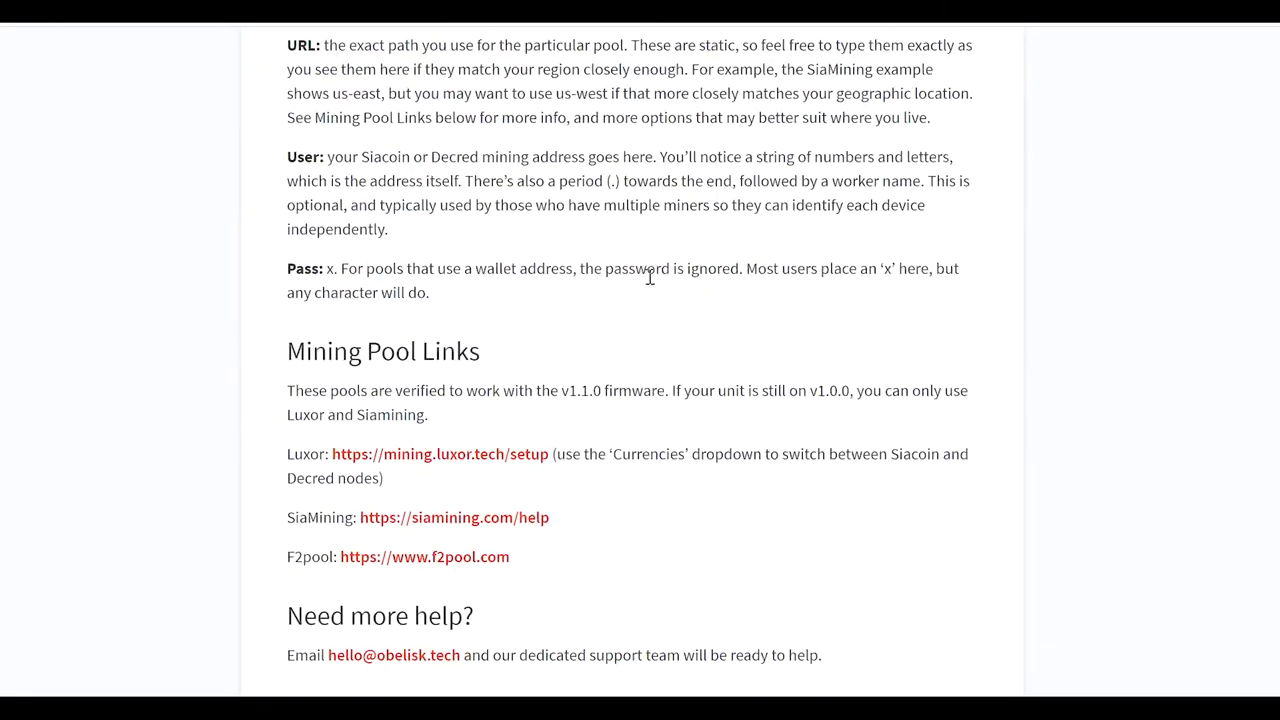
{"action": "scroll", "scroll_direction": "down", "scroll_amount": 3}
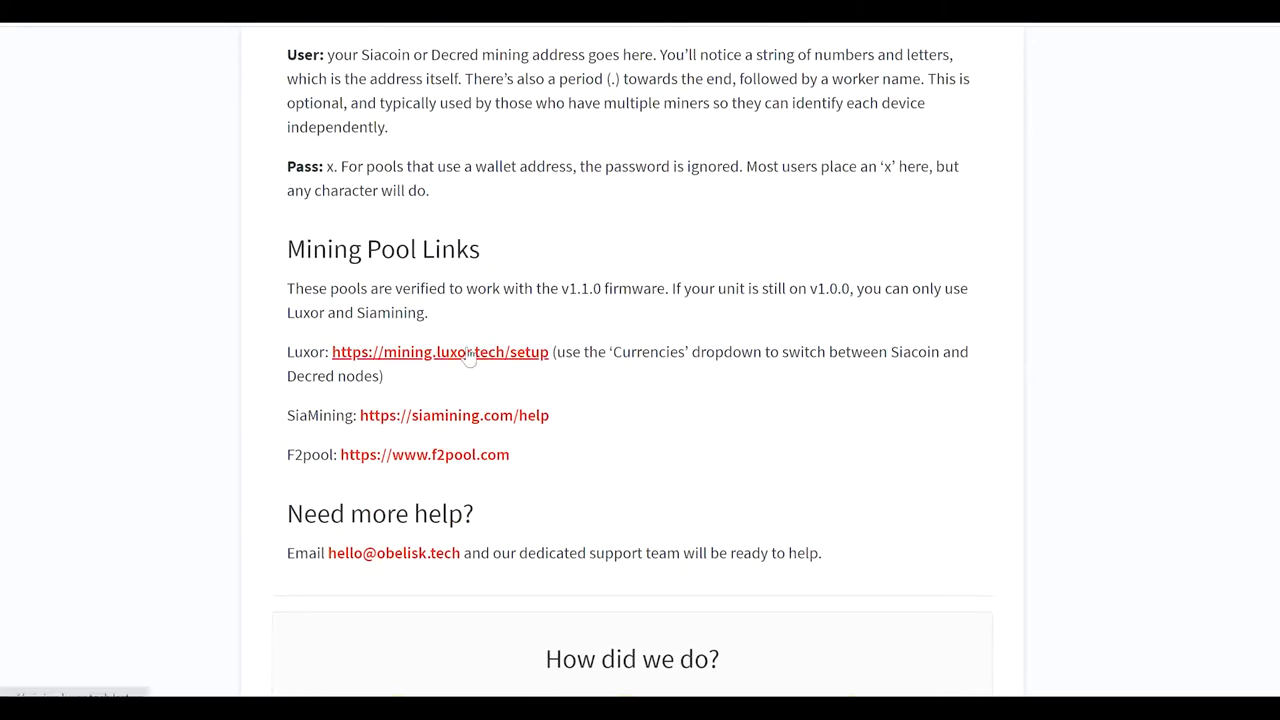
{"action": "mouse_move", "coordinate": [508, 360]}
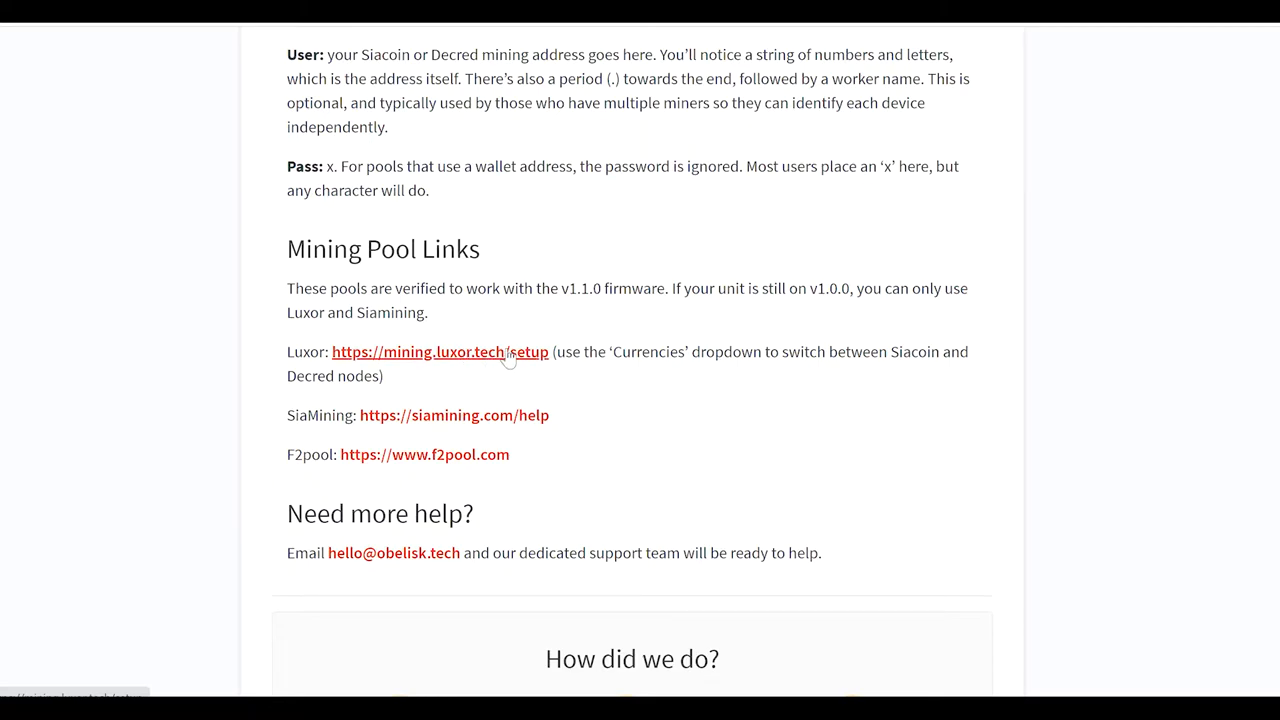
{"action": "mouse_move", "coordinate": [618, 388]}
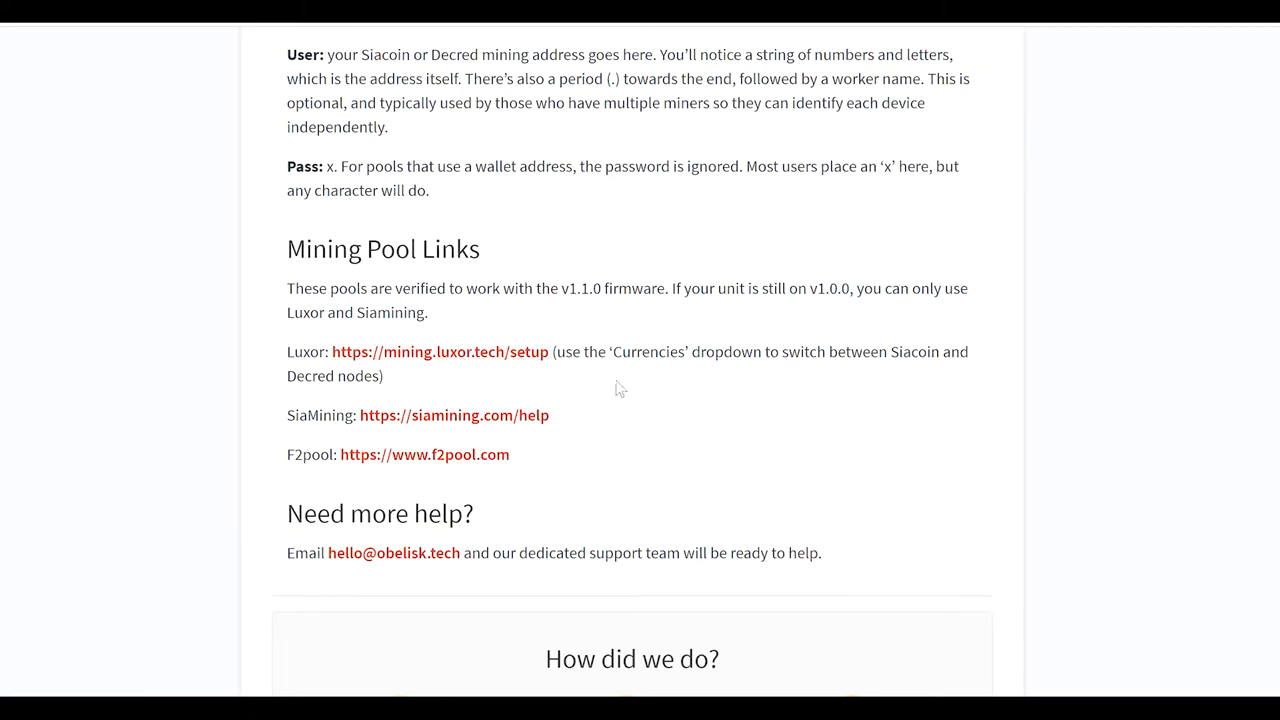
{"action": "mouse_move", "coordinate": [673, 382]}
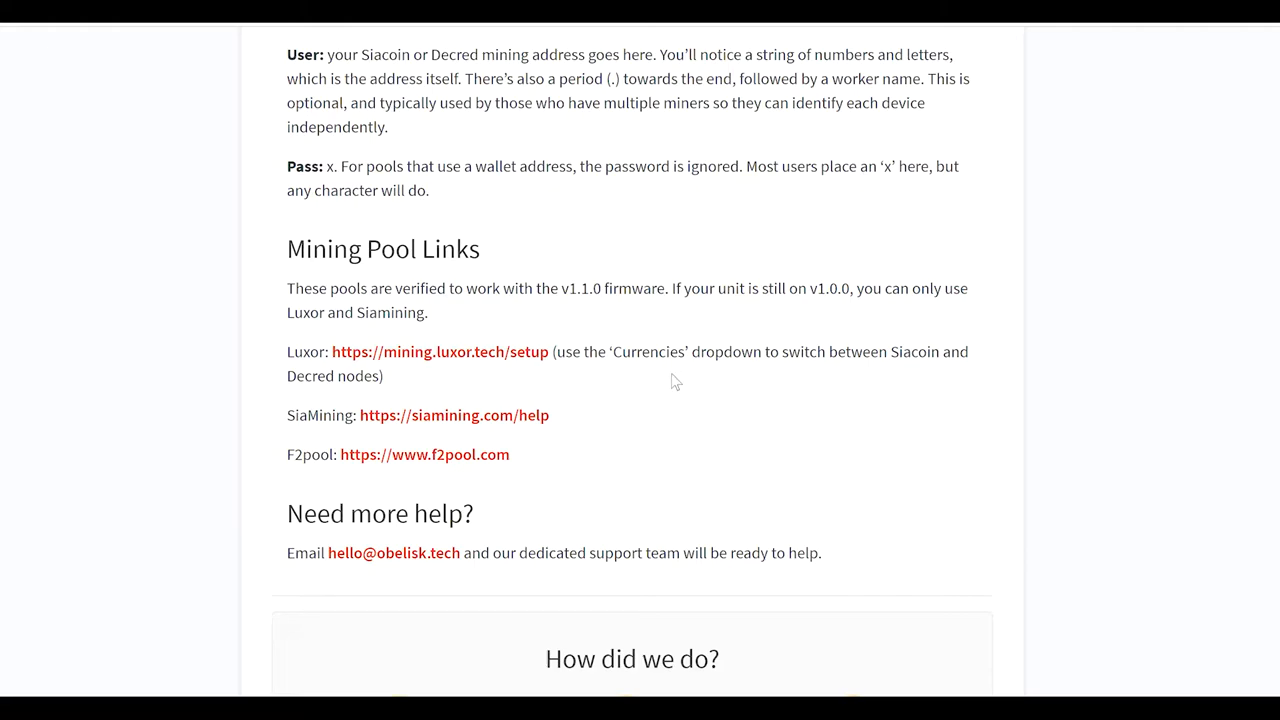
{"action": "mouse_move", "coordinate": [730, 374]}
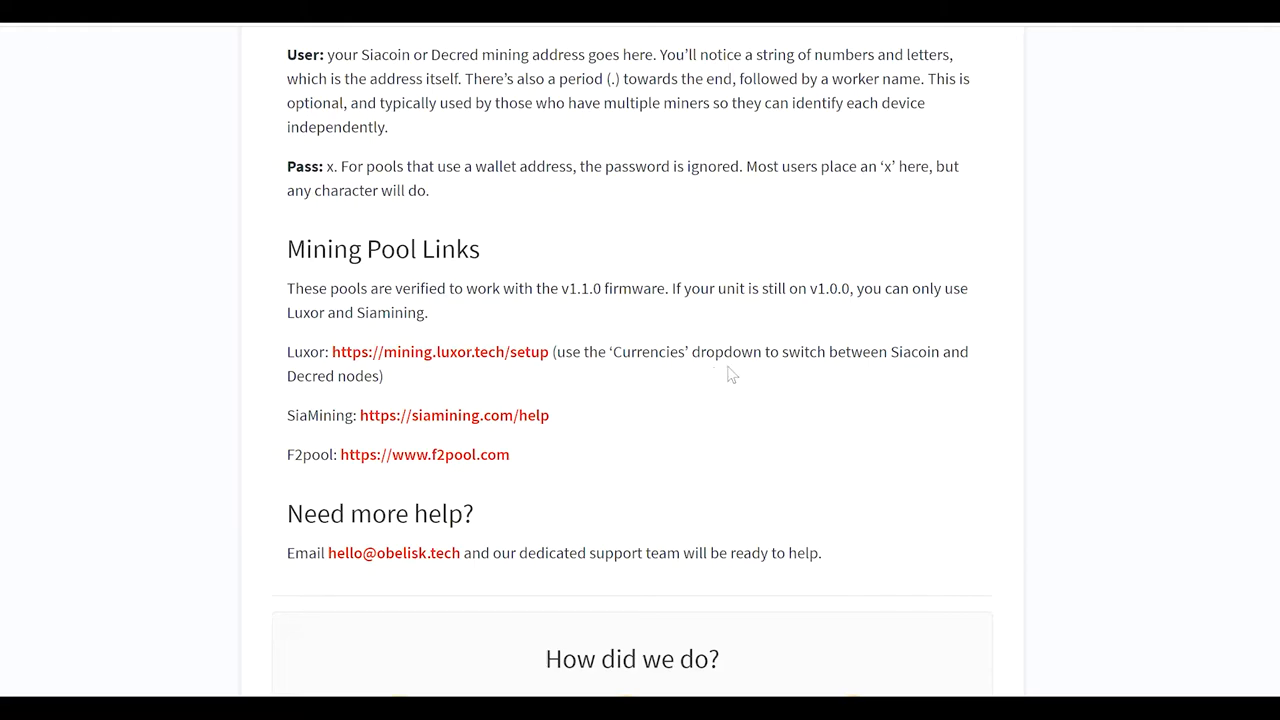
{"action": "scroll", "scroll_direction": "up", "scroll_amount": 3}
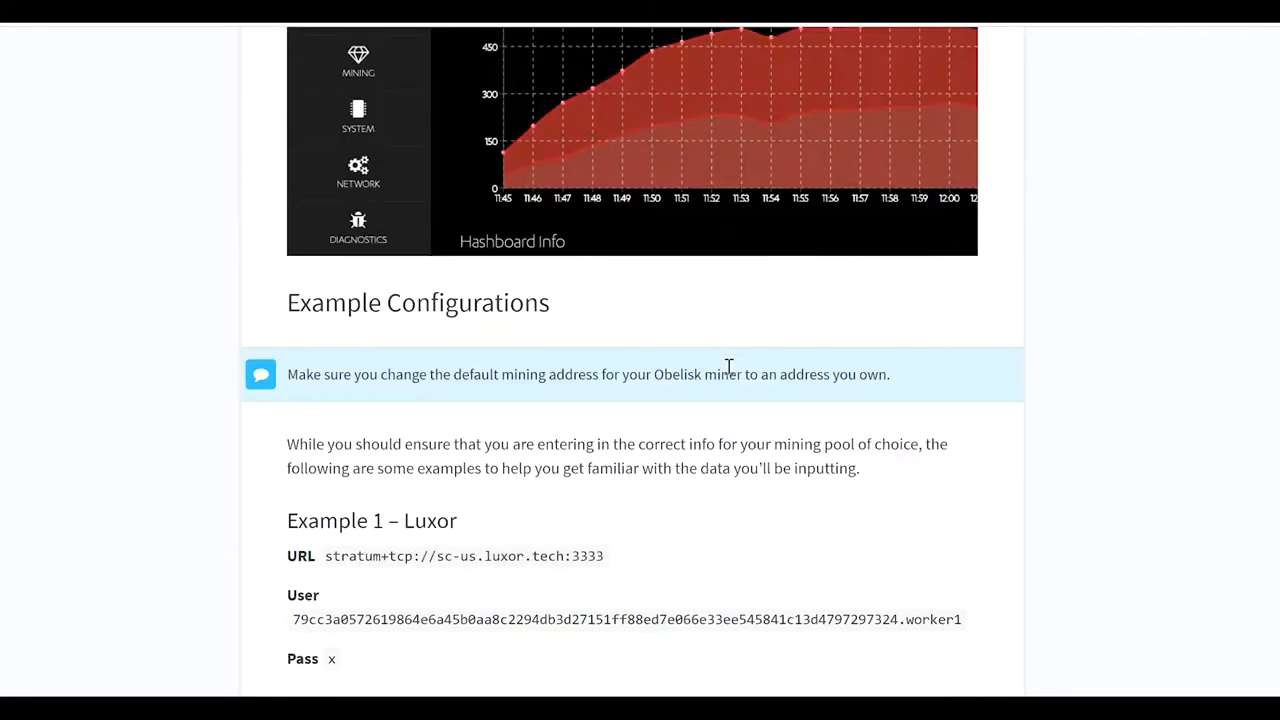
{"action": "scroll", "scroll_direction": "up", "scroll_amount": 3}
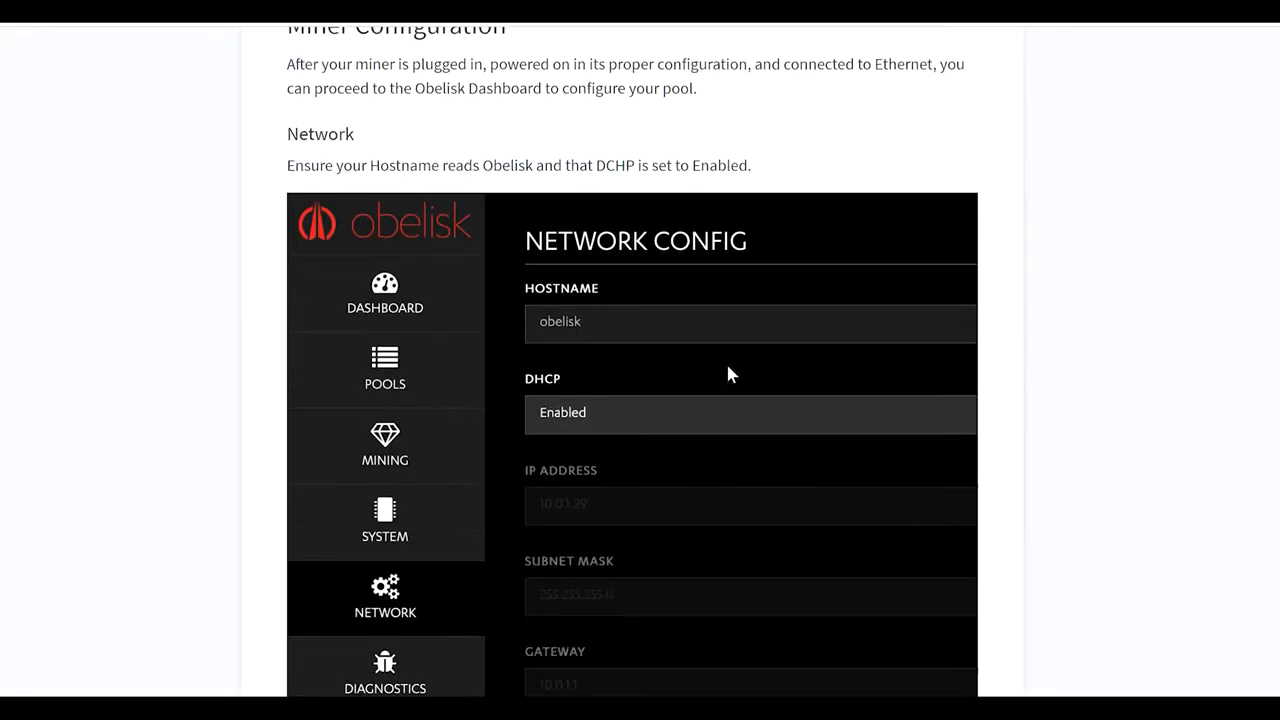
{"action": "scroll", "scroll_direction": "up", "scroll_amount": 3}
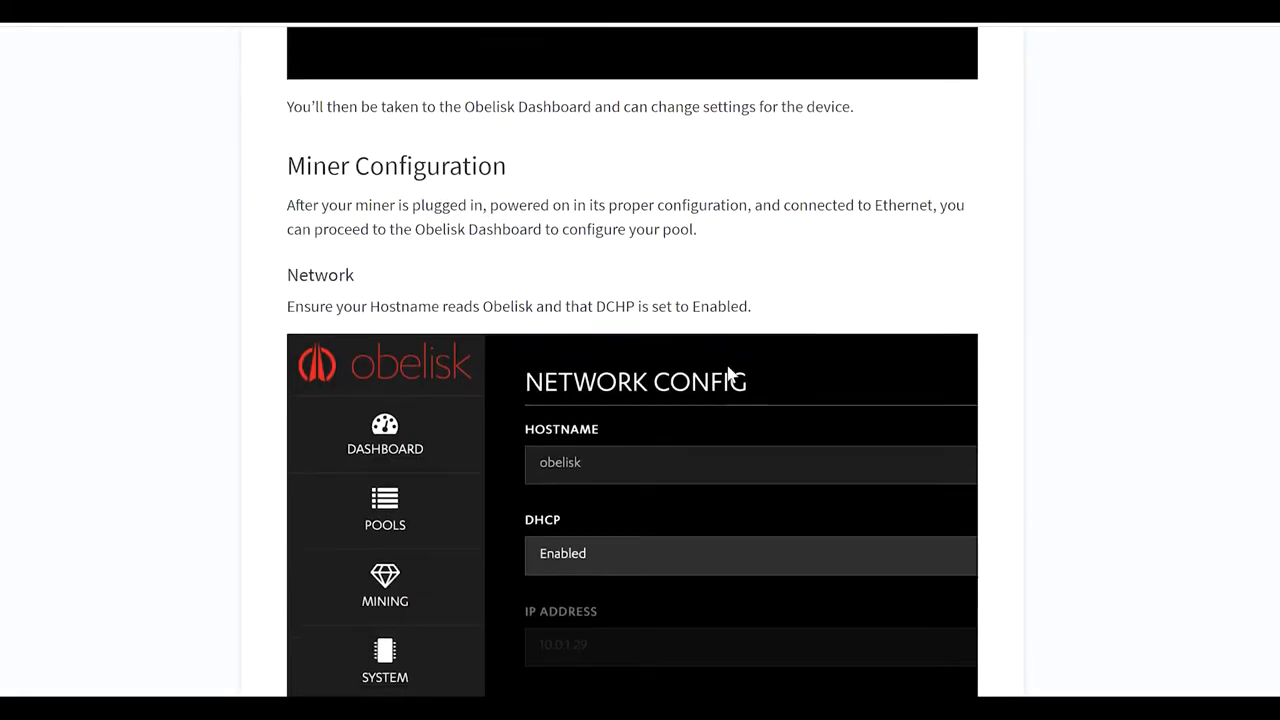
{"action": "scroll", "scroll_direction": "down", "scroll_amount": 3}
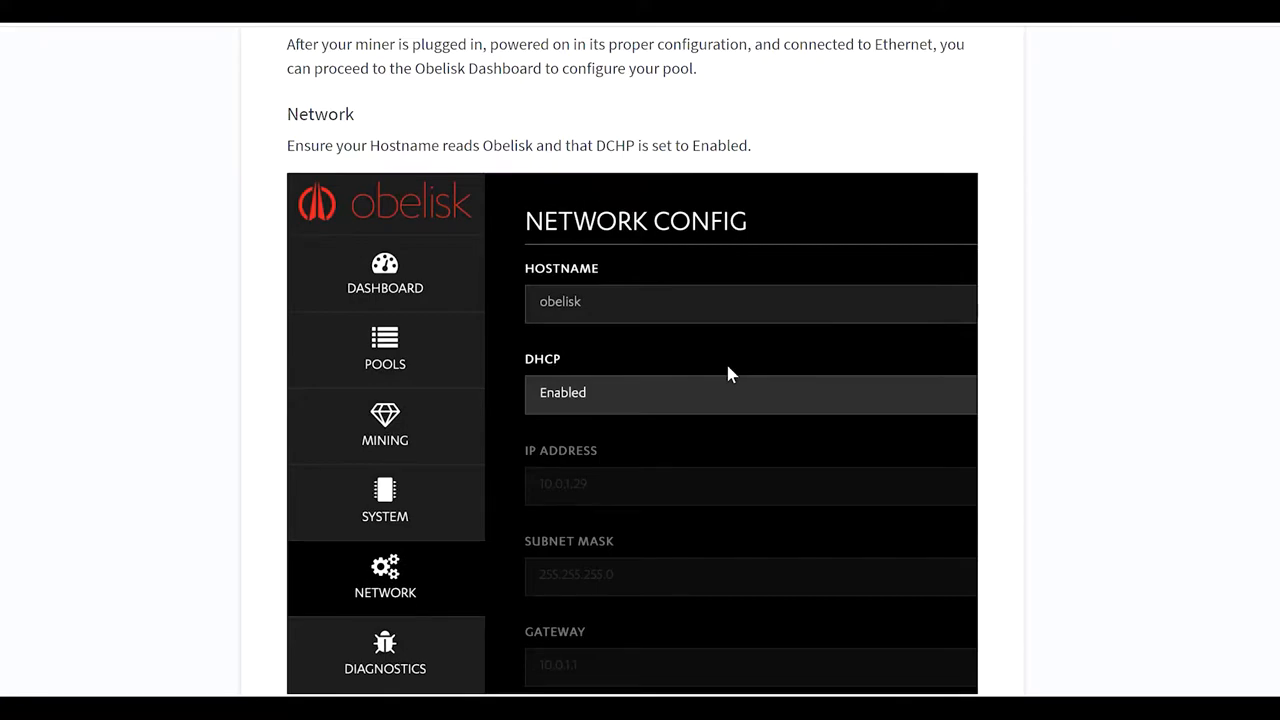
{"action": "scroll", "scroll_direction": "down", "scroll_amount": 3}
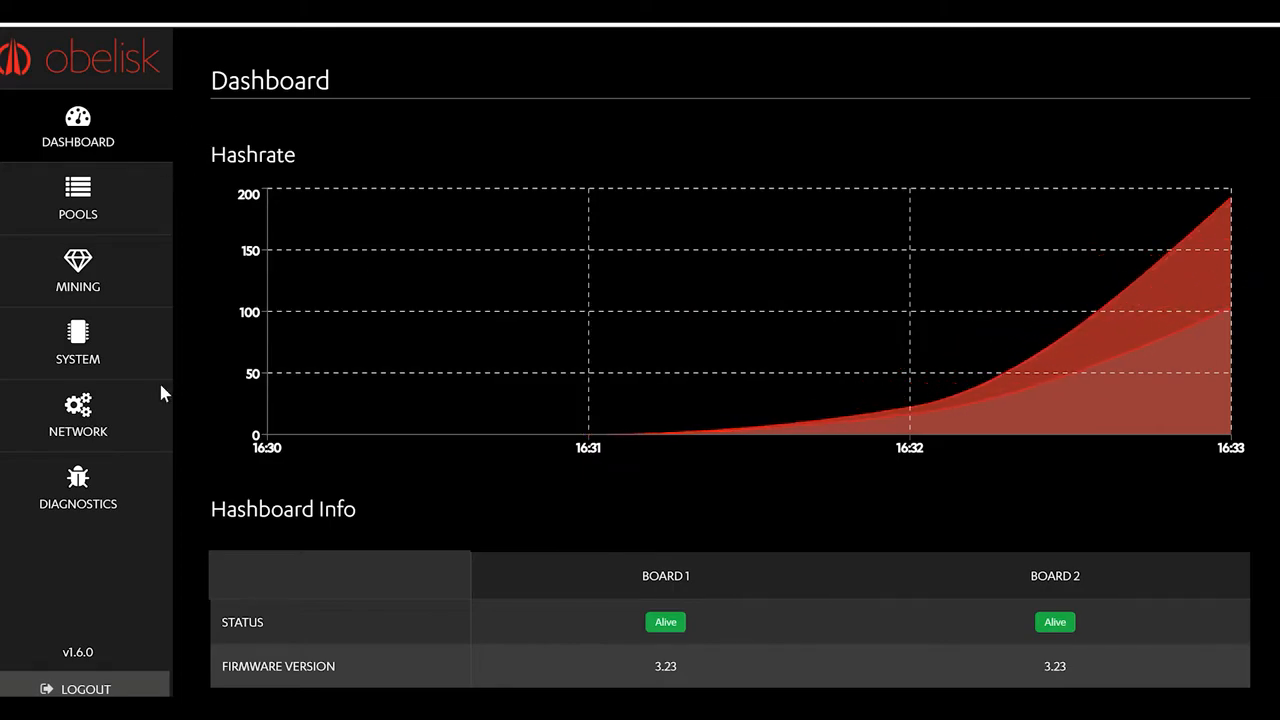
{"action": "mouse_move", "coordinate": [119, 553]}
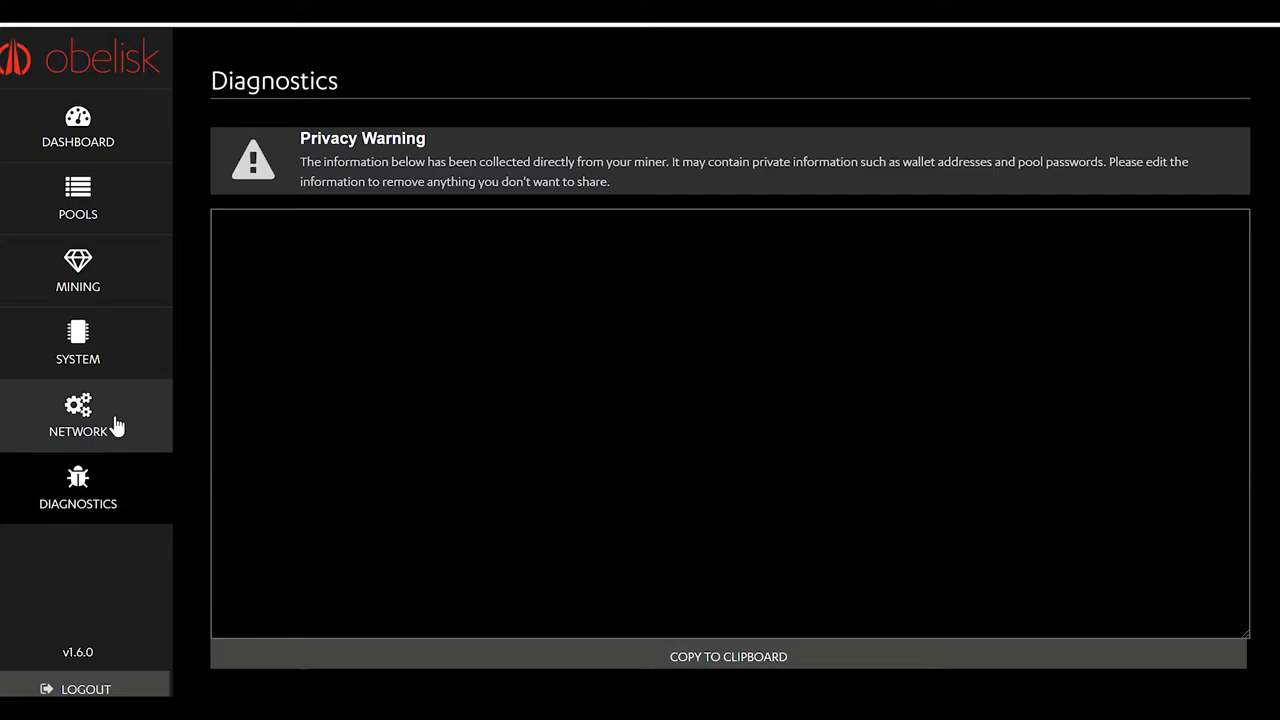
Check Network Config (hostname obelisk, DHCP on), then open System Config showing firmware v1.6.0.
{"action": "left_click", "coordinate": [78, 415]}
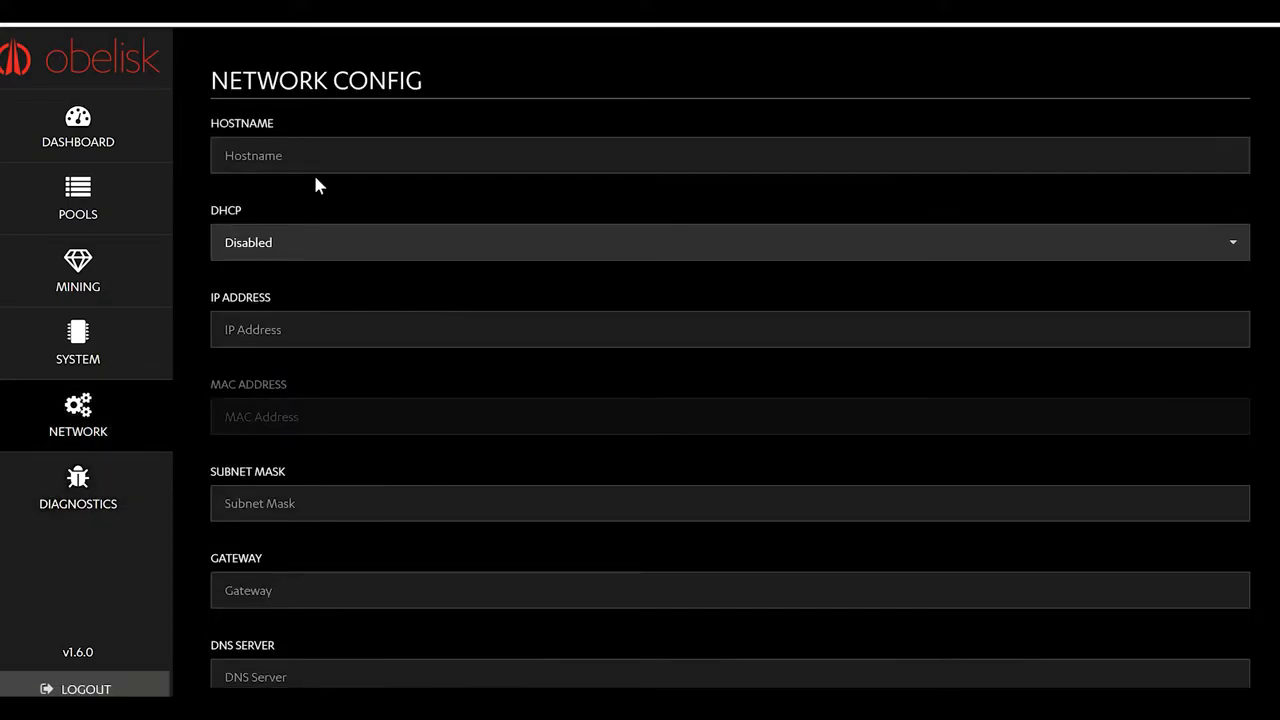
{"action": "mouse_move", "coordinate": [363, 208]}
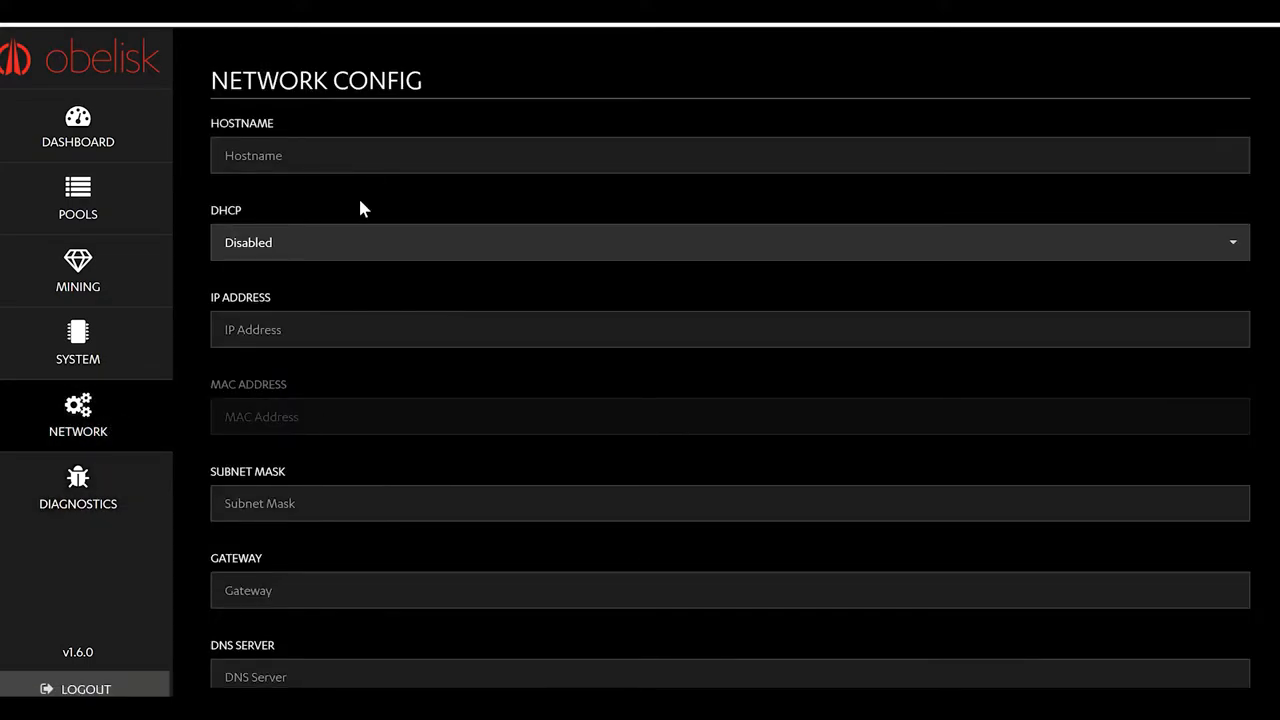
{"action": "left_click", "coordinate": [77, 343]}
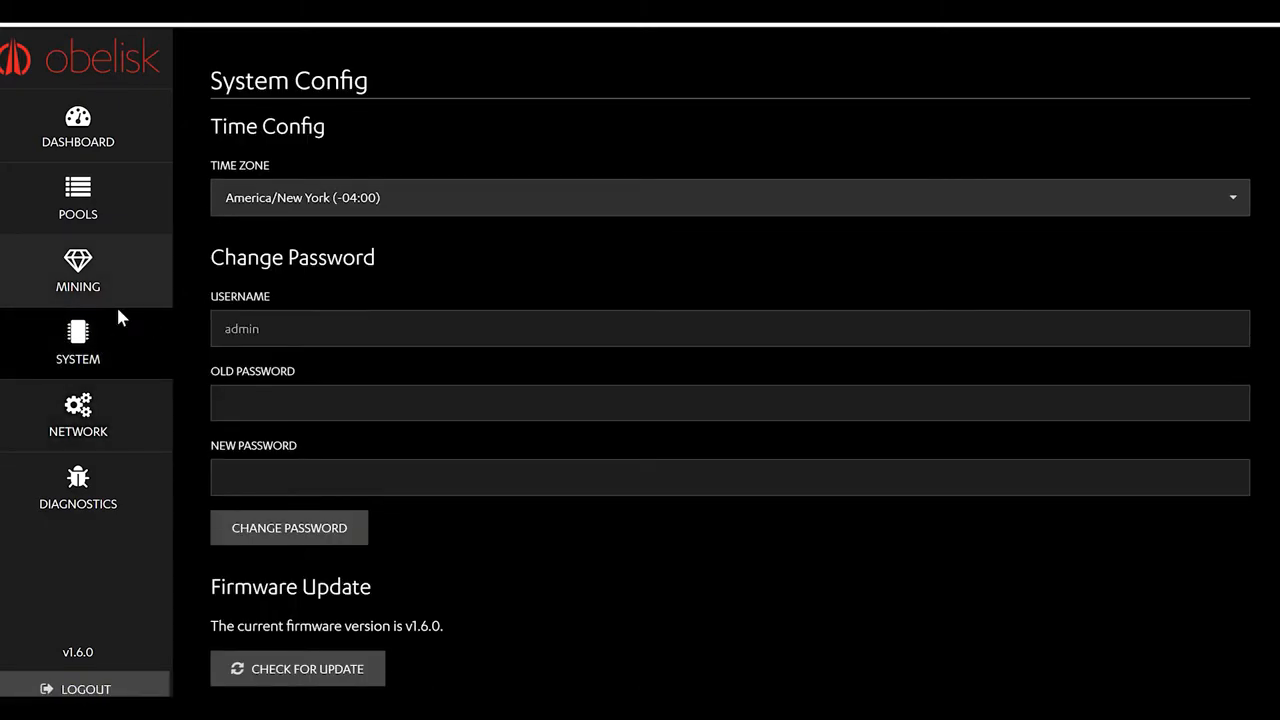
{"action": "left_click", "coordinate": [78, 415]}
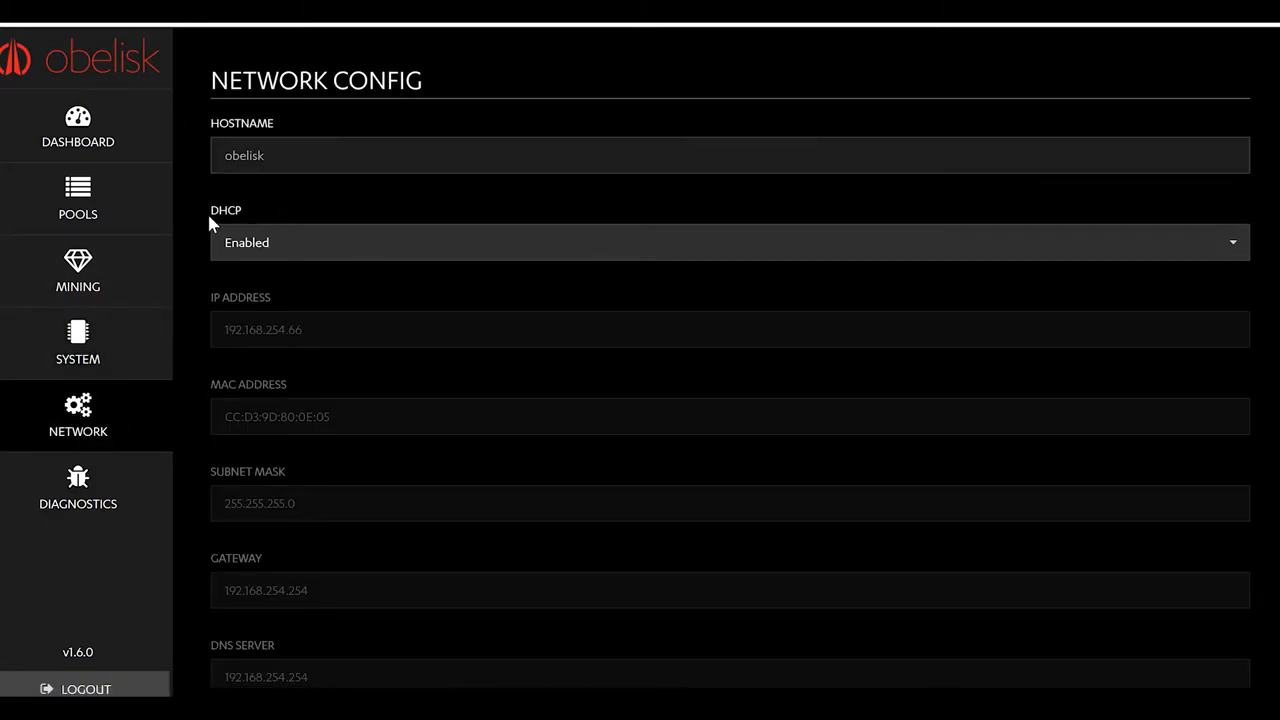
{"action": "mouse_move", "coordinate": [322, 258]}
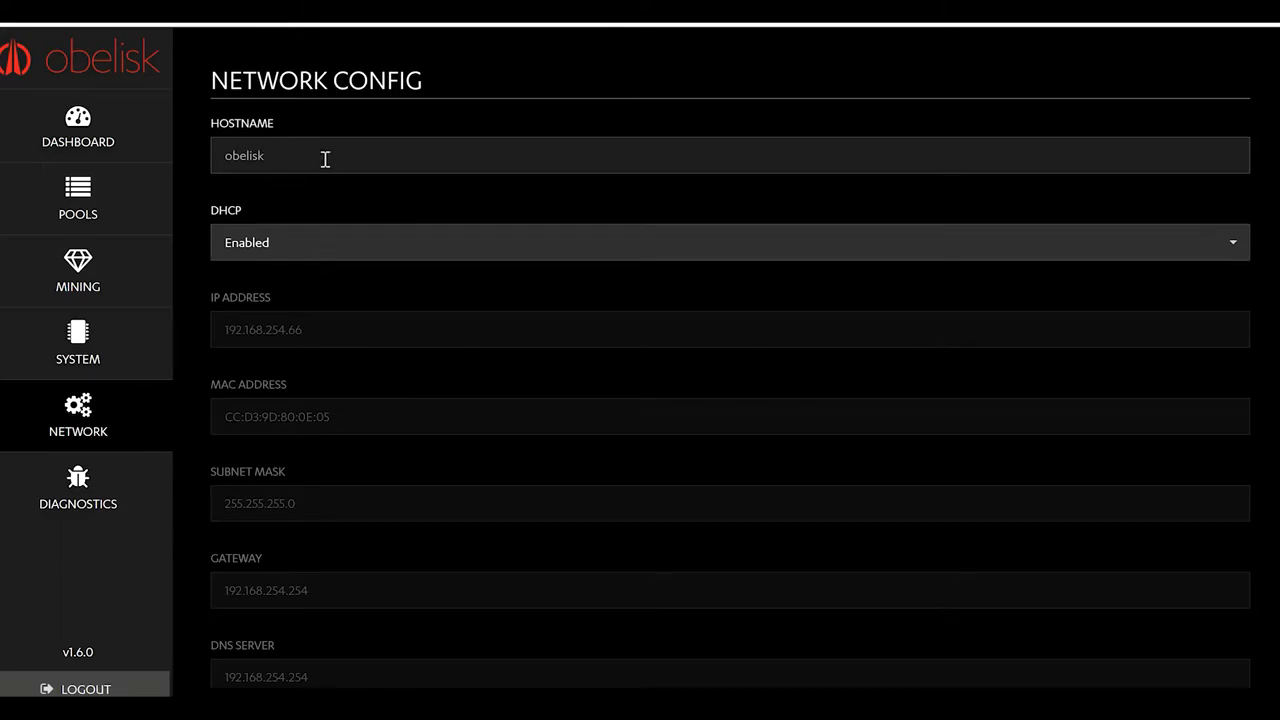
{"action": "mouse_move", "coordinate": [78, 345]}
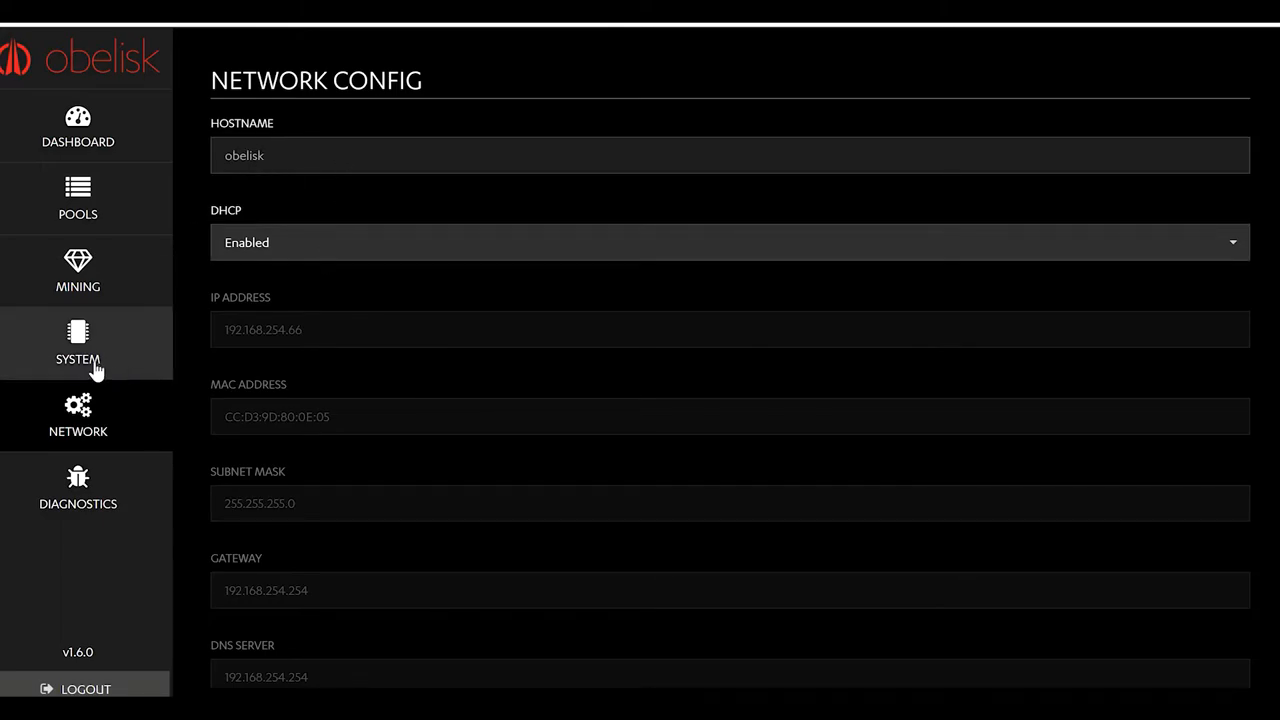
{"action": "mouse_move", "coordinate": [130, 355]}
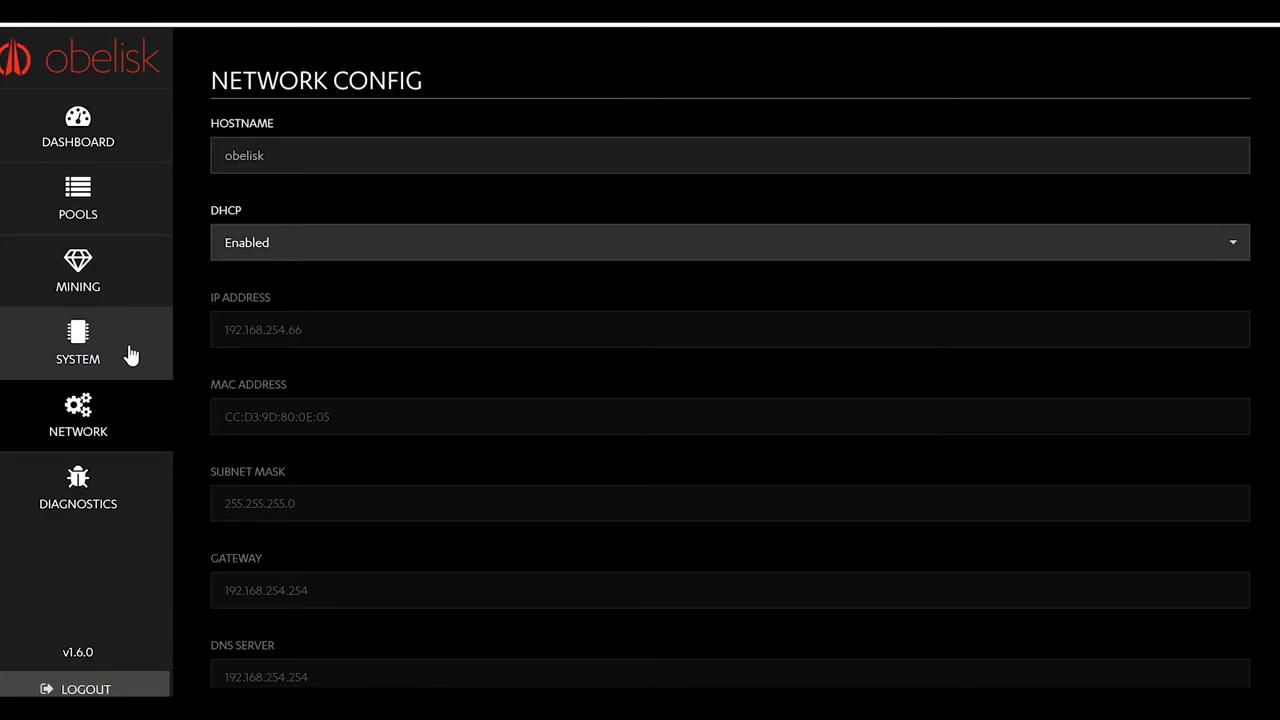
{"action": "left_click", "coordinate": [77, 343]}
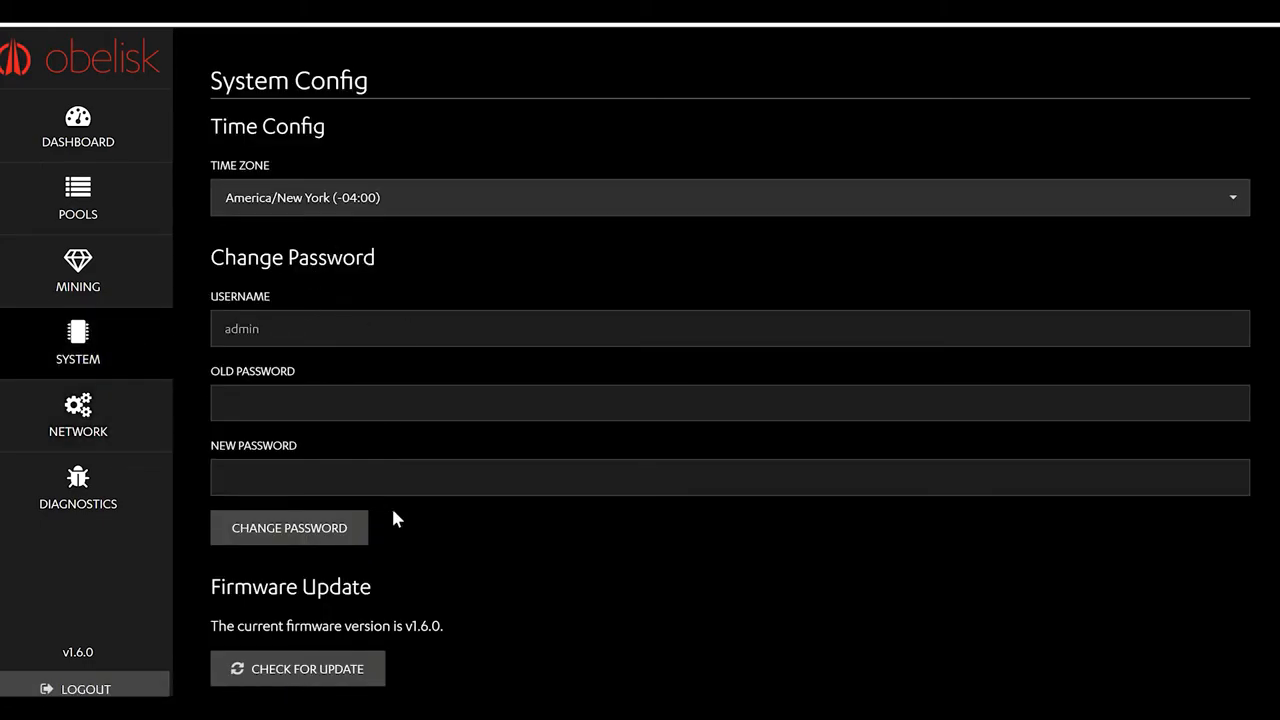
{"action": "mouse_move", "coordinate": [150, 300]}
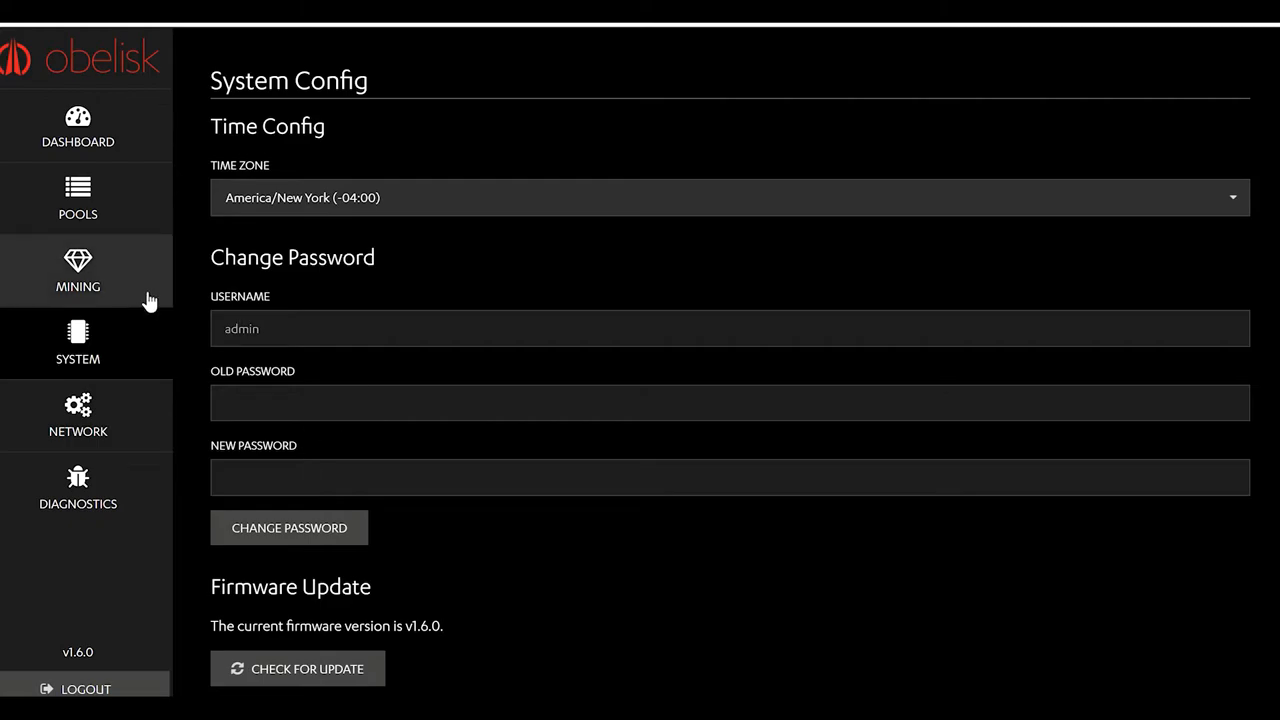
Review mining settings: performance number 1950 per hashboard, constant 70% fan, reboot never.
{"action": "left_click", "coordinate": [78, 270]}
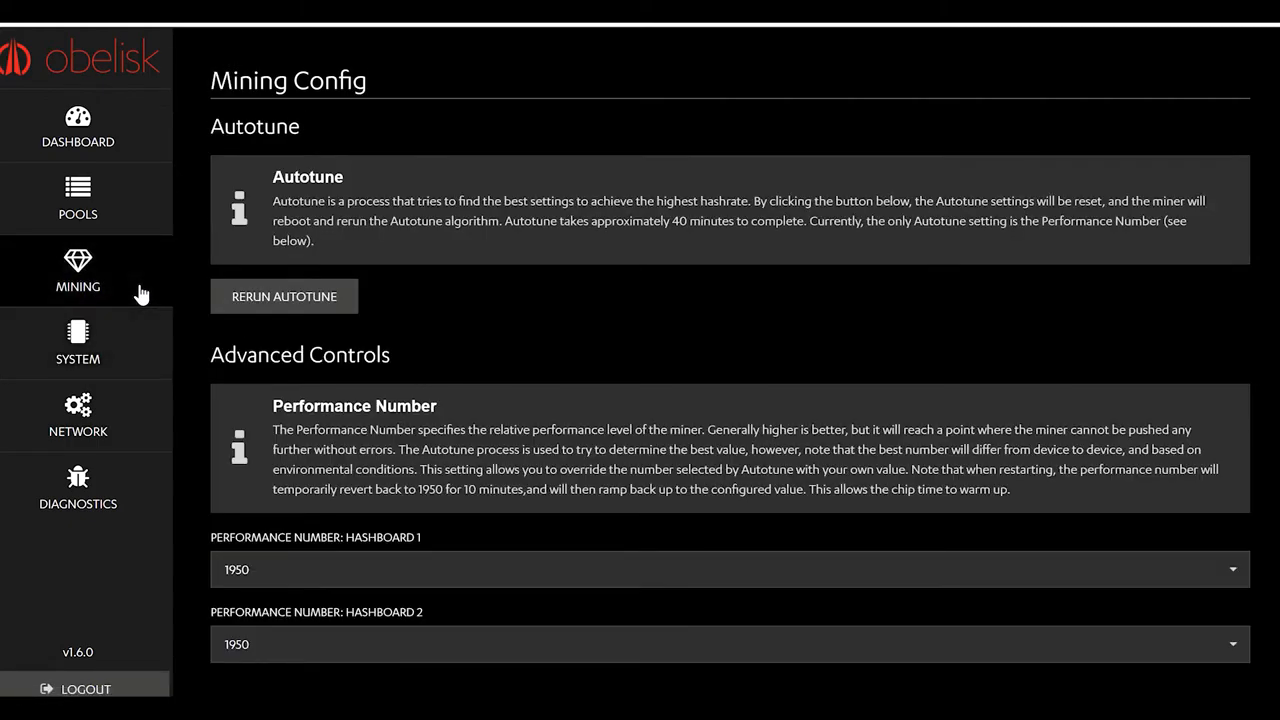
{"action": "scroll", "scroll_direction": "down", "scroll_amount": 3}
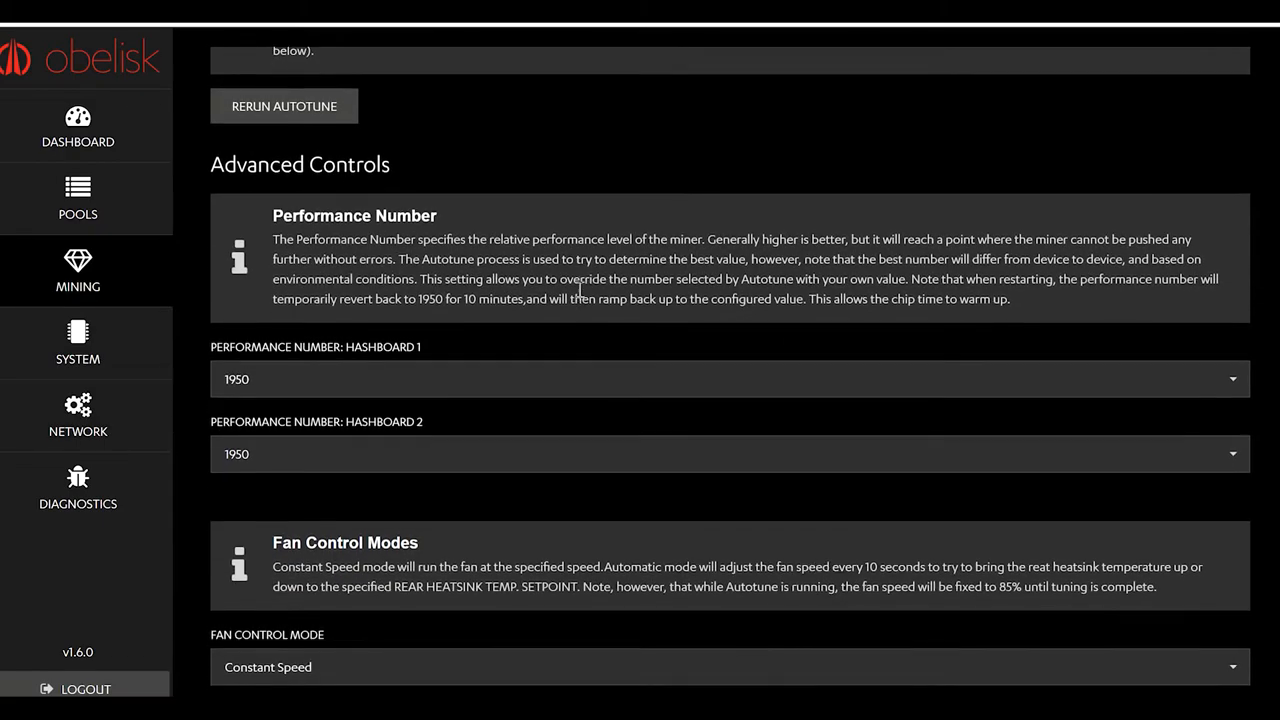
{"action": "scroll", "scroll_direction": "down", "scroll_amount": 3}
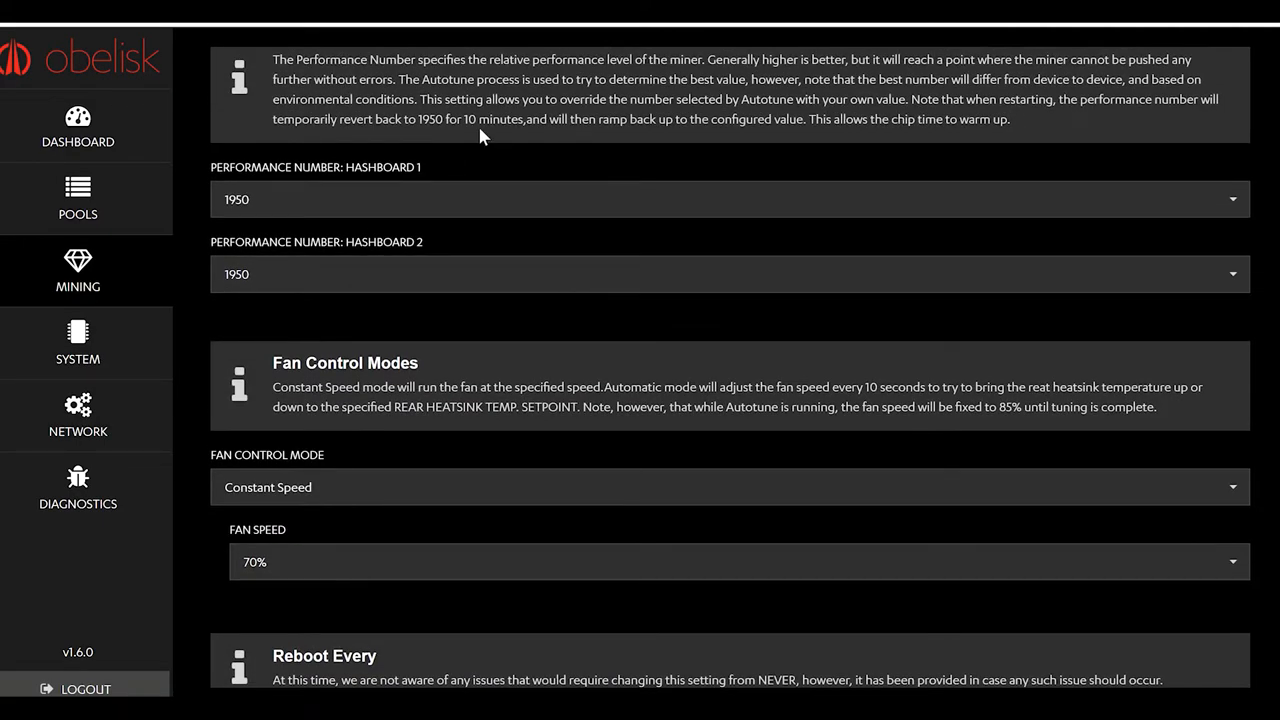
{"action": "scroll", "scroll_direction": "down", "scroll_amount": 3}
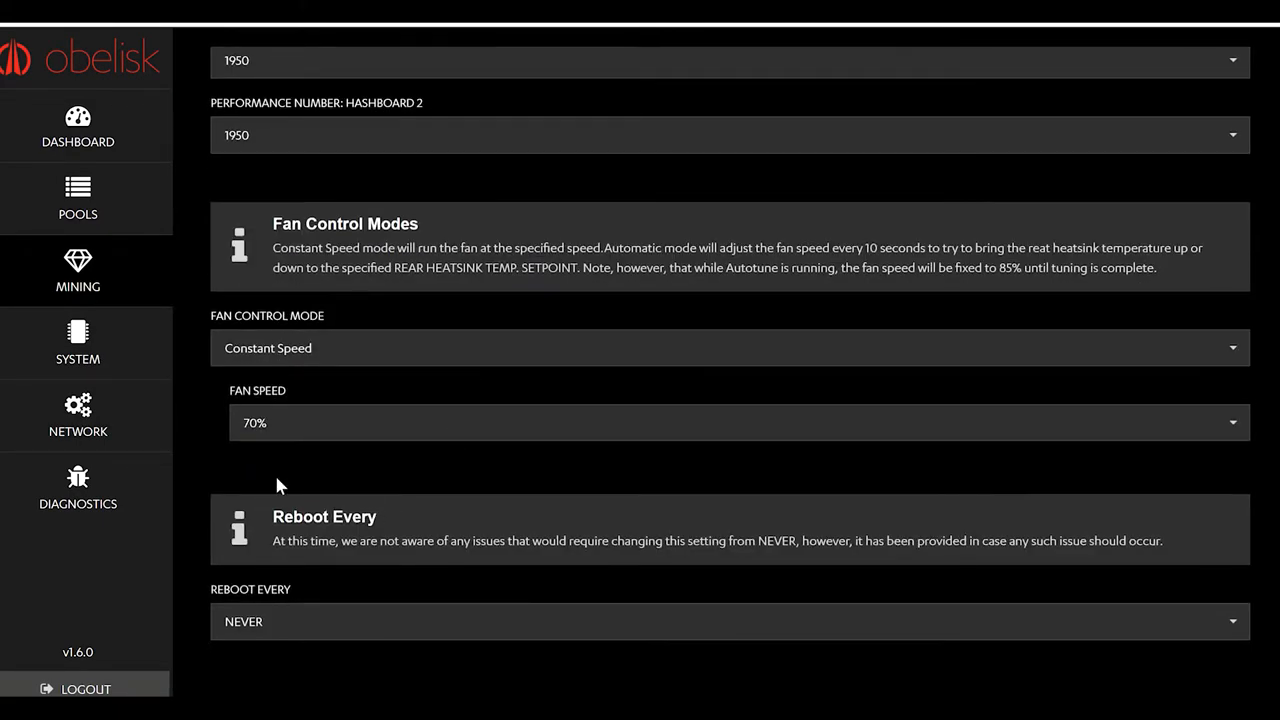
{"action": "mouse_move", "coordinate": [365, 450]}
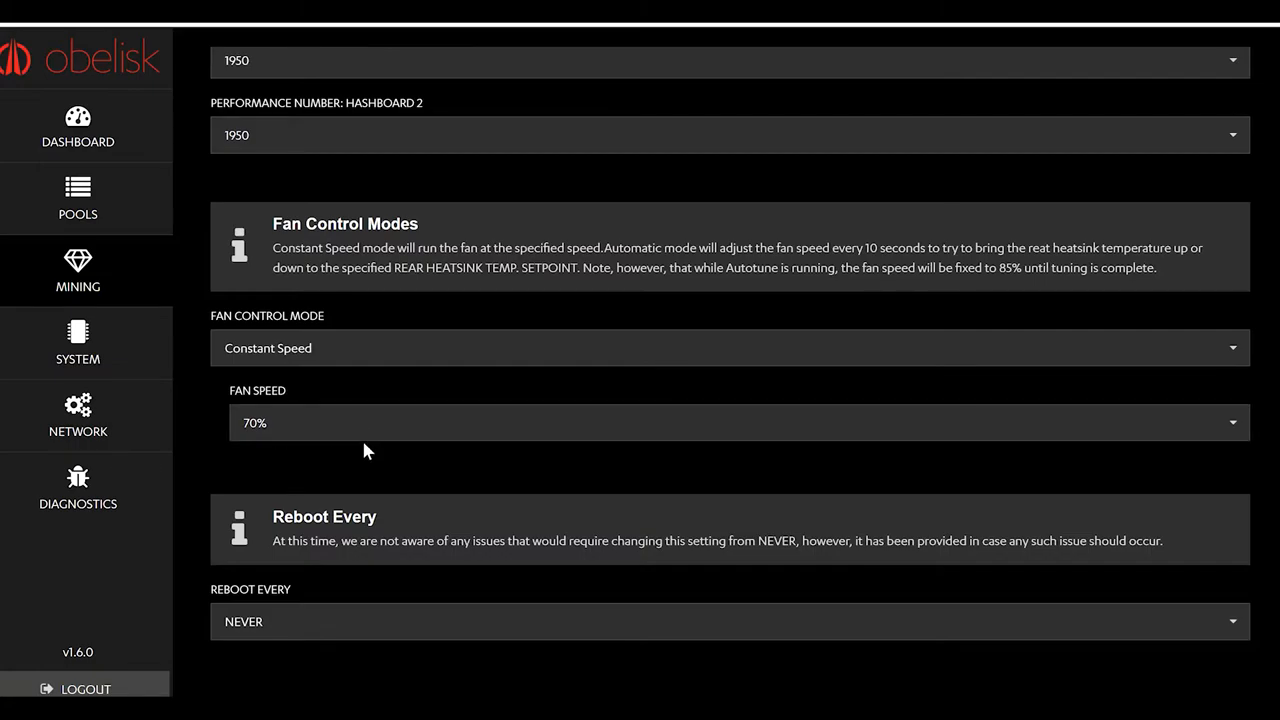
{"action": "mouse_move", "coordinate": [390, 468]}
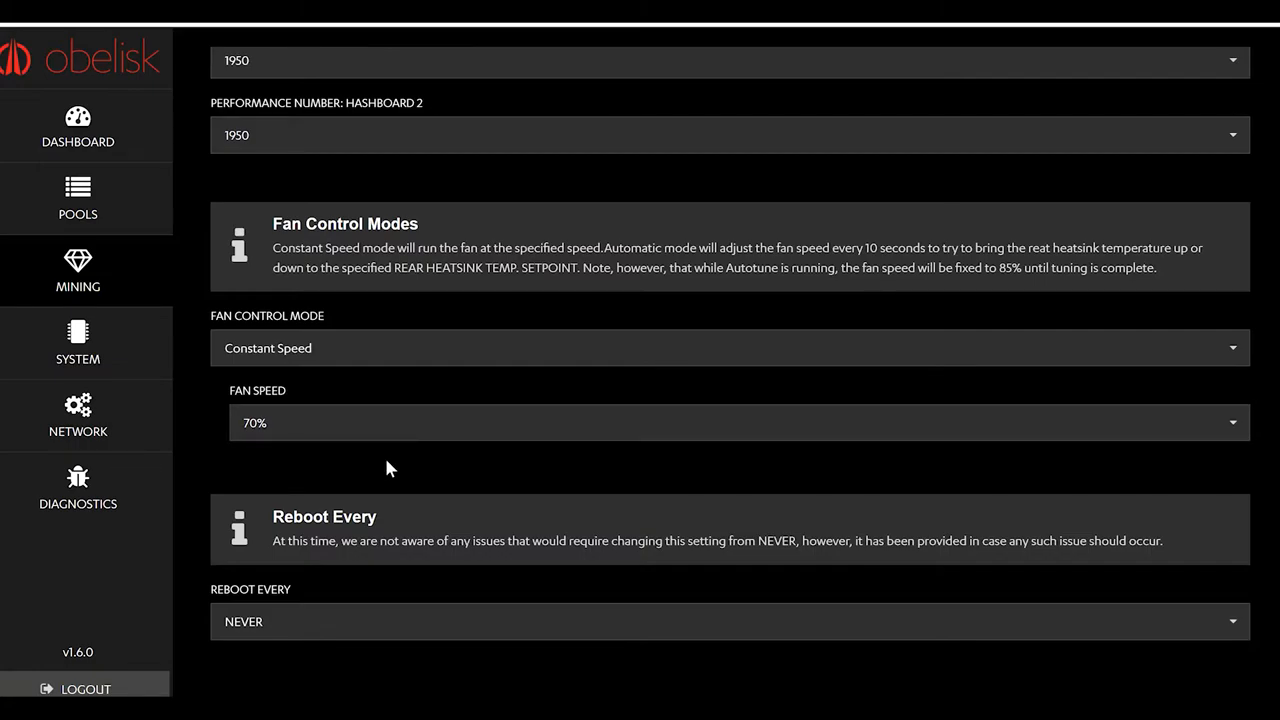
{"action": "mouse_move", "coordinate": [343, 474]}
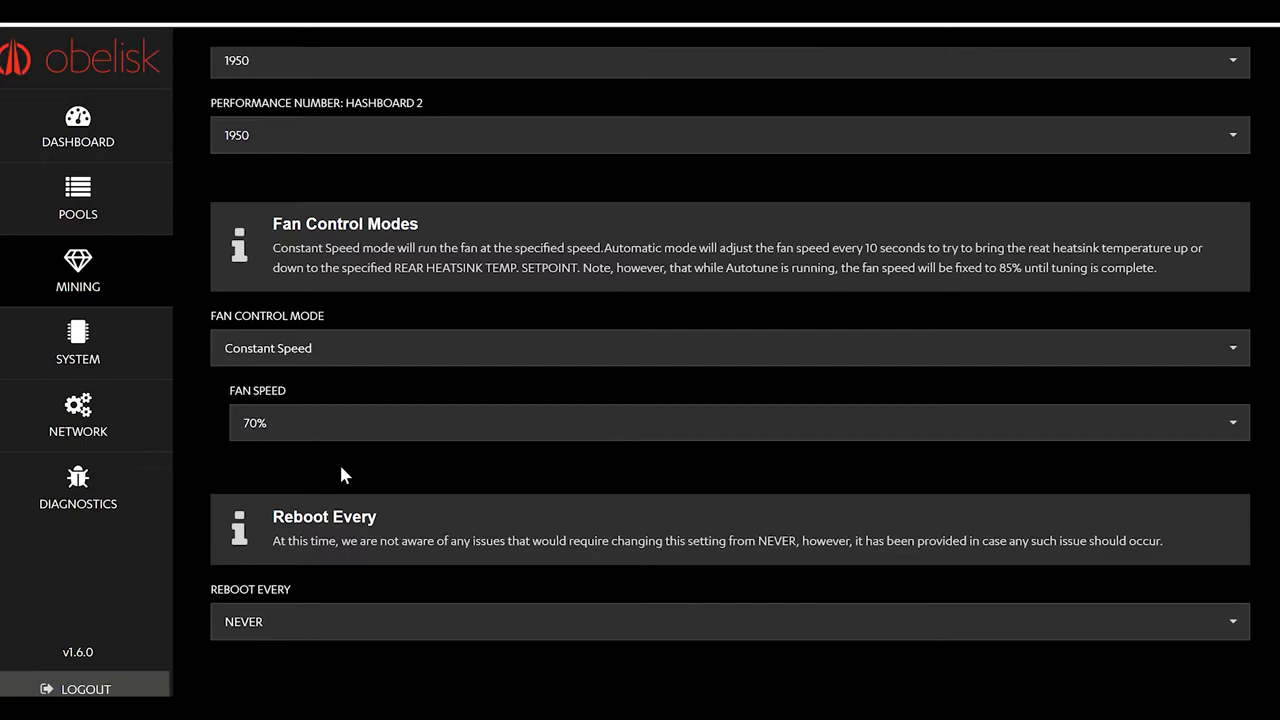
{"action": "mouse_move", "coordinate": [347, 484]}
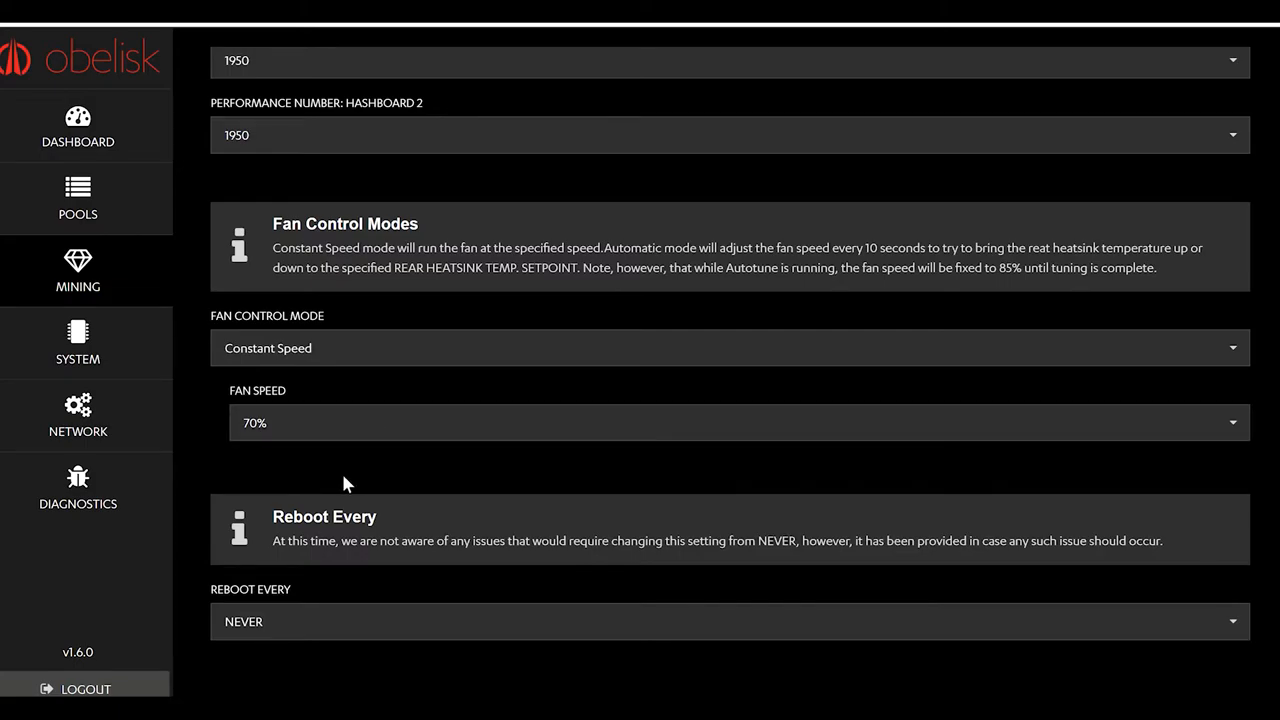
{"action": "mouse_move", "coordinate": [220, 405]}
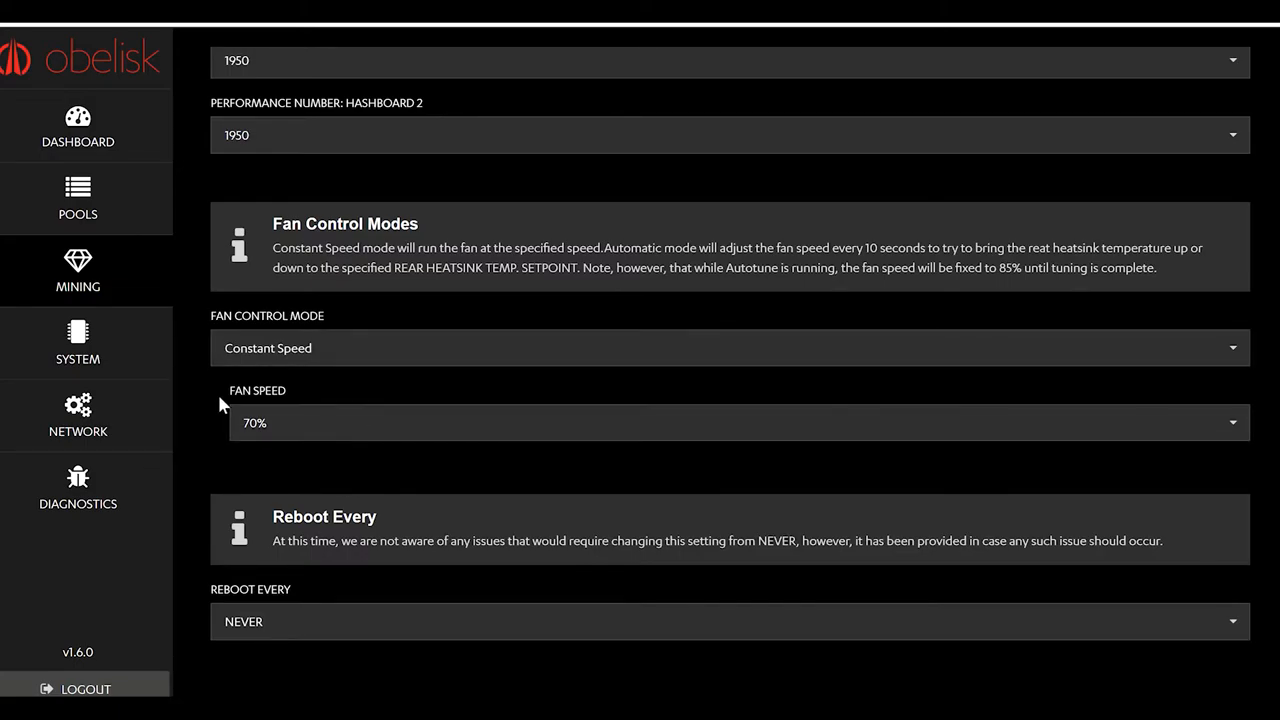
{"action": "scroll", "scroll_direction": "up", "scroll_amount": 3}
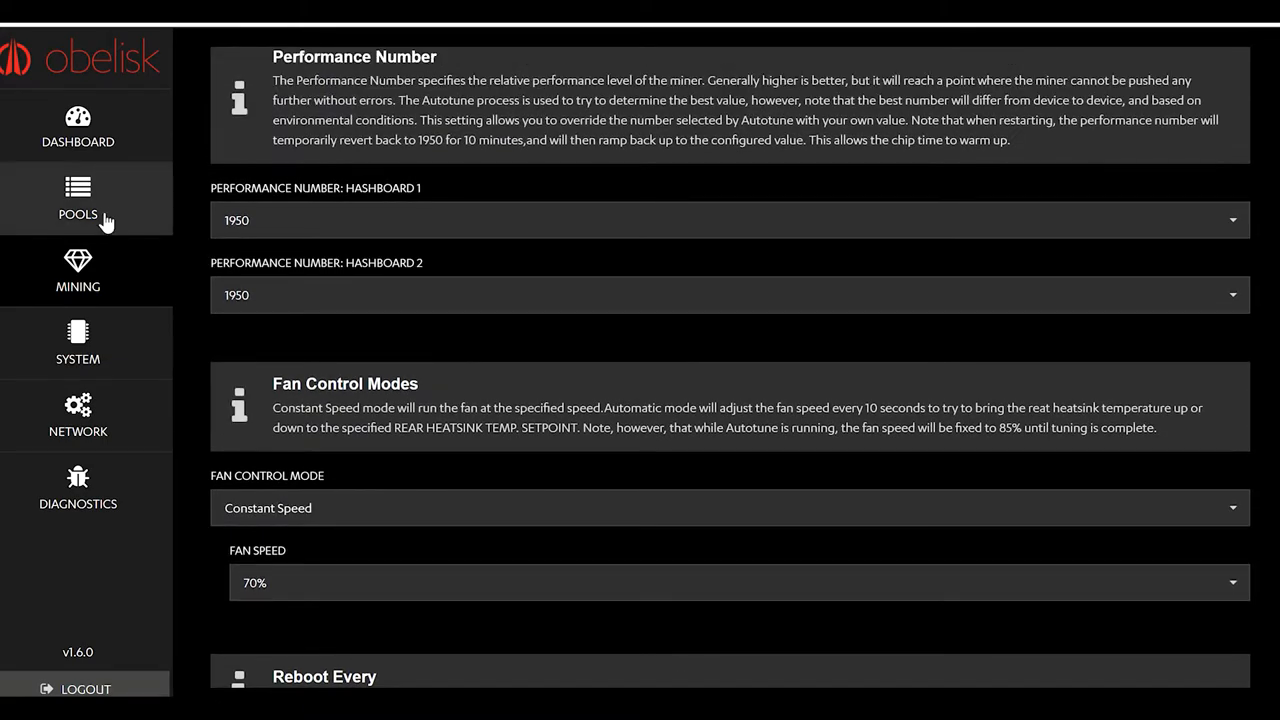
Check the dashboard overview for alive hashboards and Luxor pool, then move between sidebar pages.
{"action": "left_click", "coordinate": [78, 128]}
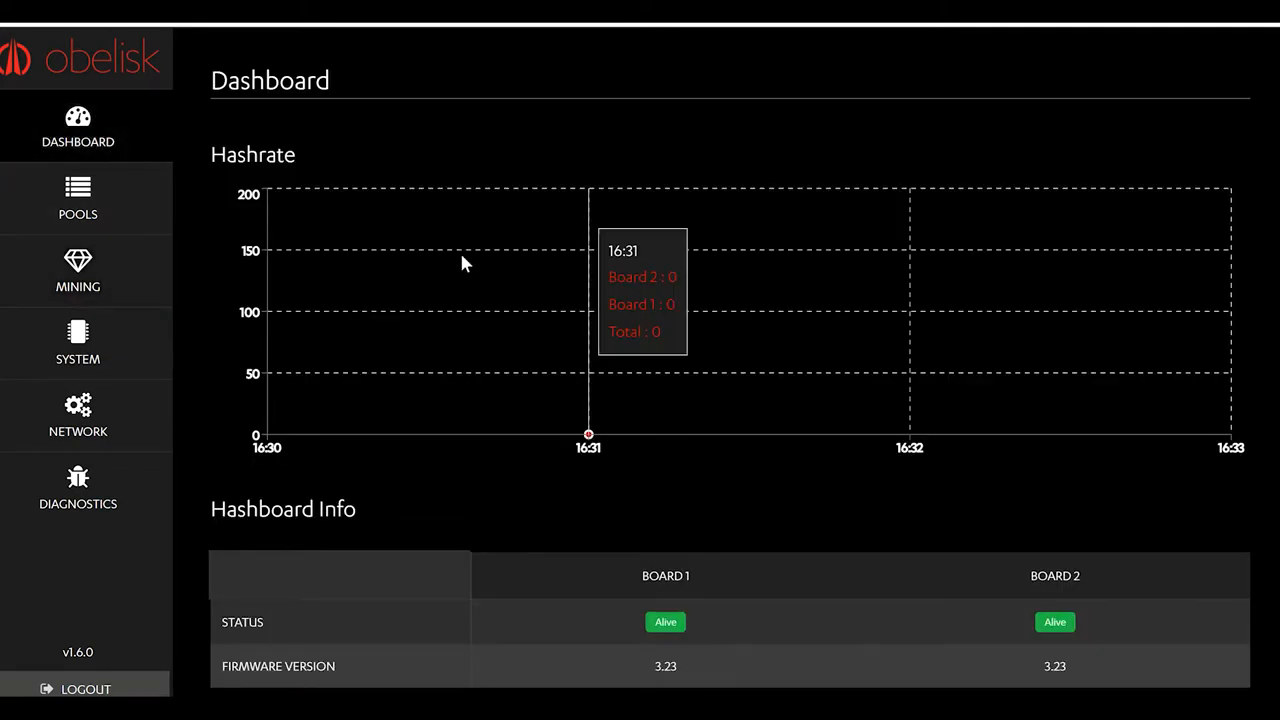
{"action": "left_click", "coordinate": [78, 343]}
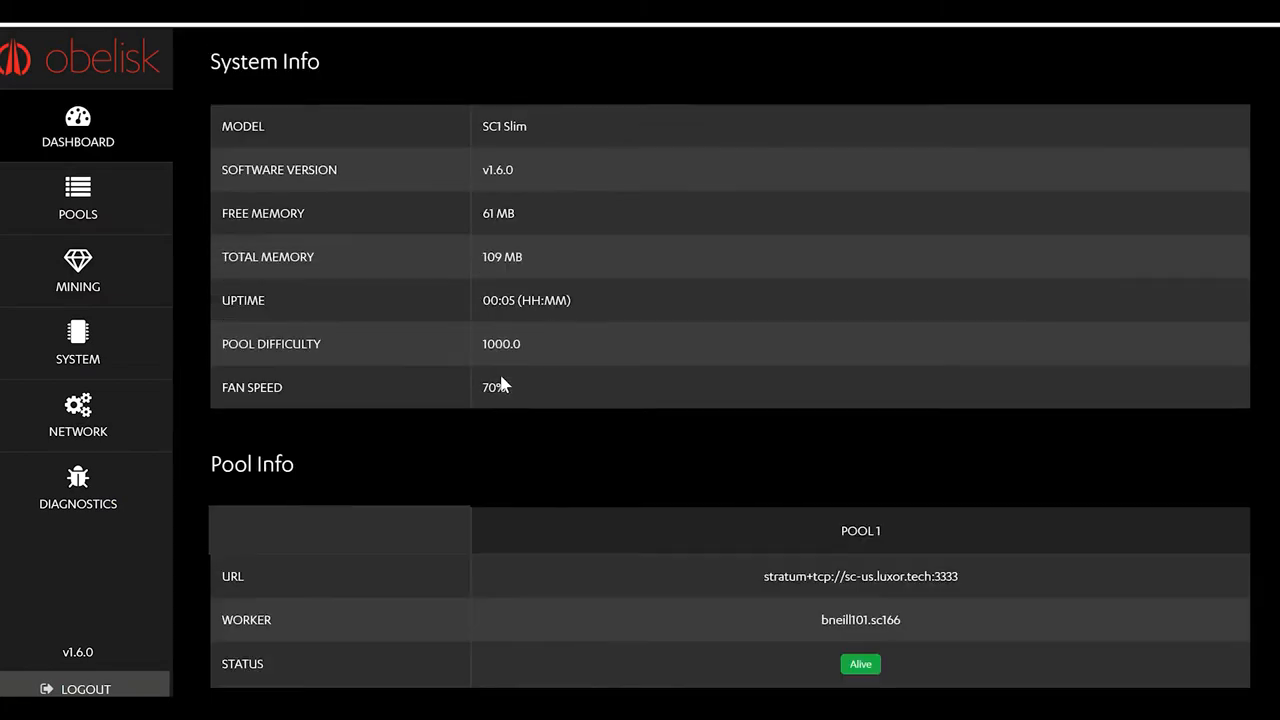
{"action": "scroll", "scroll_direction": "down", "scroll_amount": 3}
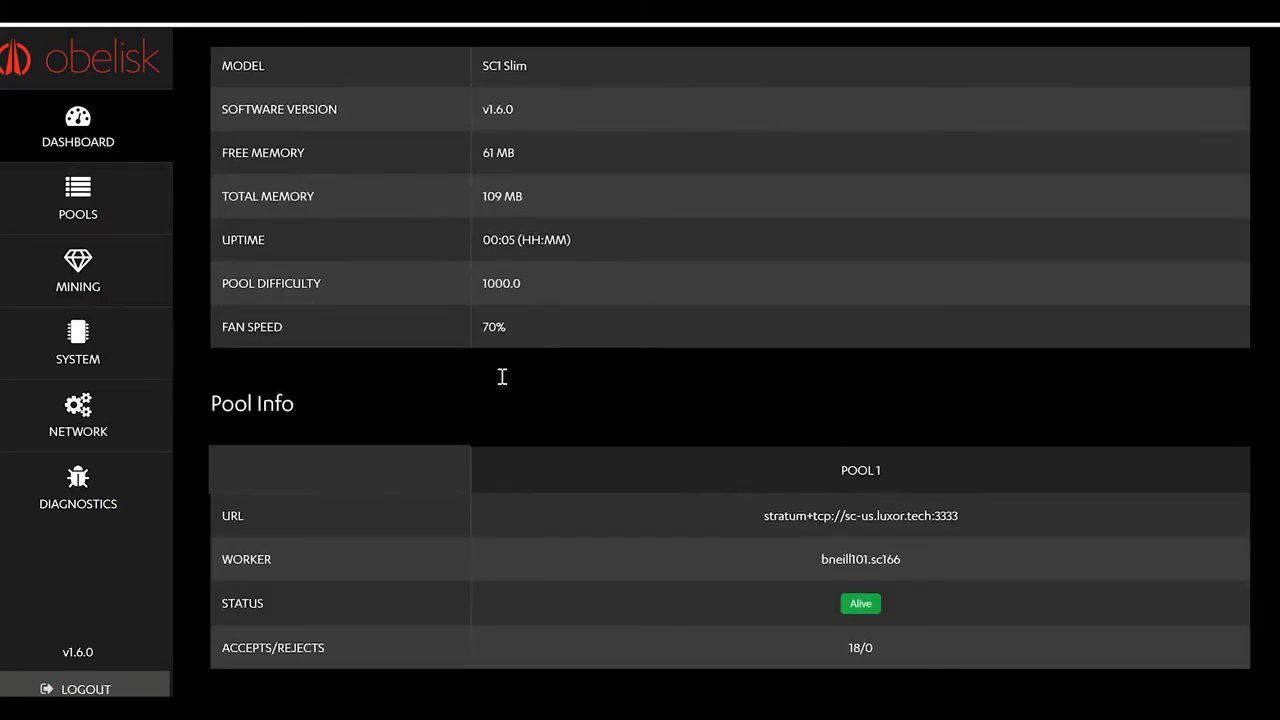
{"action": "left_click", "coordinate": [78, 198]}
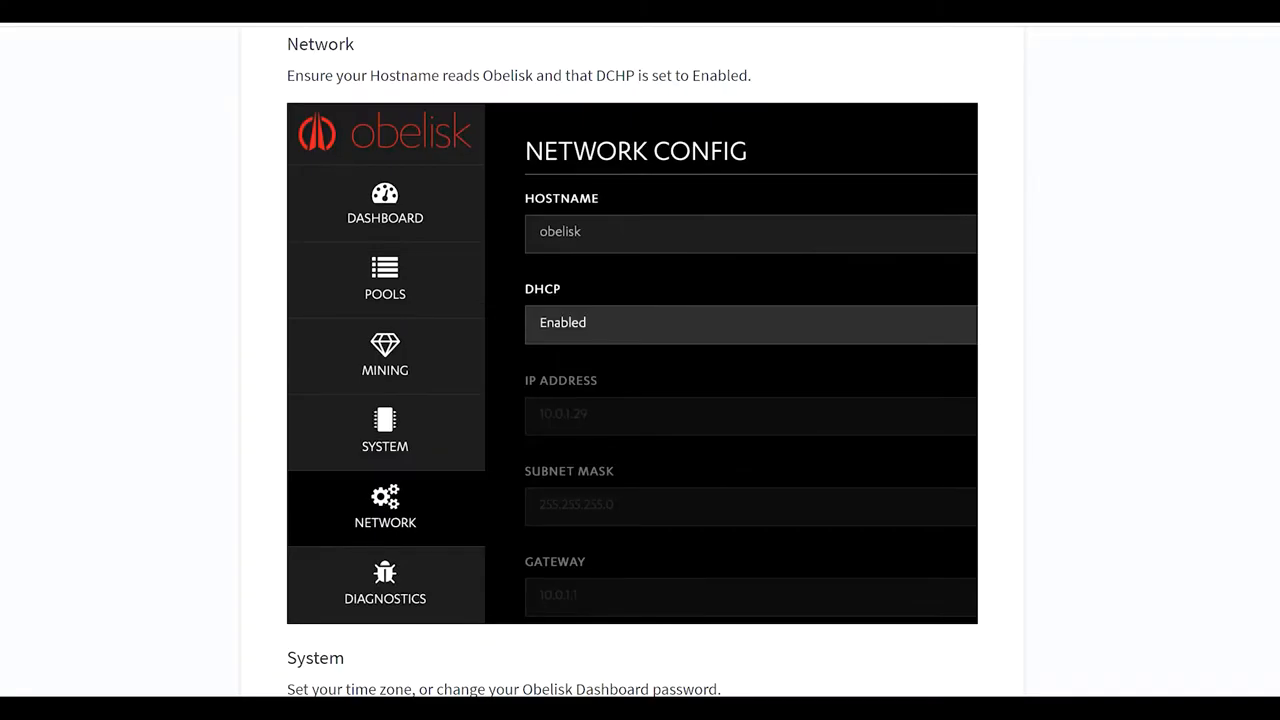
Scroll the support guide past Network, System and Mining to the Luxor and SiaMining pool examples.
{"action": "scroll", "scroll_direction": "down", "scroll_amount": 3}
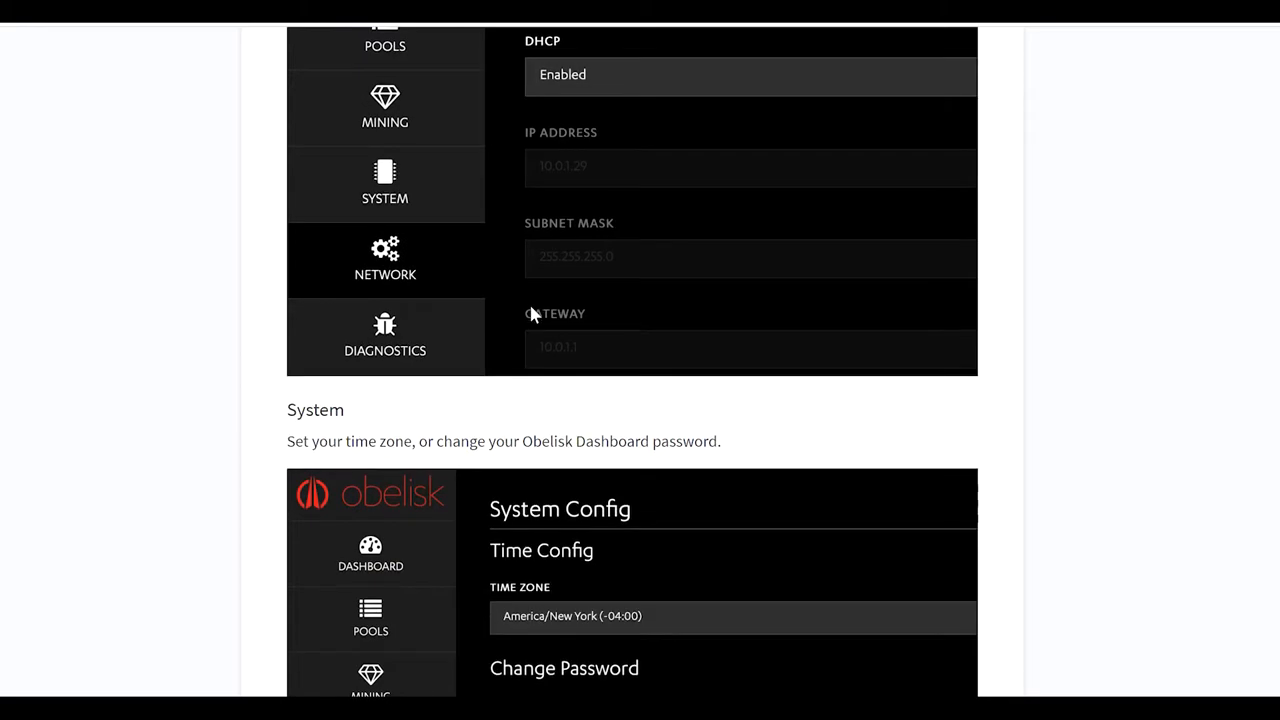
{"action": "scroll", "scroll_direction": "down", "scroll_amount": 3}
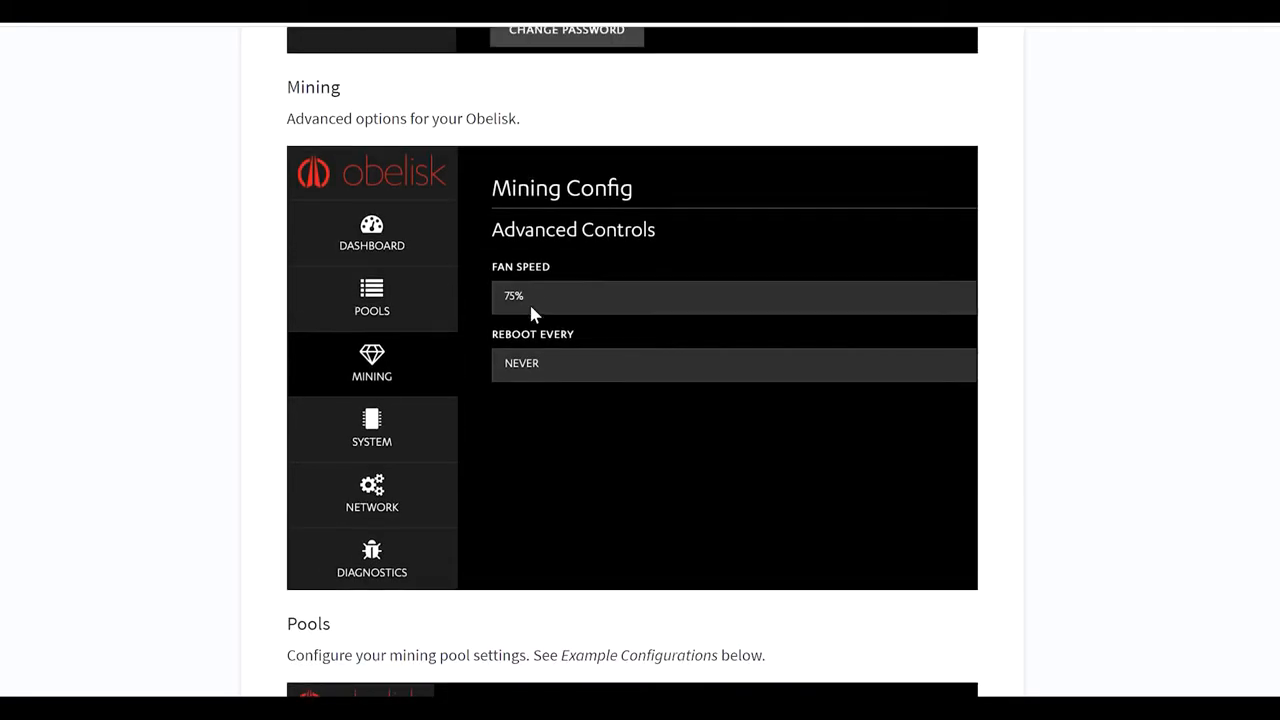
{"action": "scroll", "scroll_direction": "down", "scroll_amount": 3}
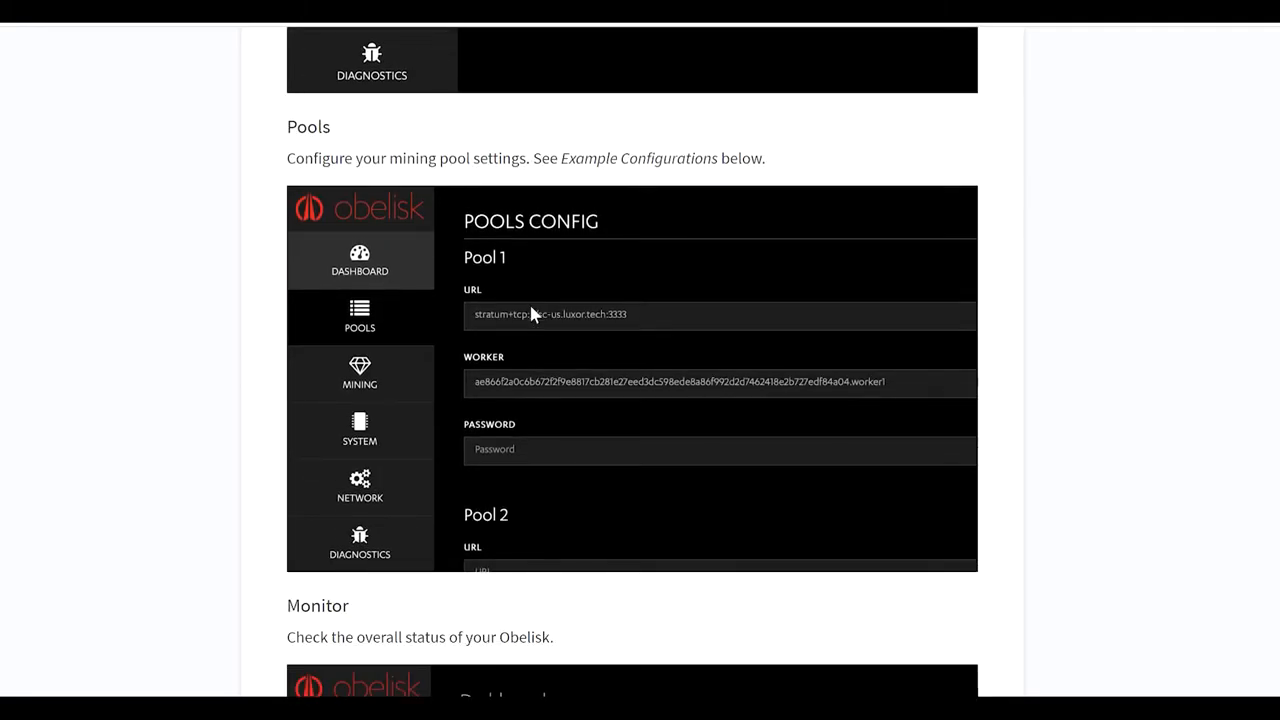
{"action": "mouse_move", "coordinate": [464, 158]}
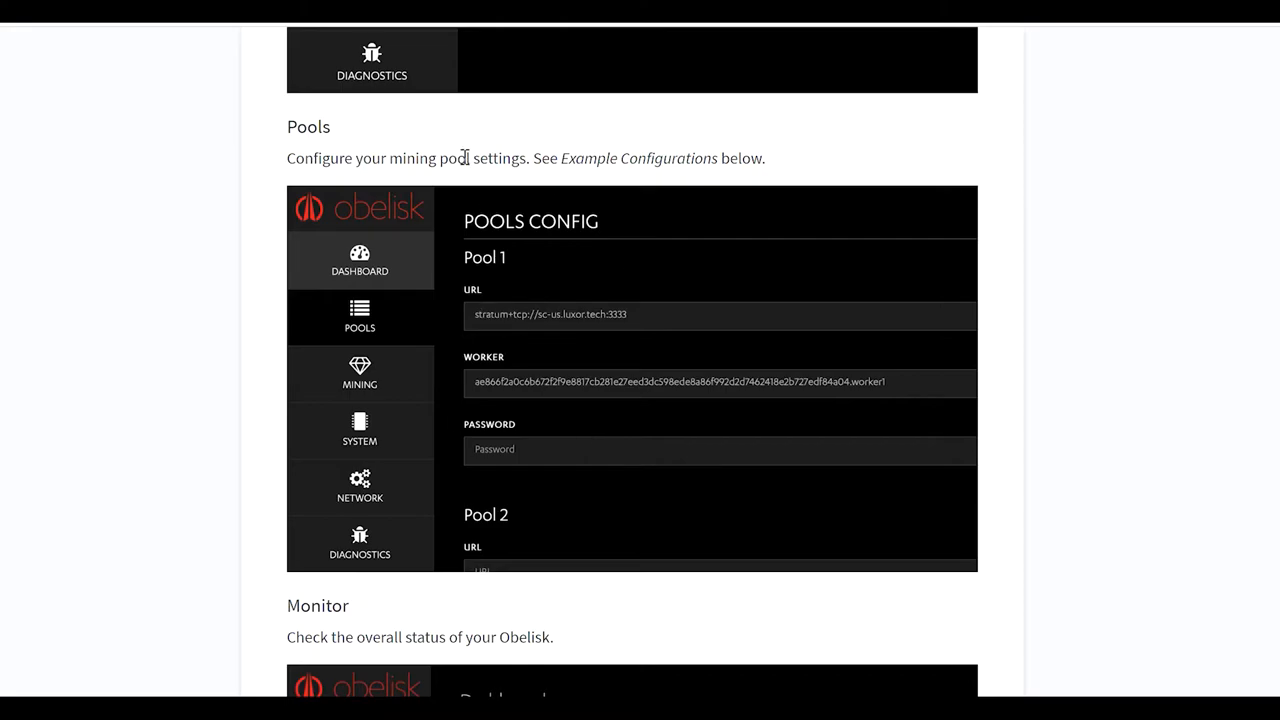
{"action": "mouse_move", "coordinate": [645, 189]}
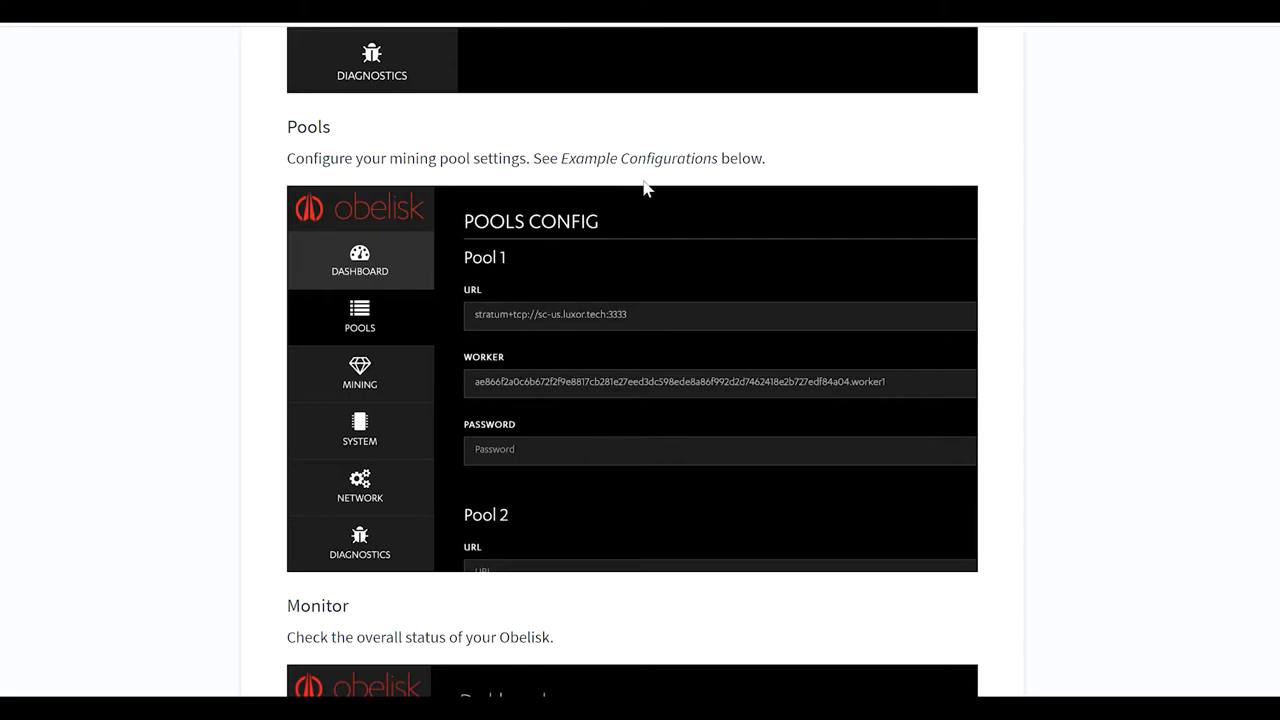
{"action": "scroll", "scroll_direction": "down", "scroll_amount": 3}
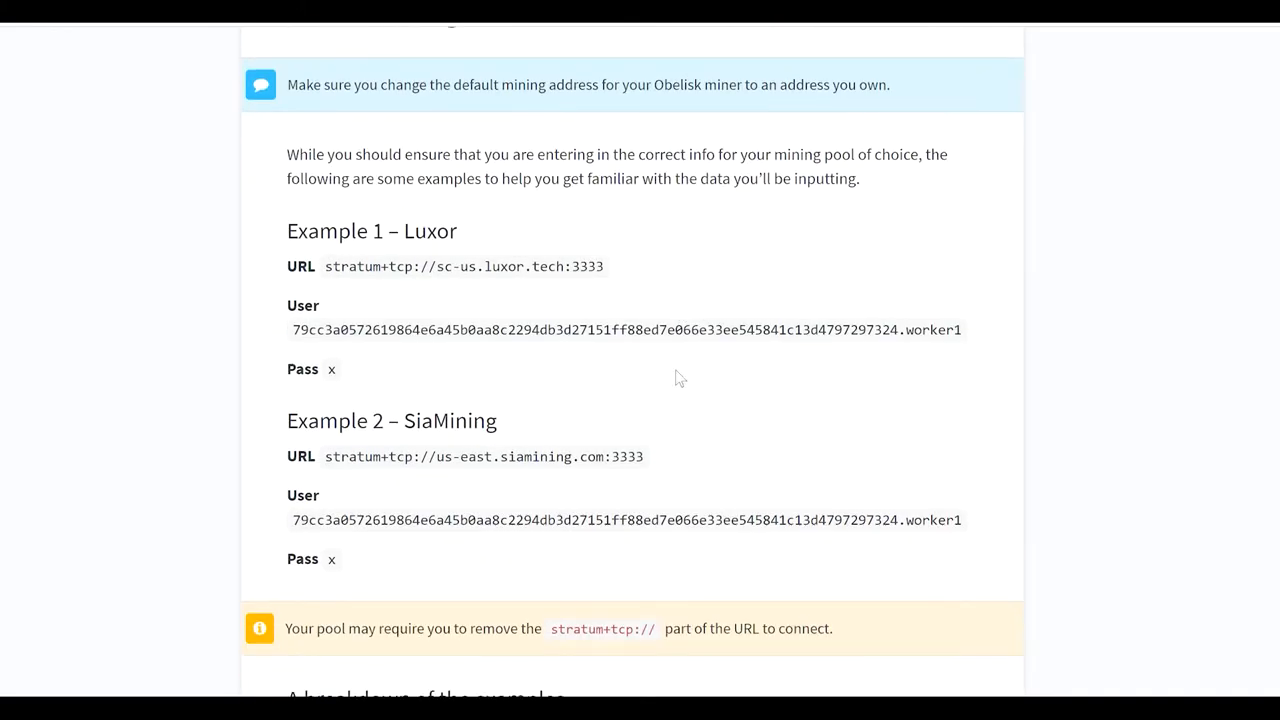
{"action": "mouse_move", "coordinate": [437, 267]}
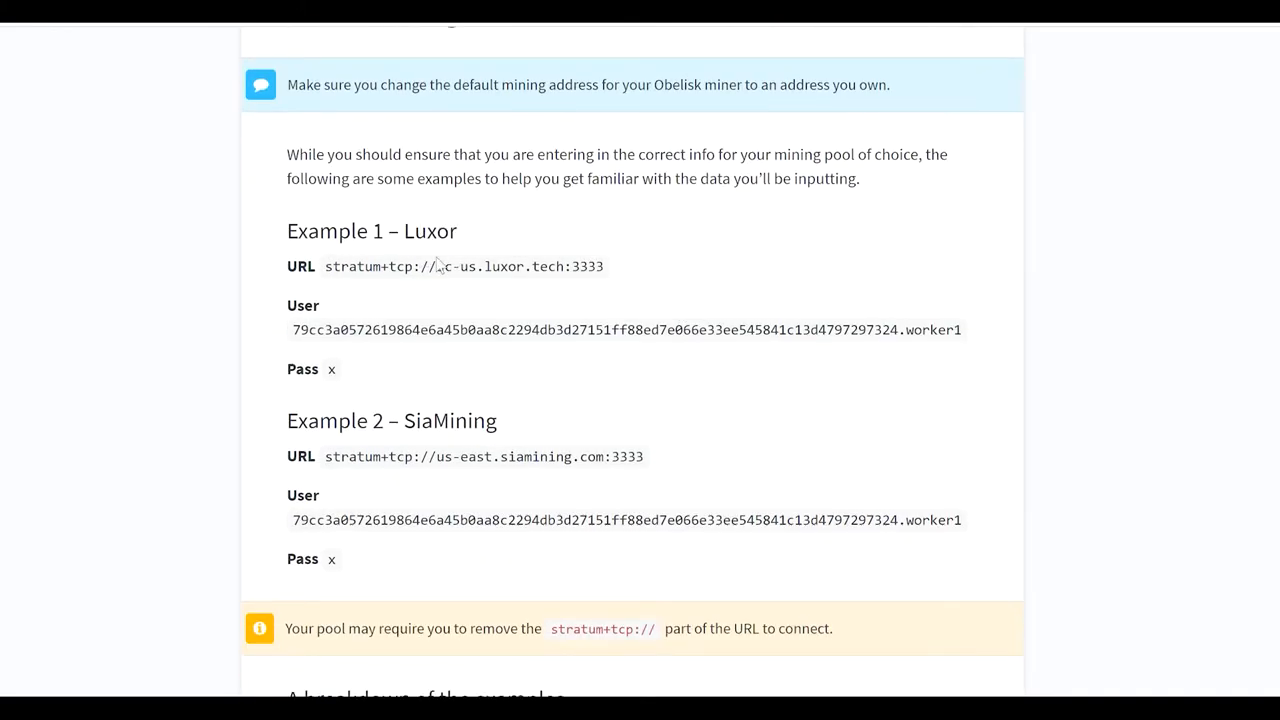
{"action": "mouse_move", "coordinate": [625, 283]}
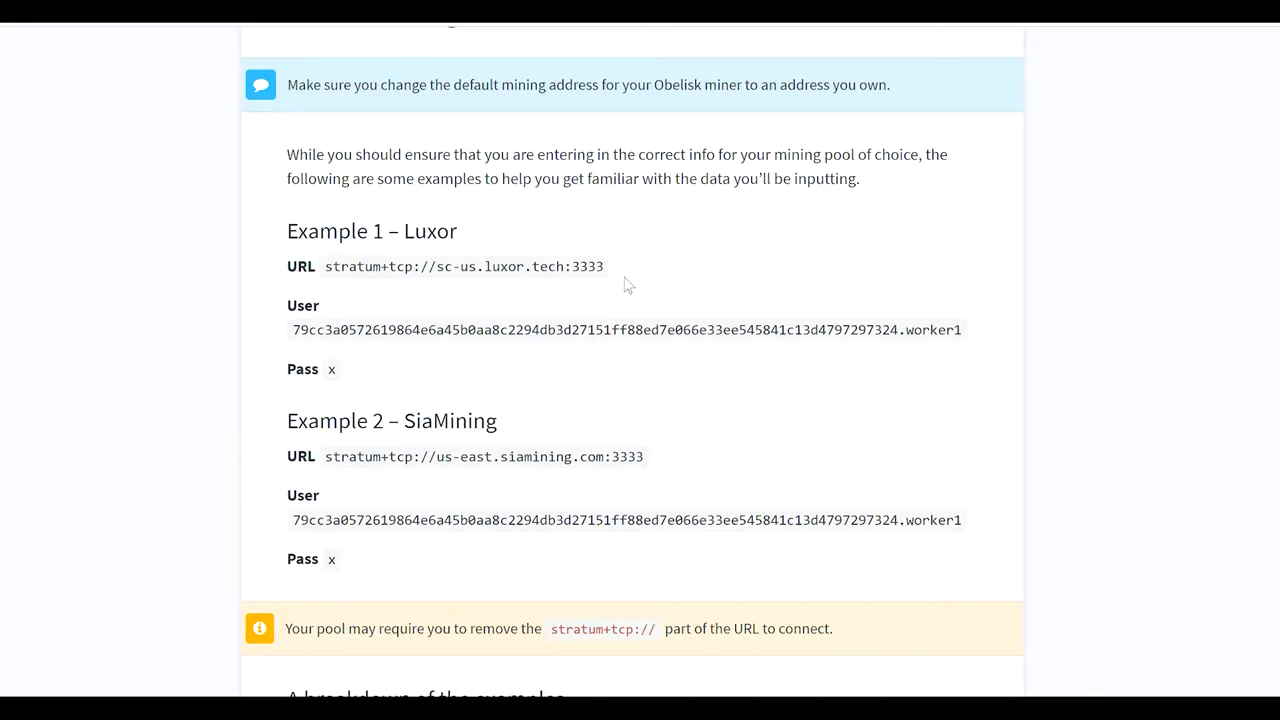
{"action": "mouse_move", "coordinate": [345, 270]}
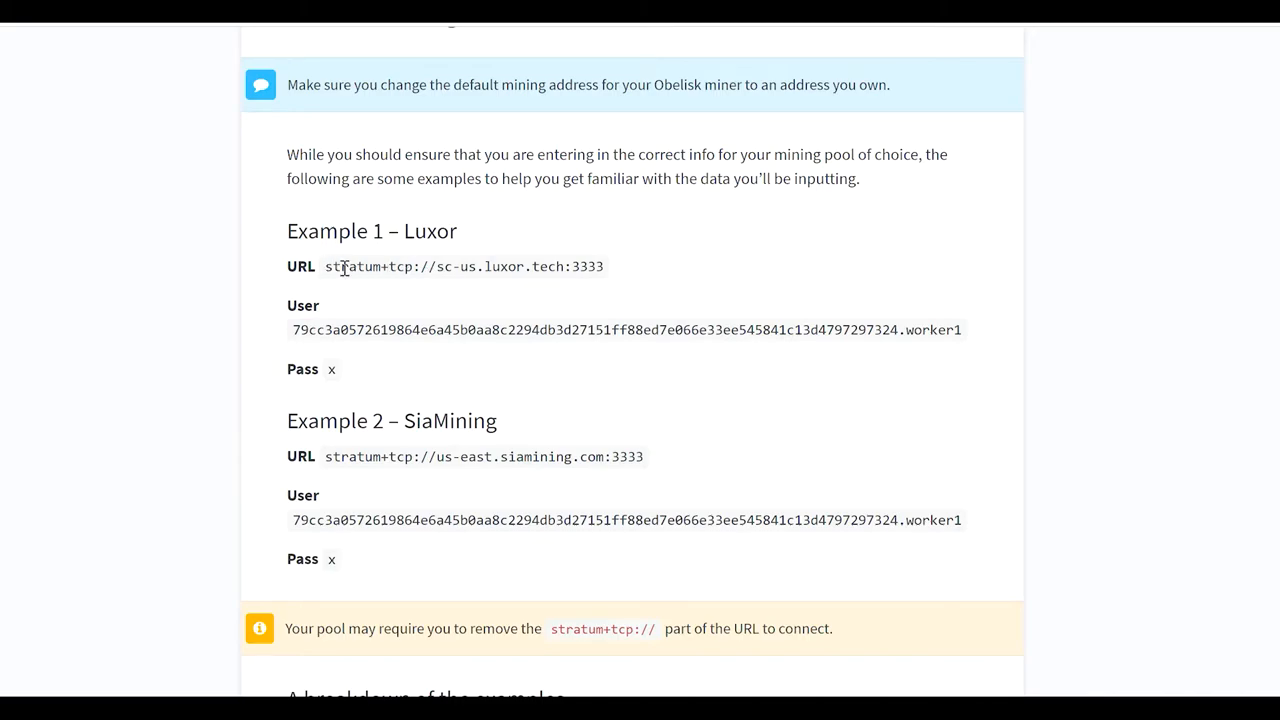
Highlight the Example 1 – Luxor User address and return to the miner dashboard.
{"action": "left_click_drag", "start_coordinate": [409, 266], "coordinate": [603, 266]}
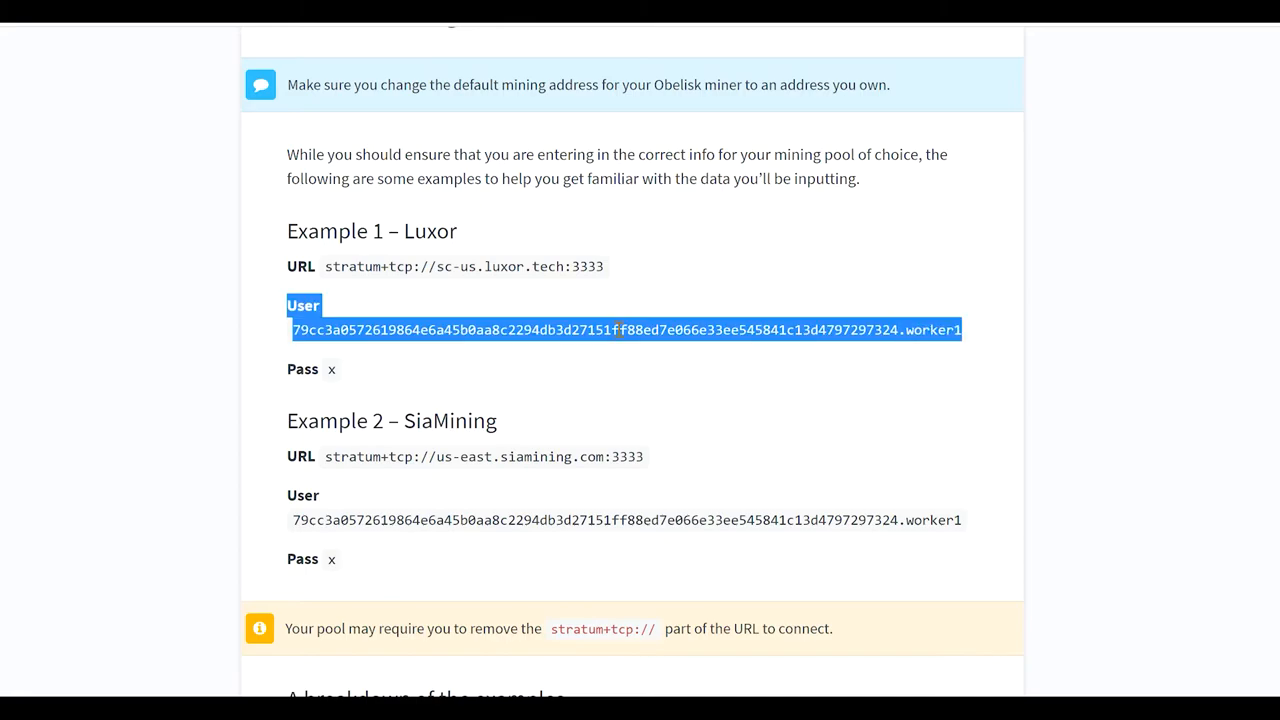
{"action": "mouse_move", "coordinate": [933, 324]}
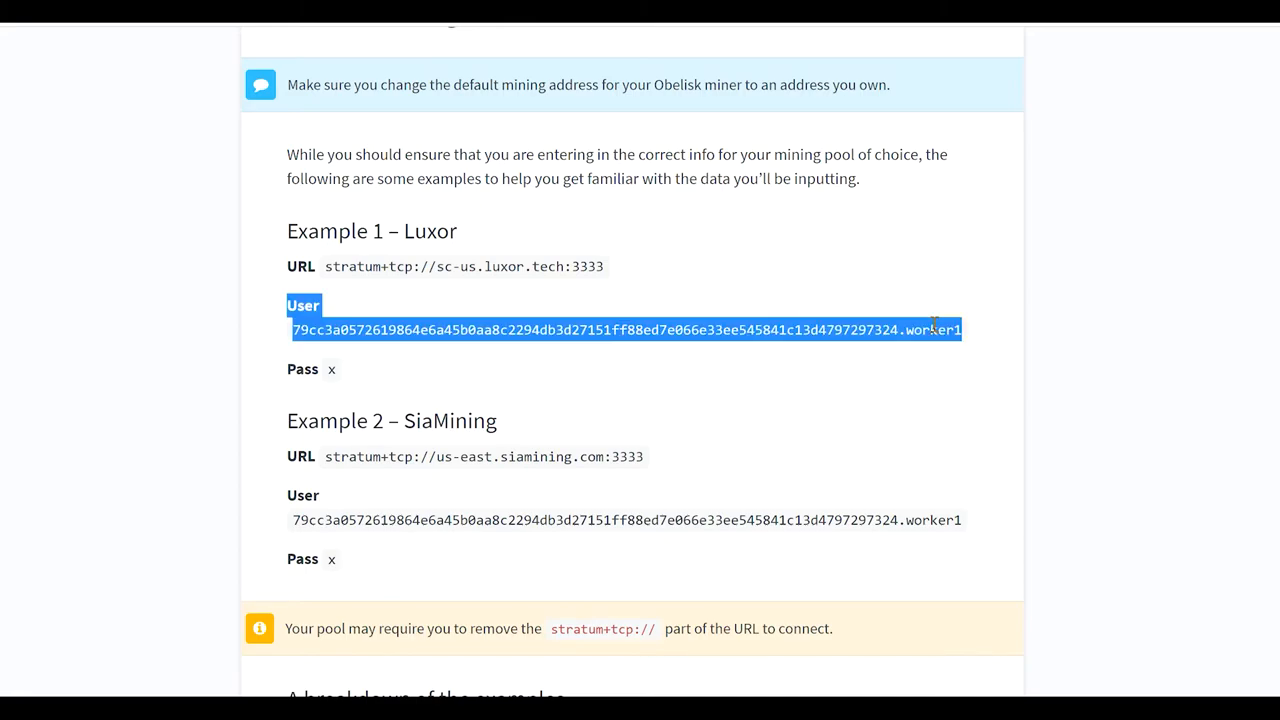
{"action": "left_click", "coordinate": [384, 55]}
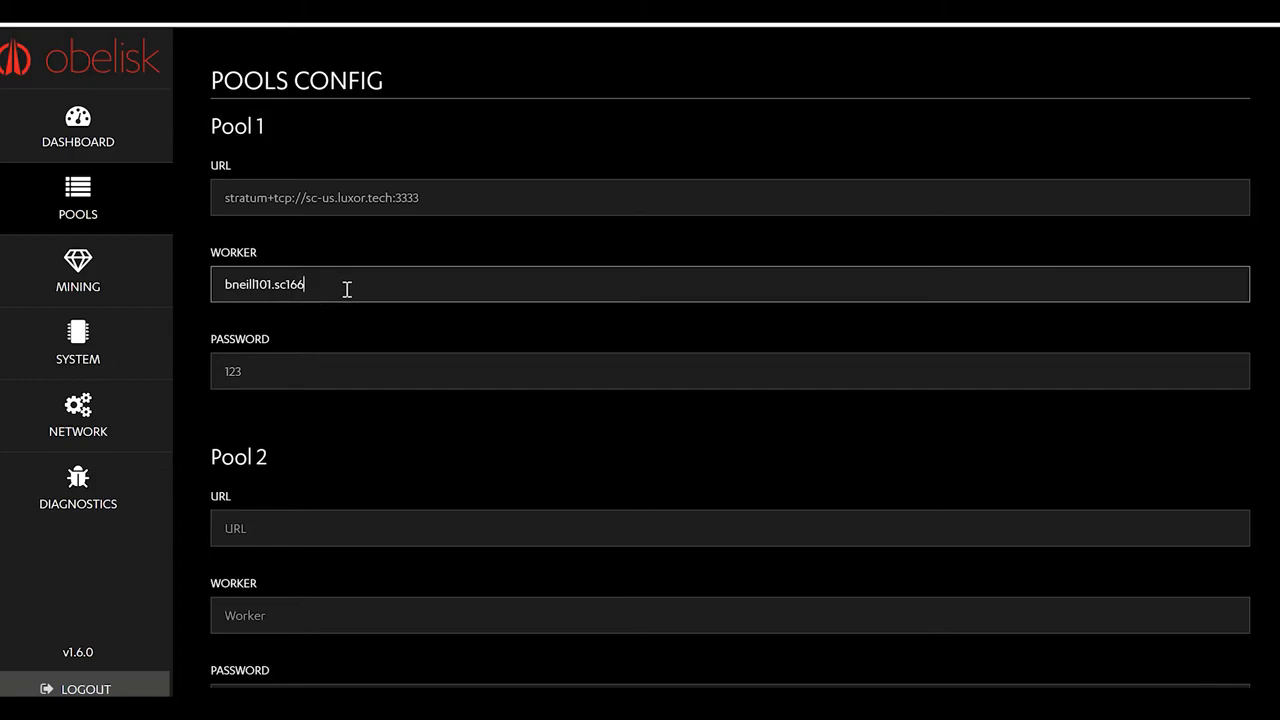
{"action": "mouse_move", "coordinate": [368, 303]}
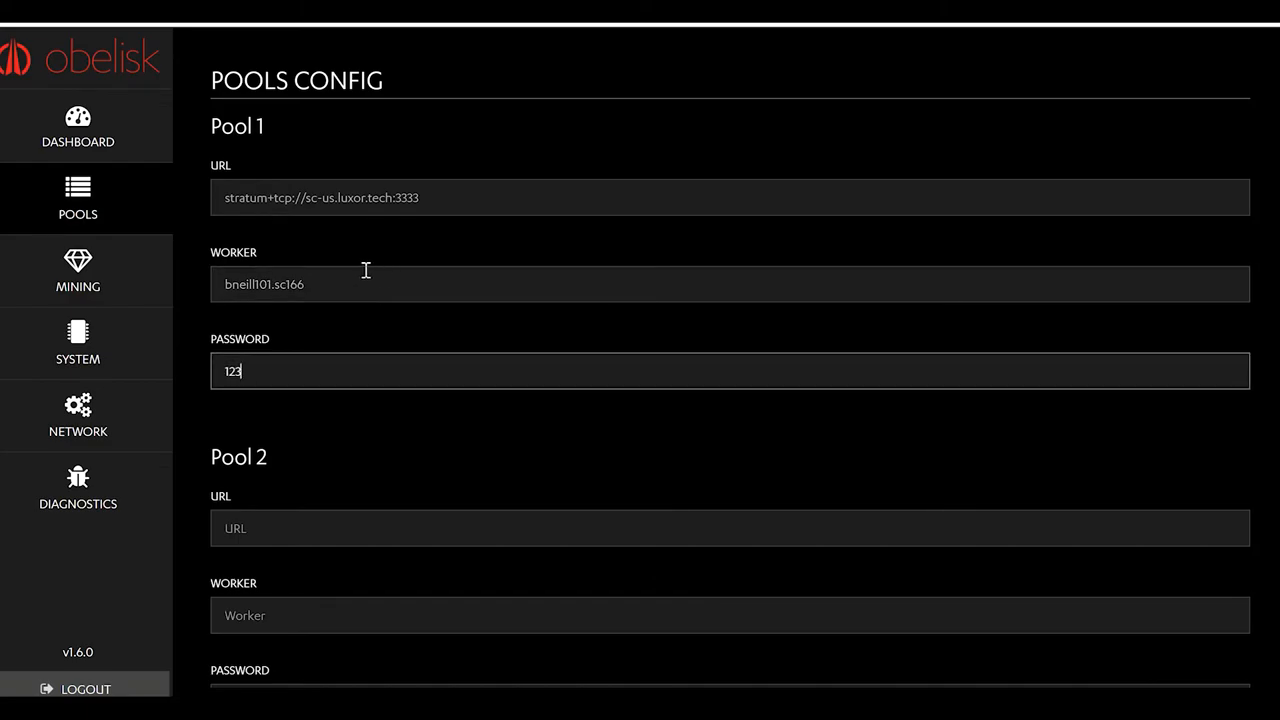
Finish the Pool 1 worker name and confirm Pools 2 and 3 stay empty.
{"action": "left_click", "coordinate": [730, 284]}
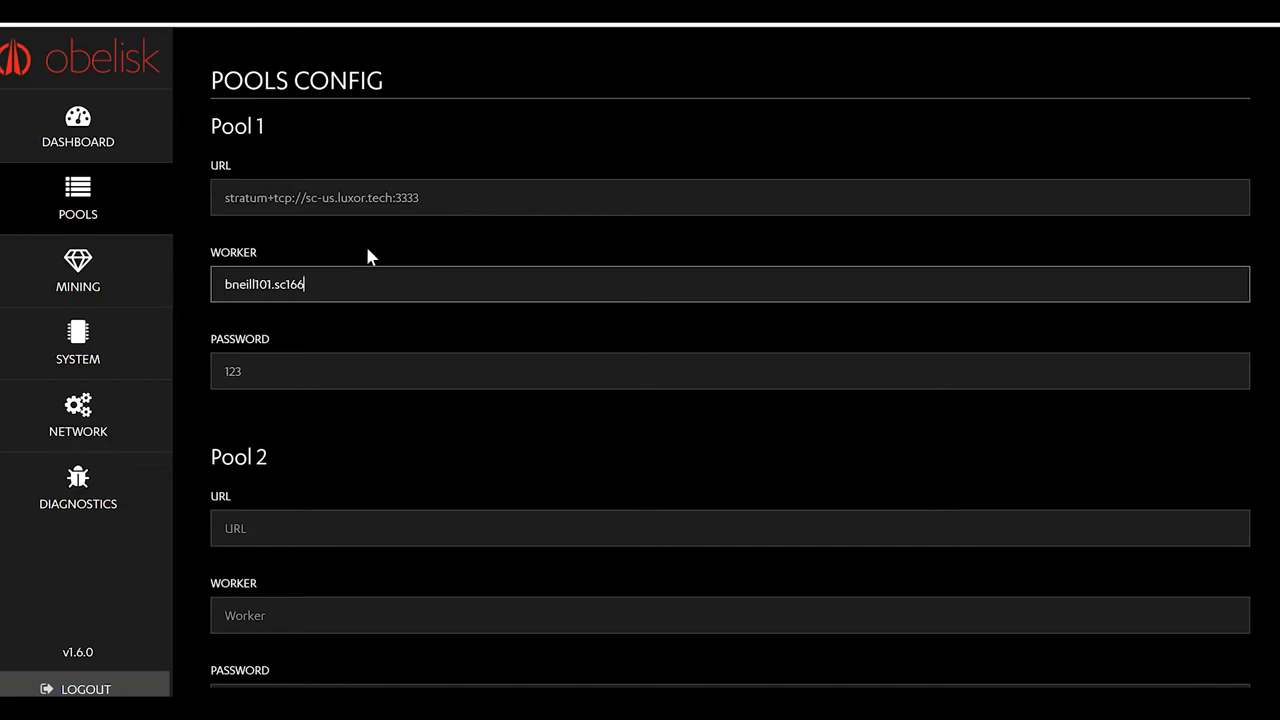
{"action": "scroll", "scroll_direction": "down", "scroll_amount": 3}
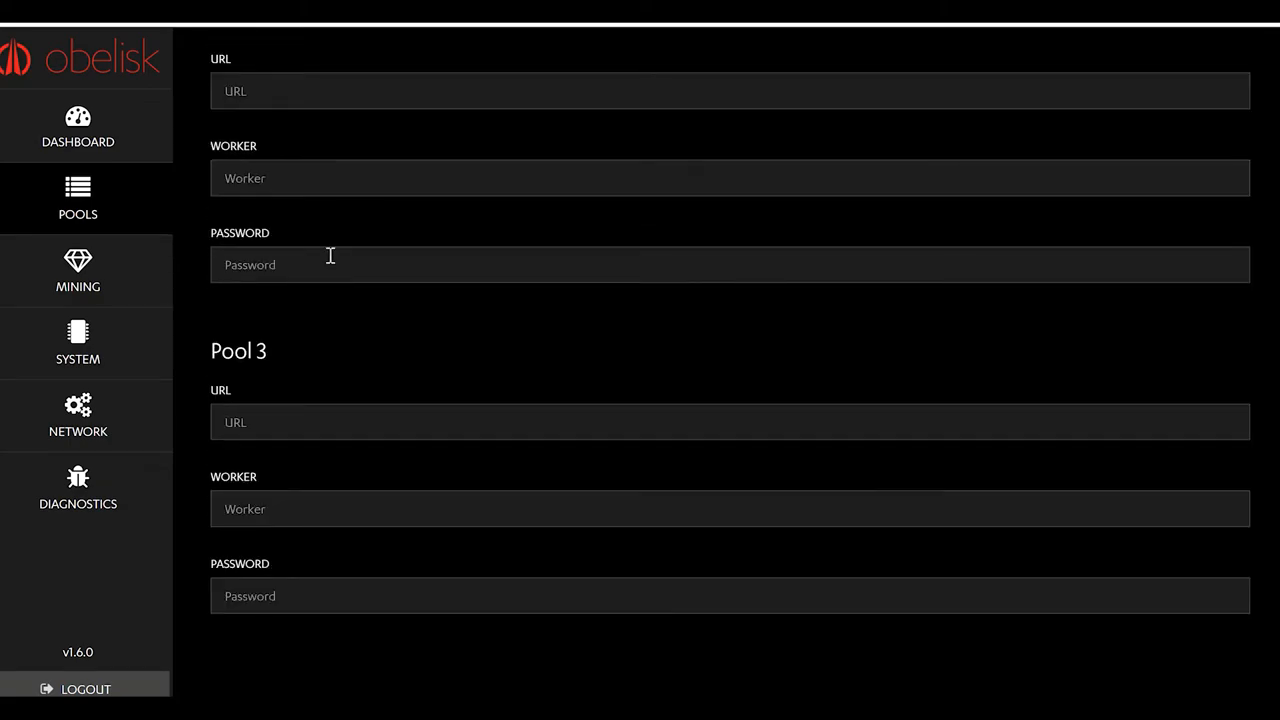
{"action": "scroll", "scroll_direction": "up", "scroll_amount": 3}
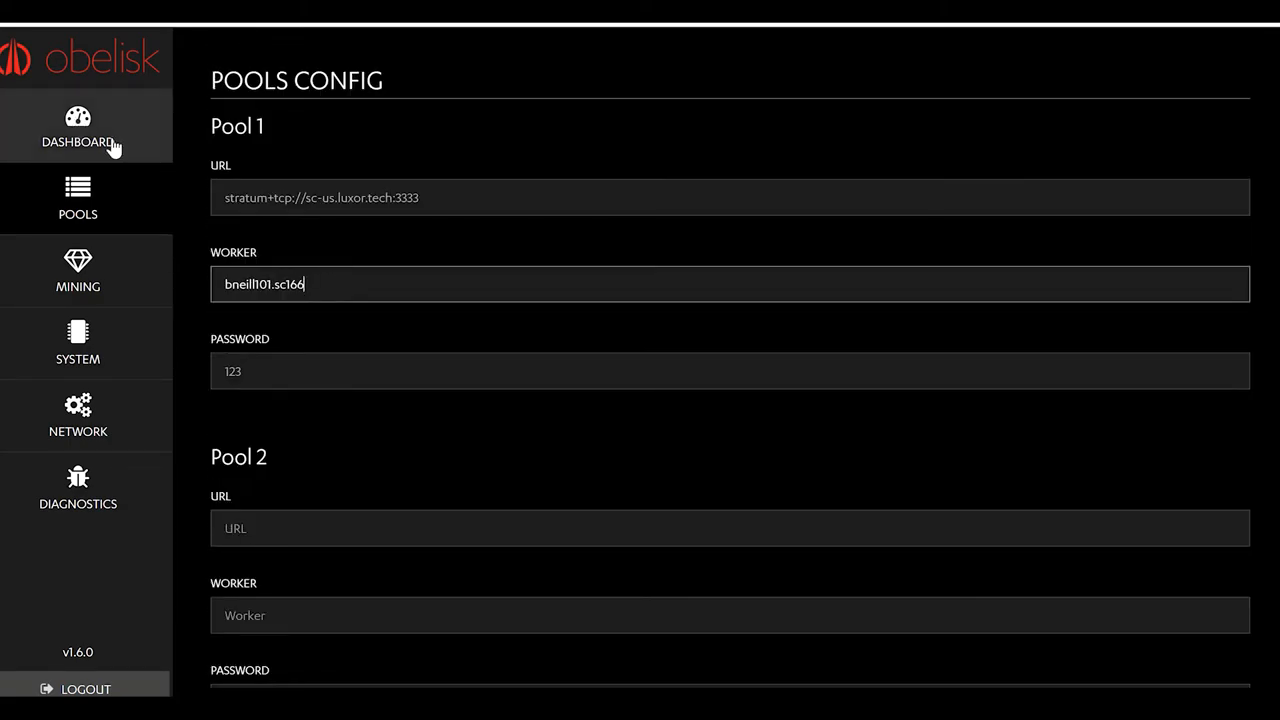
Open the DASHBOARD overview showing the hashrate graph and both hashboards Alive.
{"action": "left_click", "coordinate": [78, 128]}
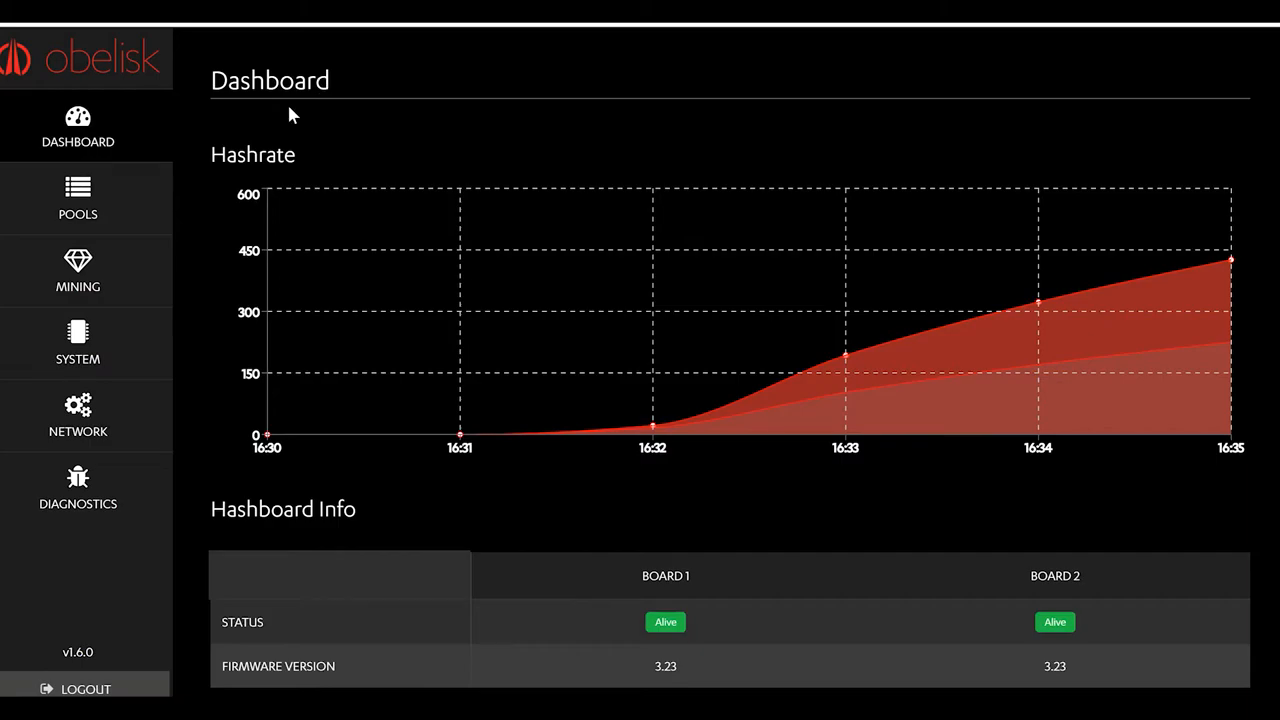
{"action": "mouse_move", "coordinate": [105, 118]}
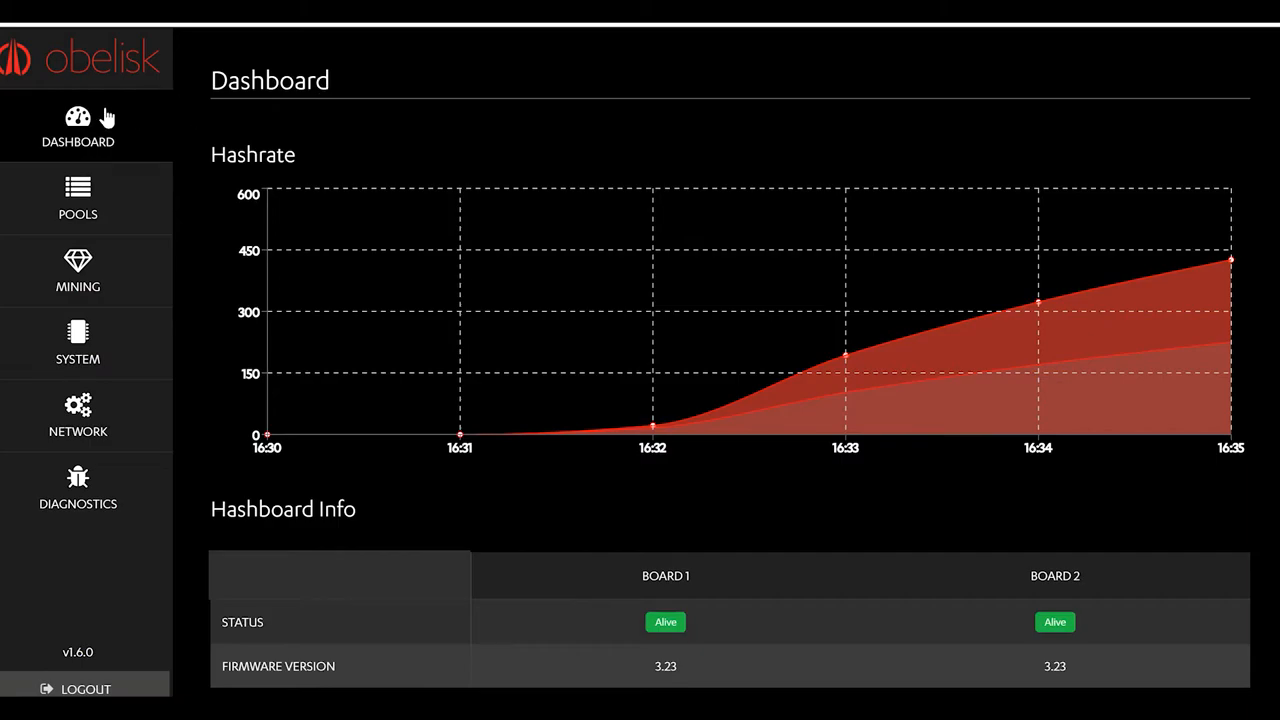
{"action": "mouse_move", "coordinate": [518, 143]}
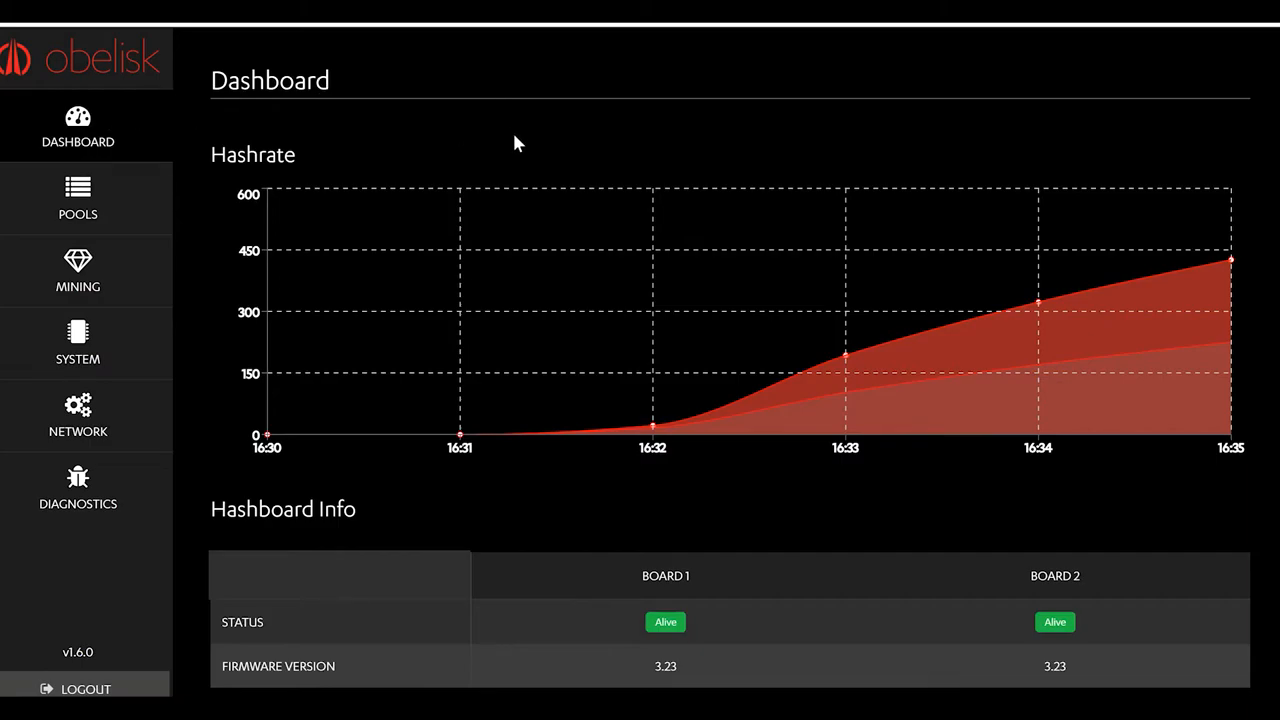
{"action": "mouse_move", "coordinate": [155, 205]}
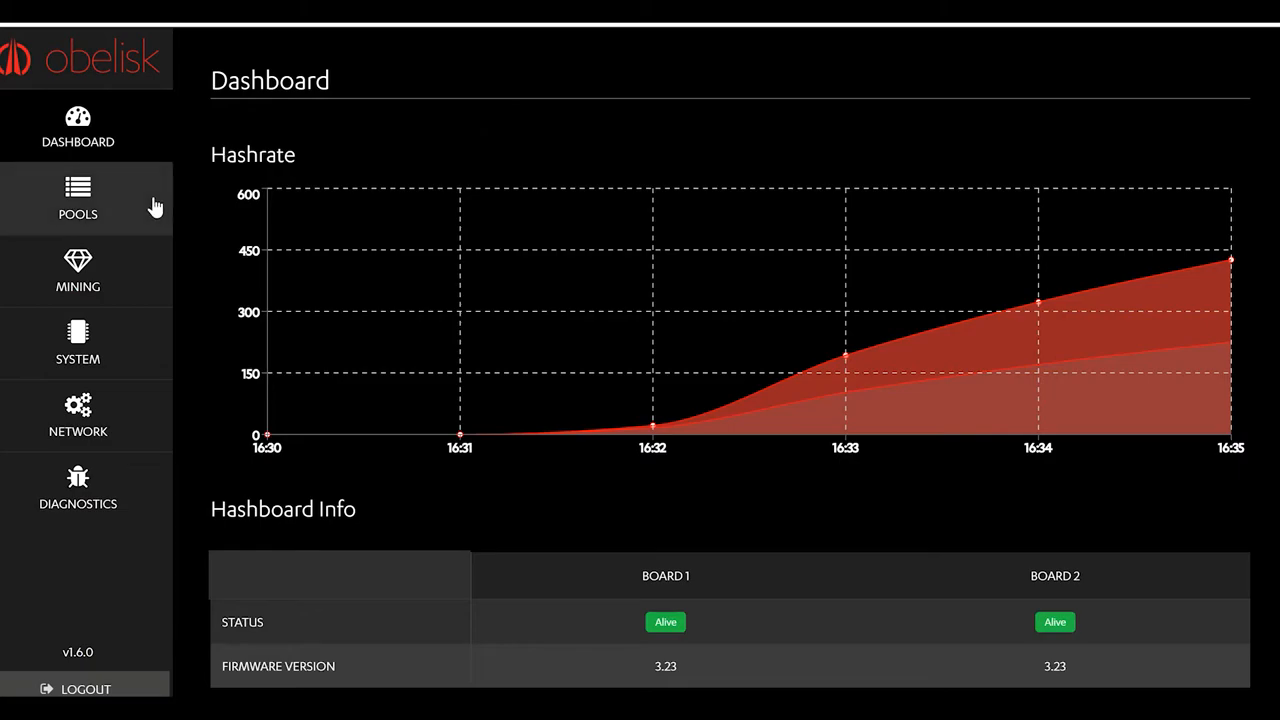
{"action": "mouse_move", "coordinate": [395, 152]}
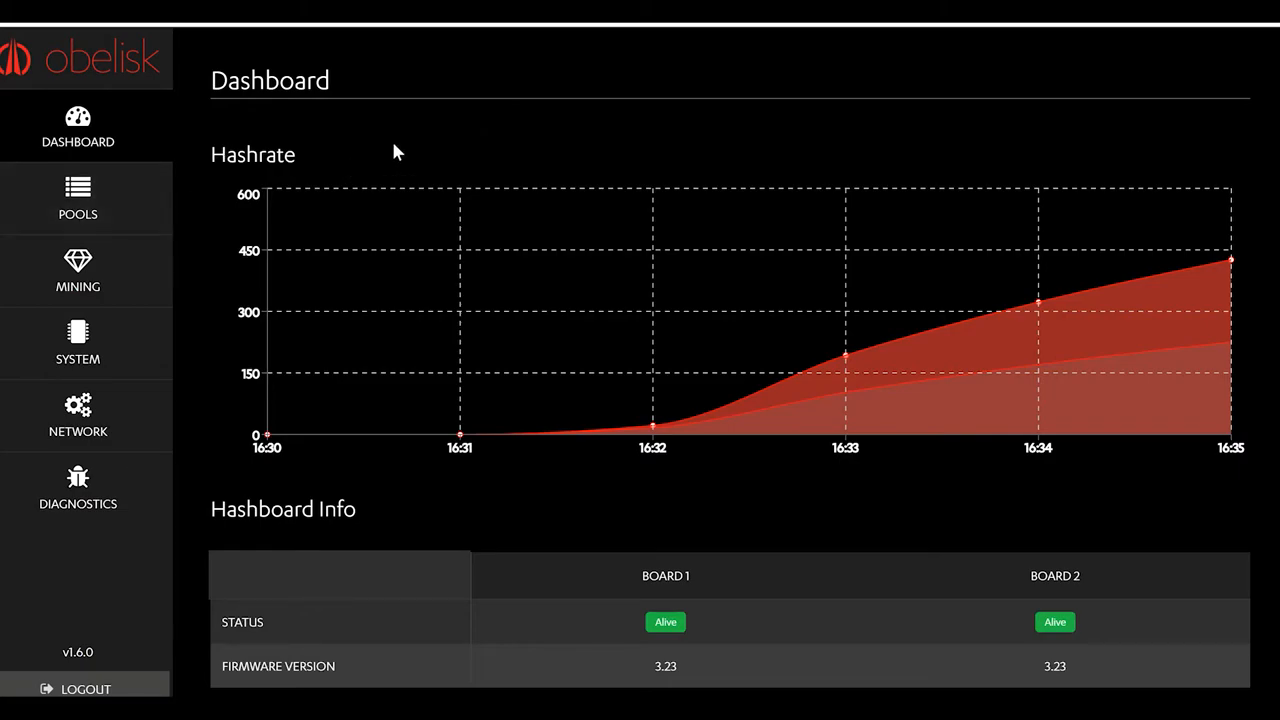
{"action": "mouse_move", "coordinate": [117, 273]}
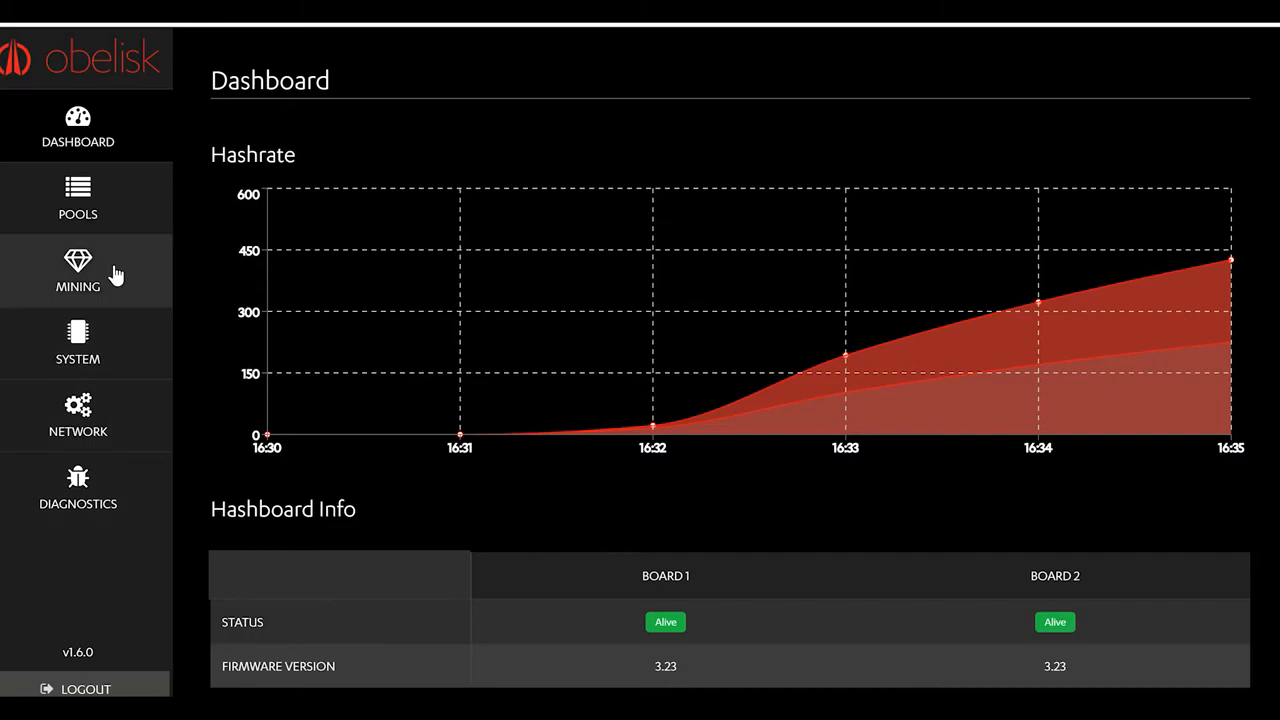
{"action": "mouse_move", "coordinate": [108, 275]}
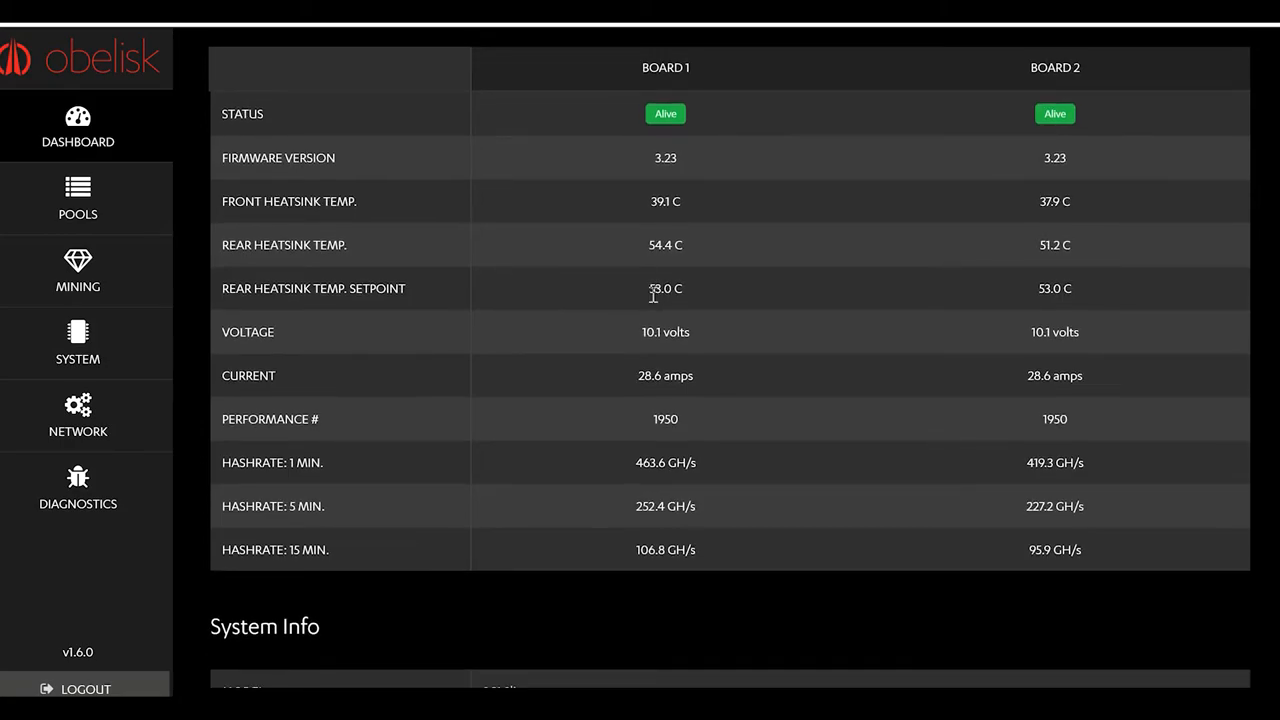
{"action": "mouse_move", "coordinate": [714, 155]}
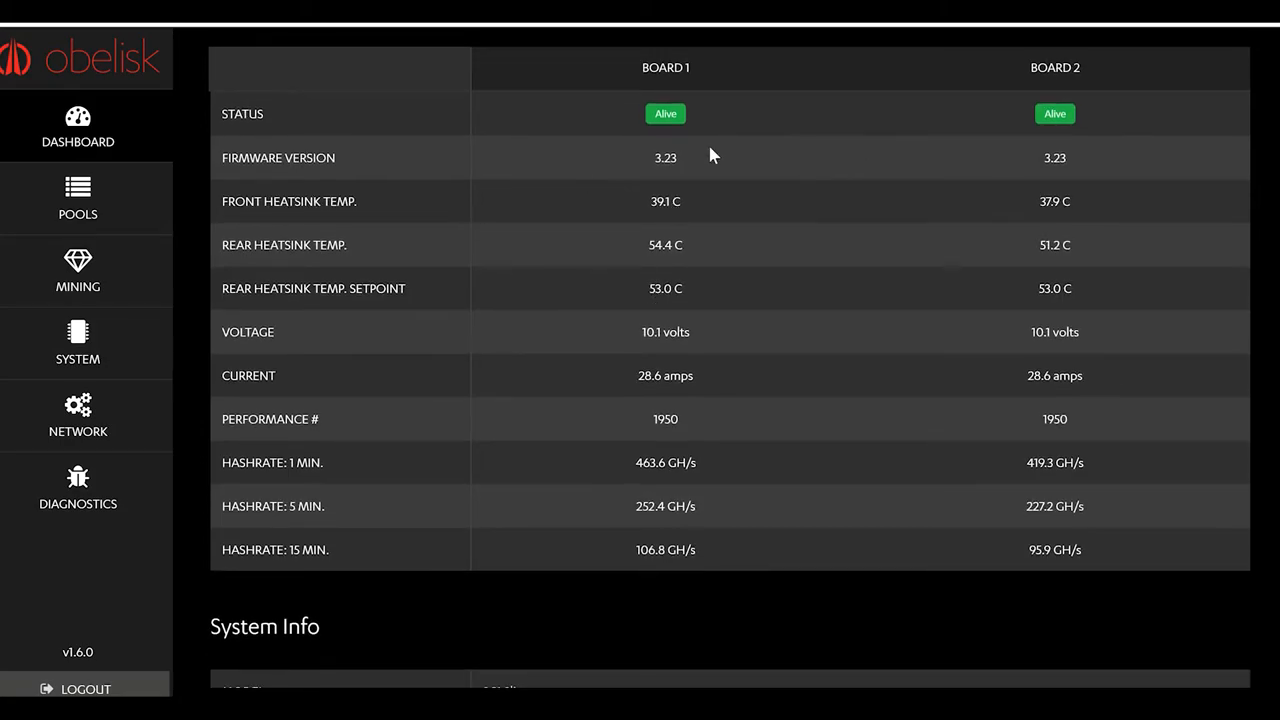
{"action": "mouse_move", "coordinate": [395, 148]}
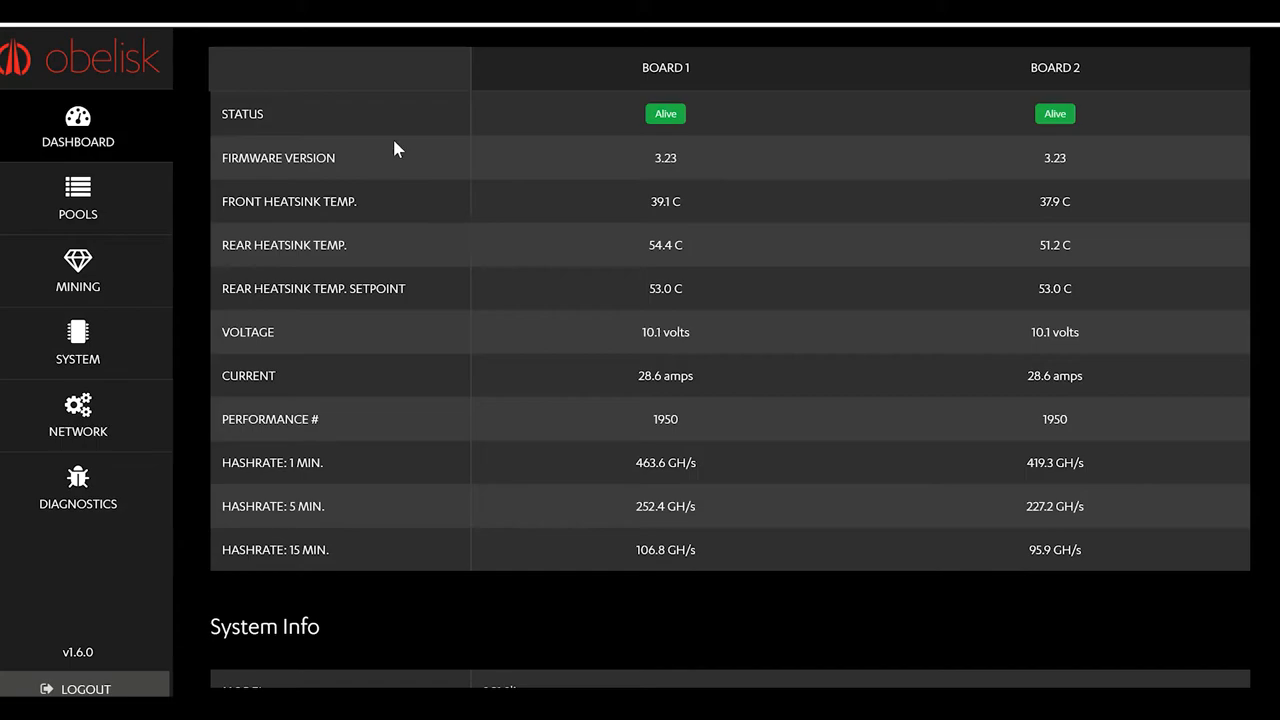
{"action": "mouse_move", "coordinate": [570, 395]}
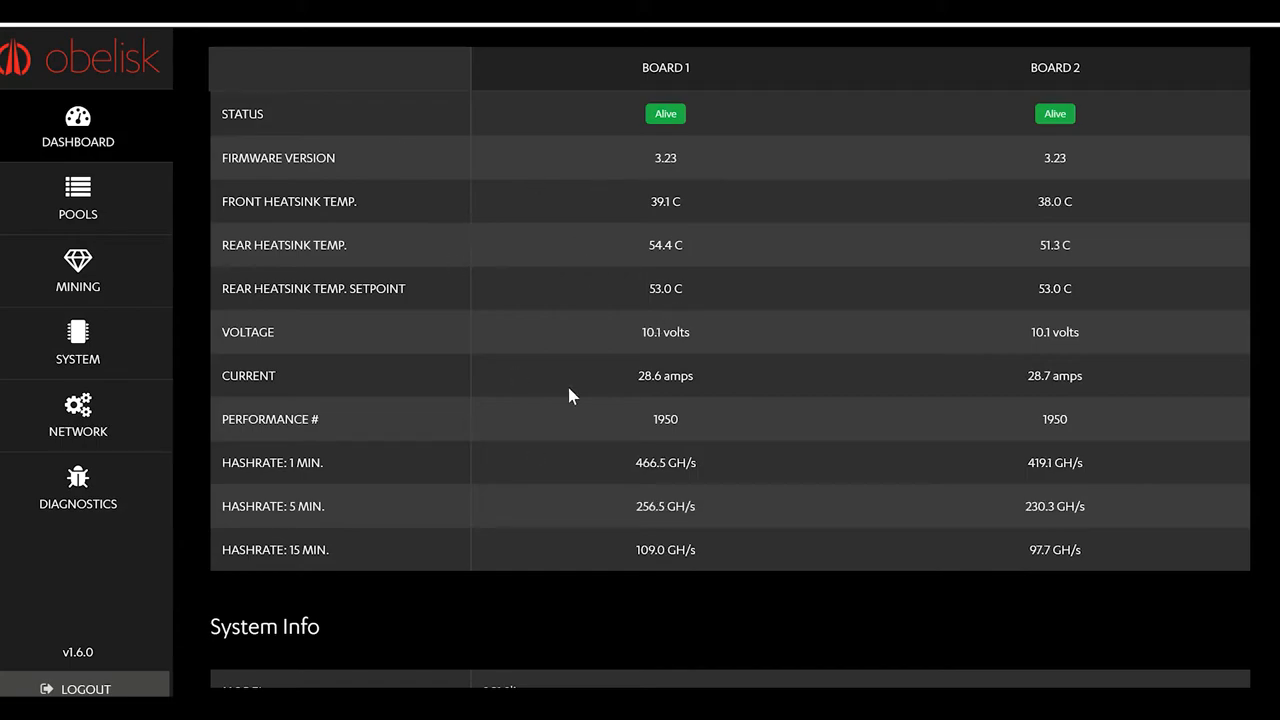
{"action": "mouse_move", "coordinate": [875, 342]}
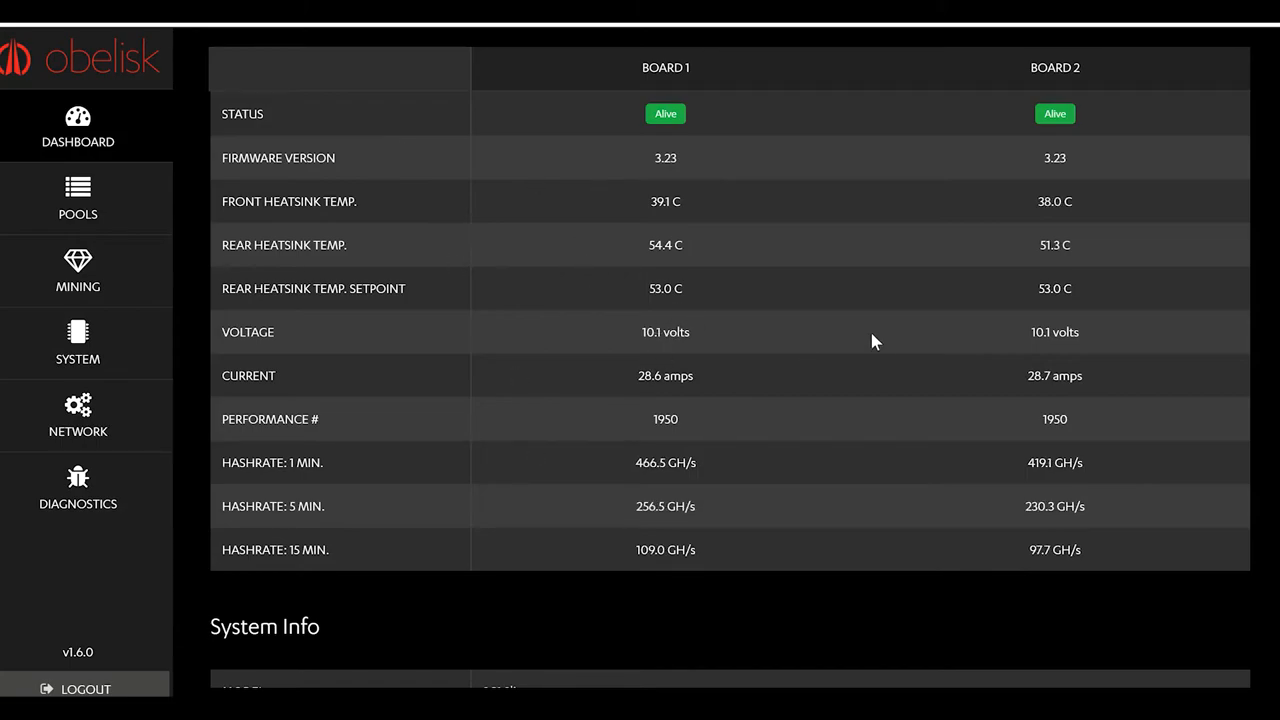
{"action": "mouse_move", "coordinate": [612, 433]}
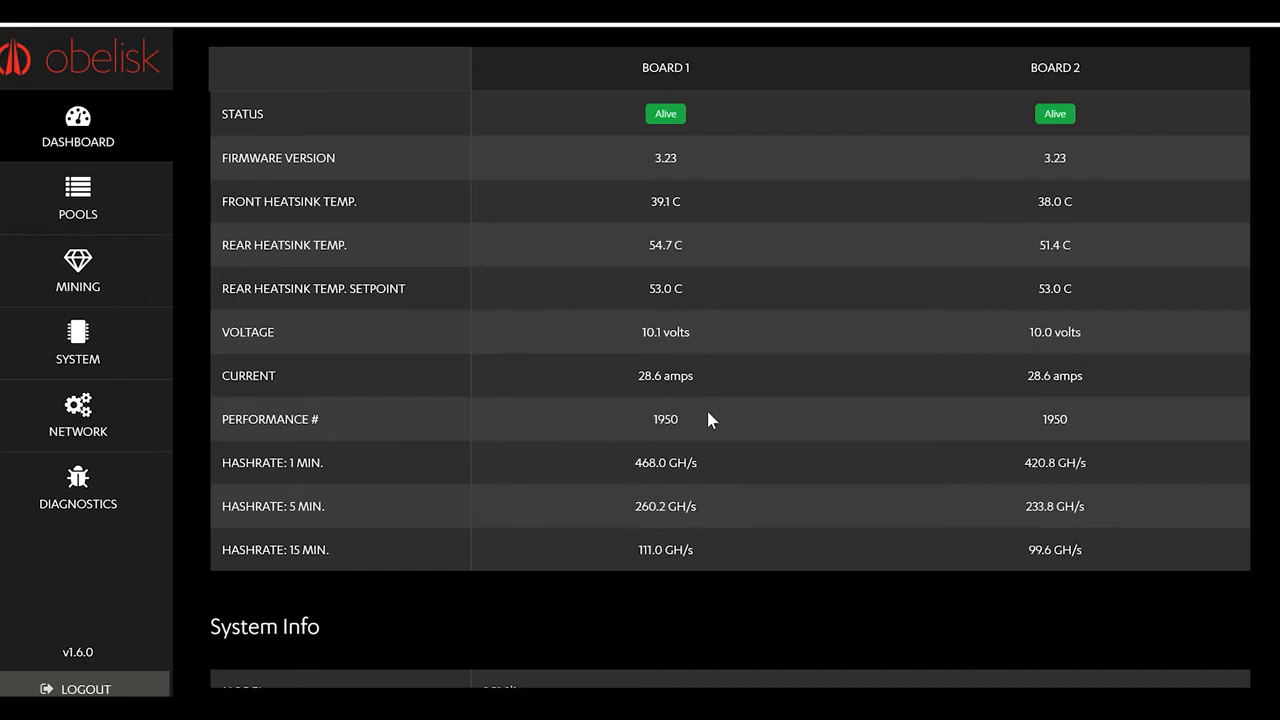
{"action": "mouse_move", "coordinate": [700, 600]}
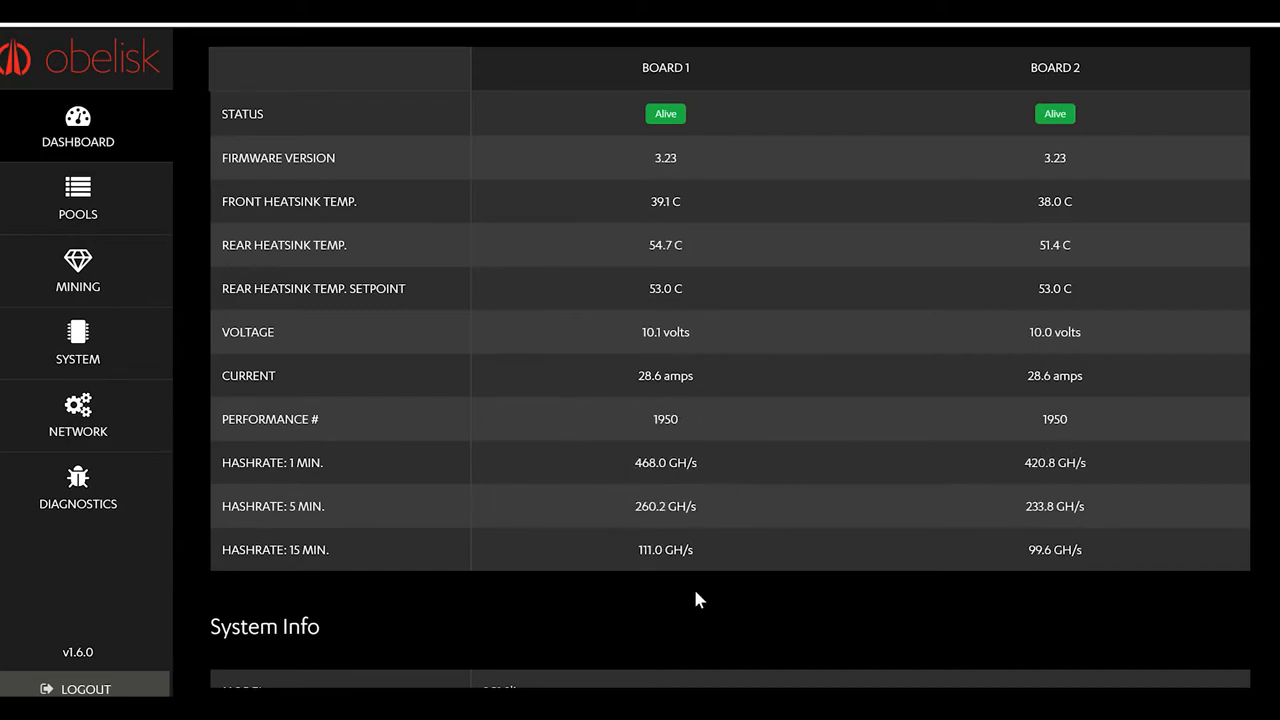
{"action": "scroll", "scroll_direction": "down", "scroll_amount": 3}
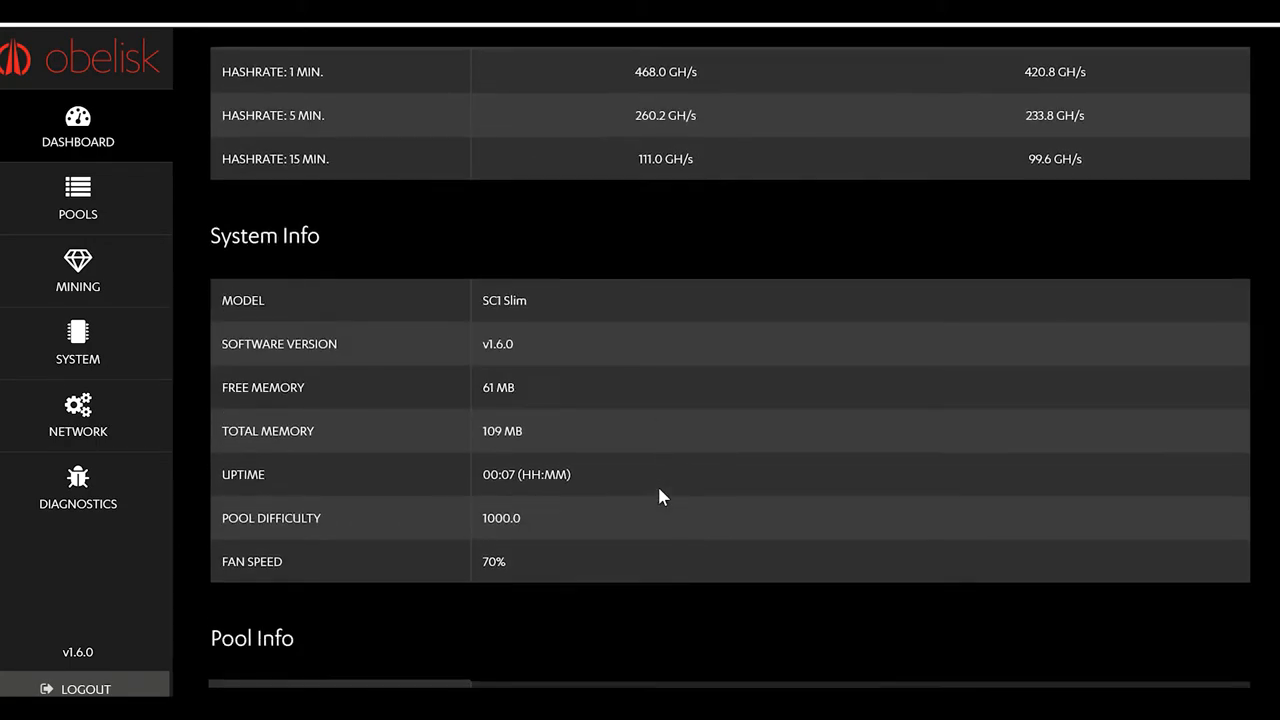
{"action": "scroll", "scroll_direction": "down", "scroll_amount": 3}
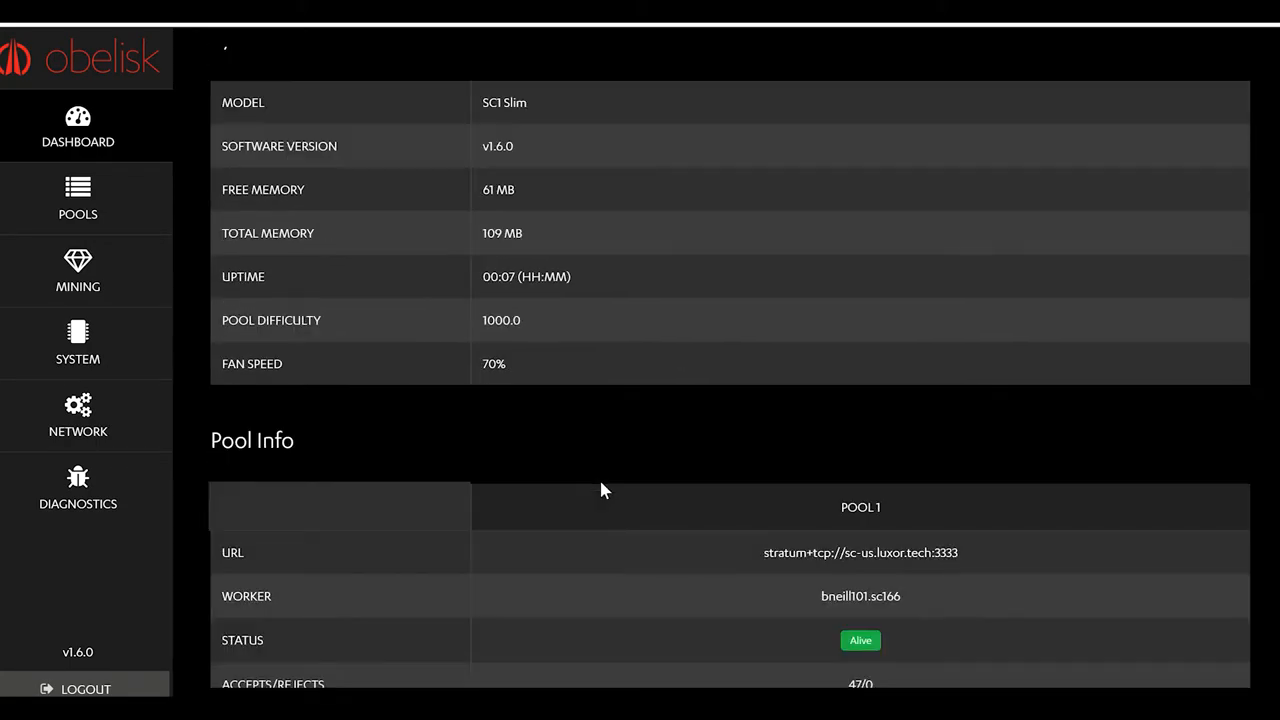
{"action": "scroll", "scroll_direction": "up", "scroll_amount": 3}
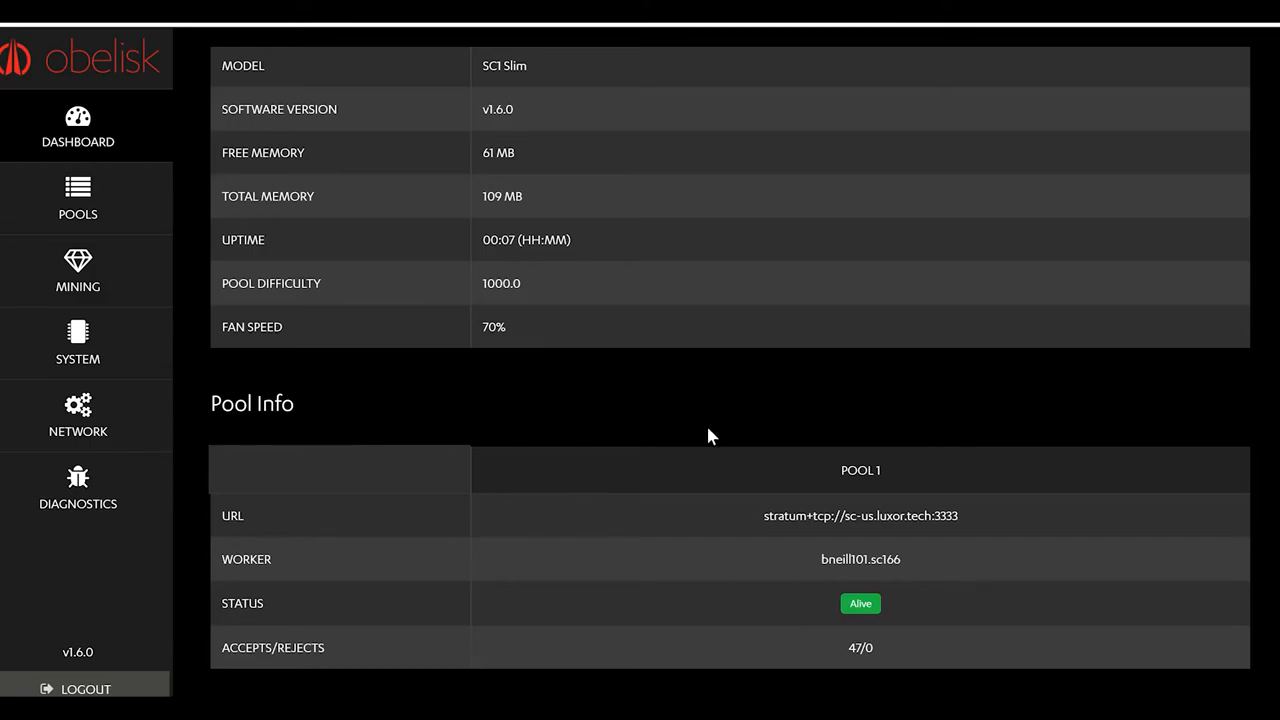
{"action": "mouse_move", "coordinate": [750, 610]}
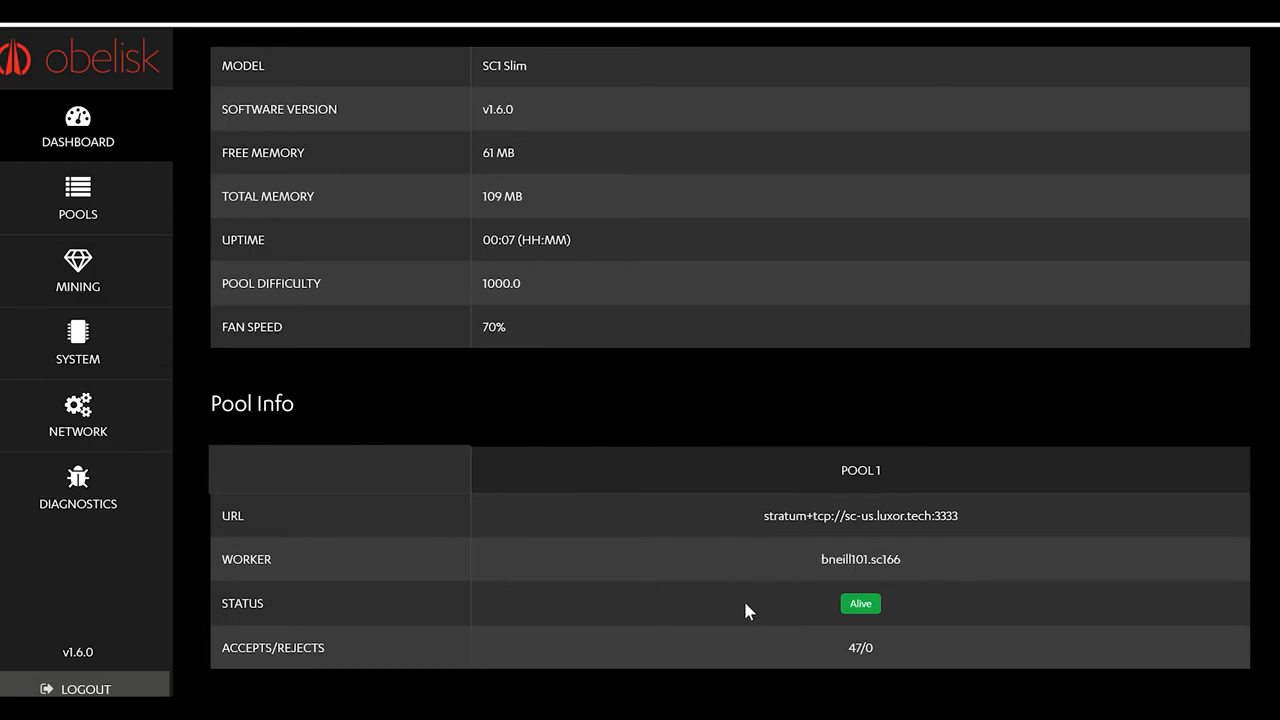
{"action": "mouse_move", "coordinate": [735, 548]}
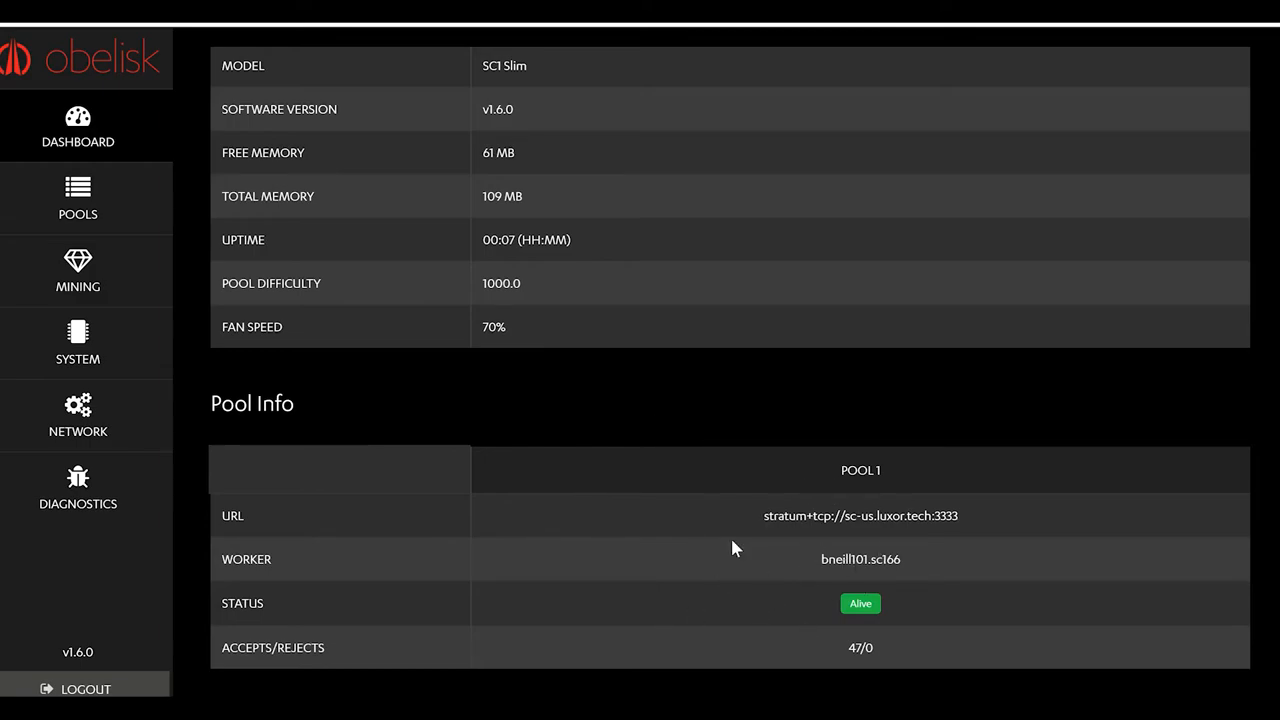
{"action": "mouse_move", "coordinate": [630, 570]}
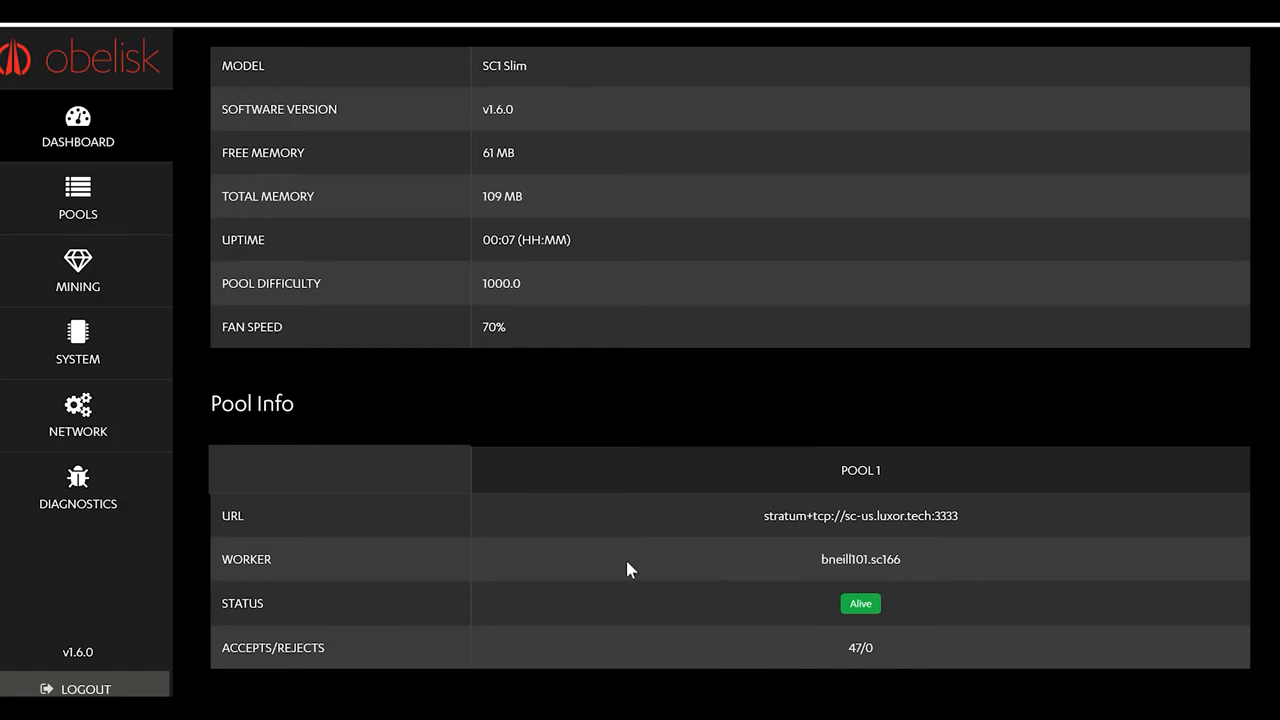
{"action": "left_click", "coordinate": [77, 127]}
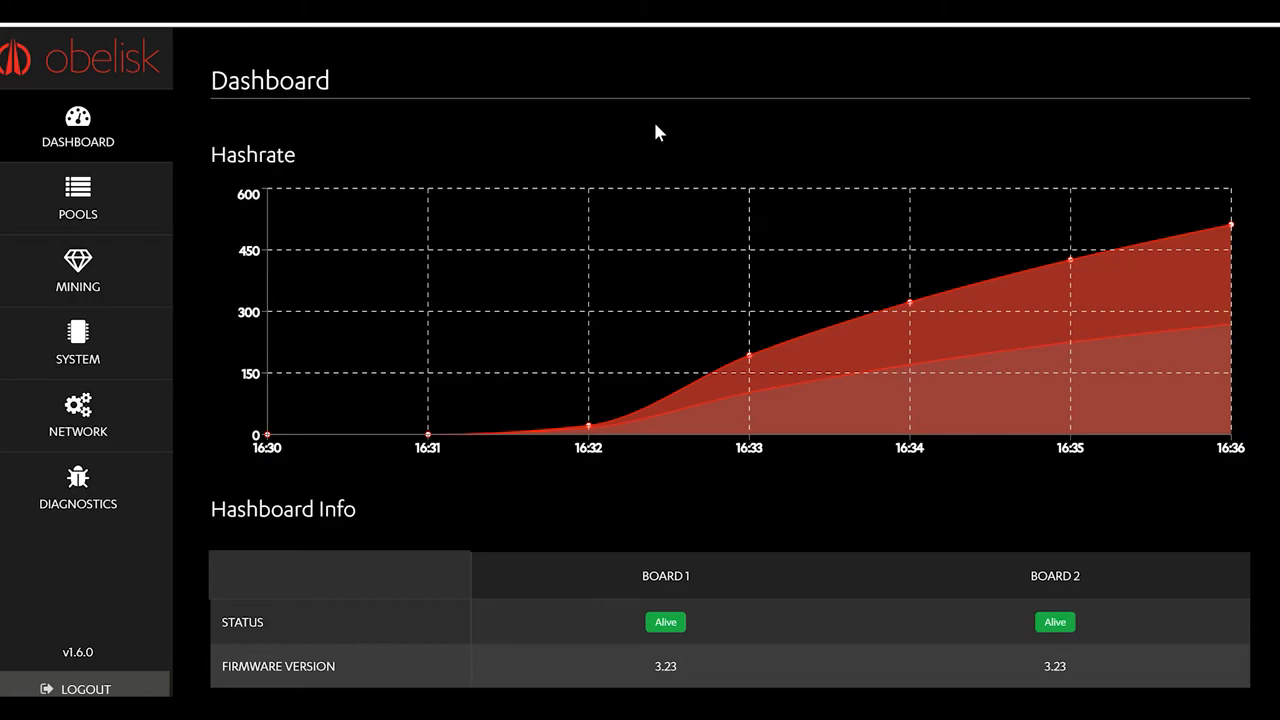
{"action": "mouse_move", "coordinate": [601, 122]}
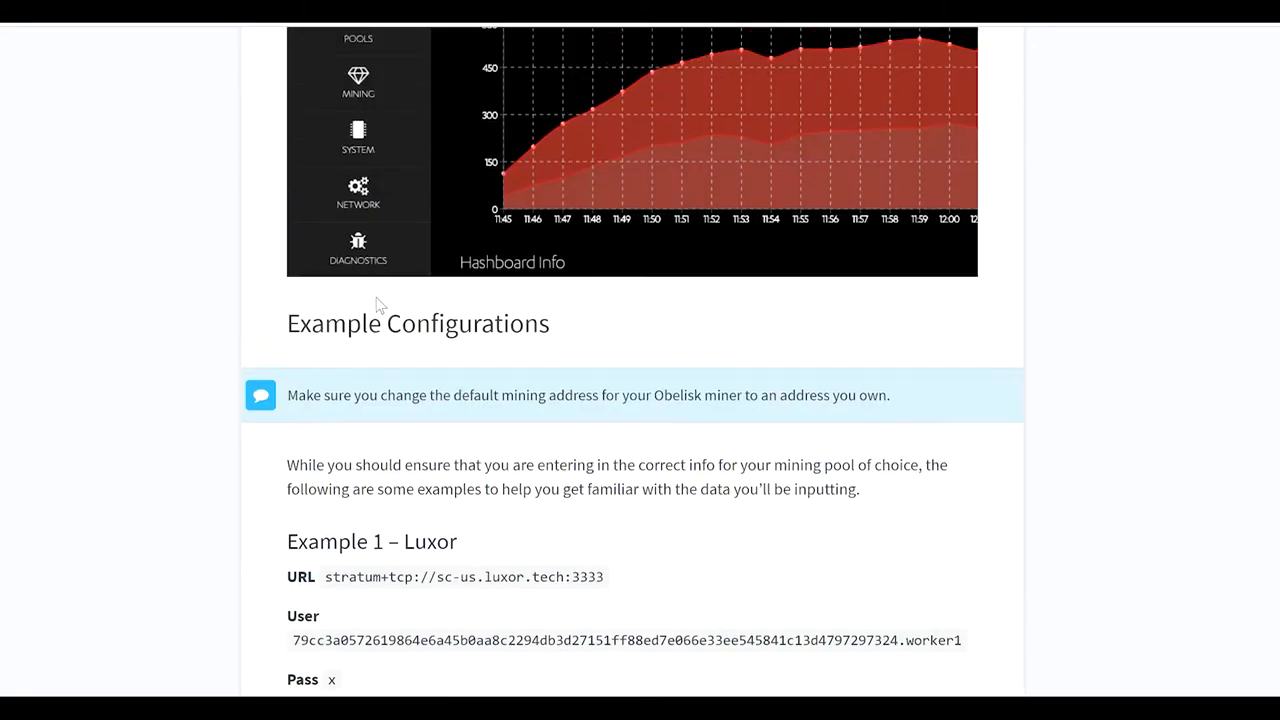
Scroll back to the top of the 'Part 4: Set up your Obelisk Slim' article.
{"action": "scroll", "scroll_direction": "up", "scroll_amount": 3}
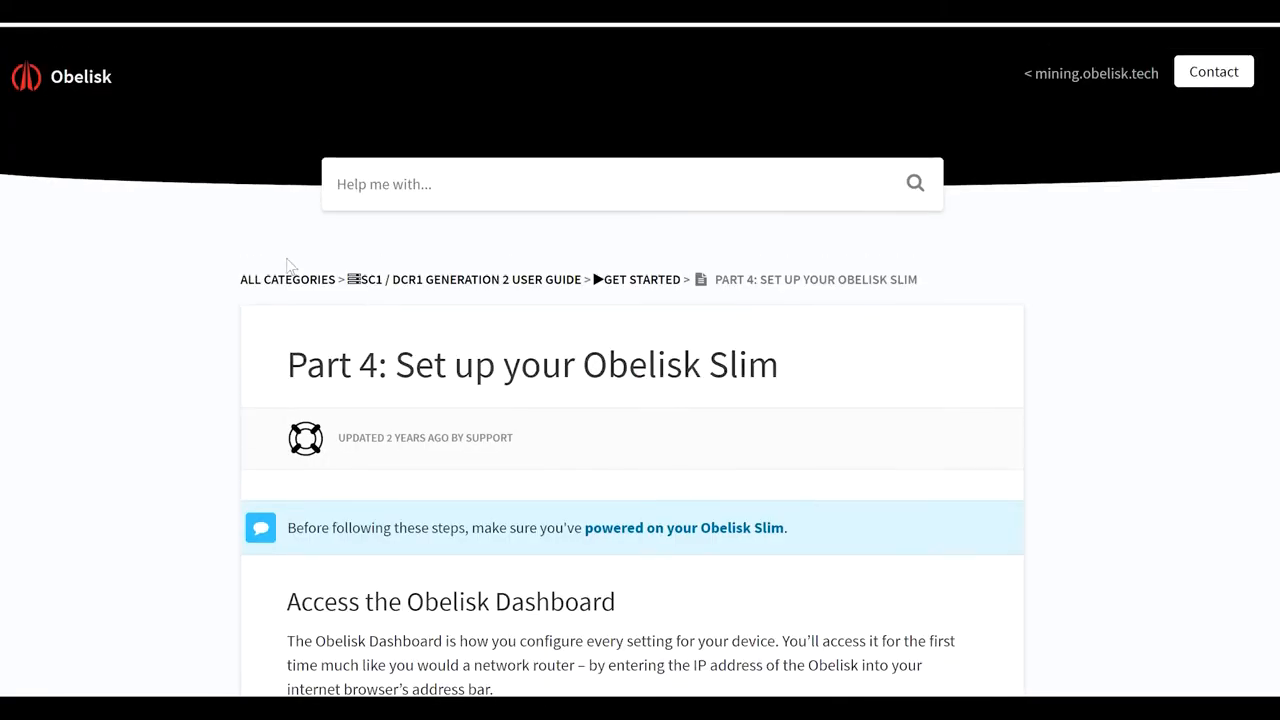
{"action": "mouse_move", "coordinate": [597, 307]}
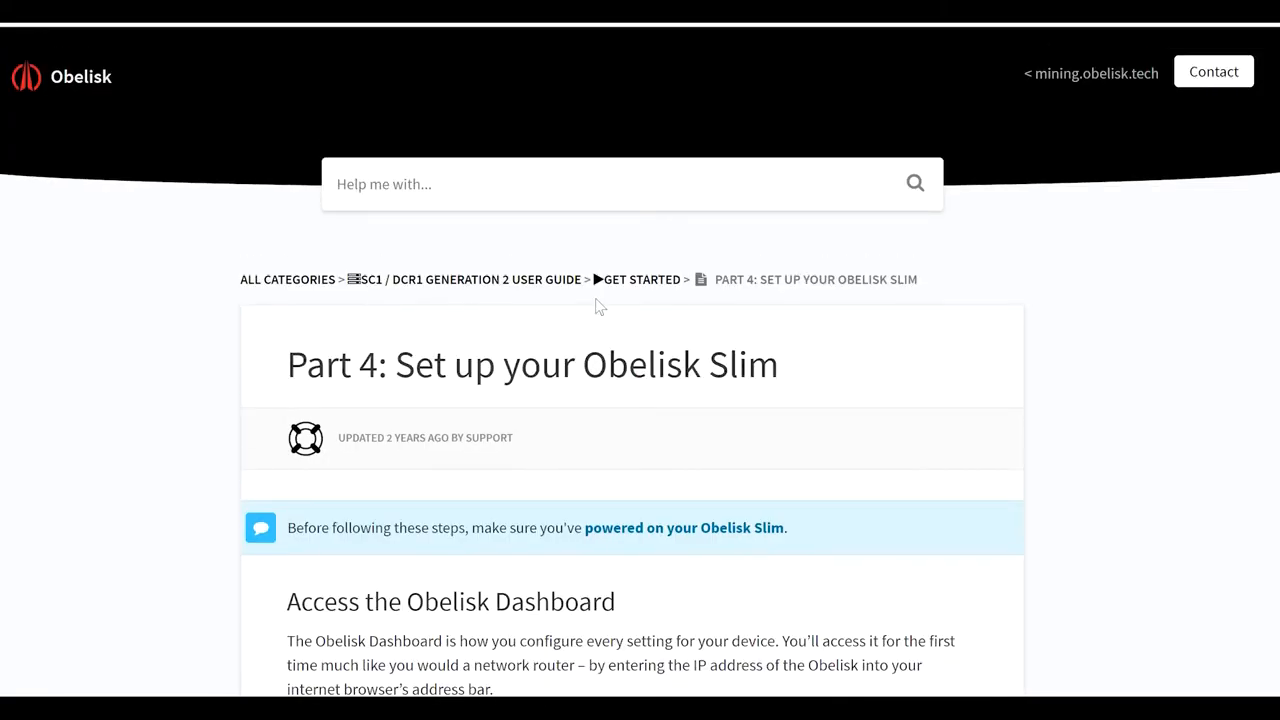
{"action": "mouse_move", "coordinate": [425, 278]}
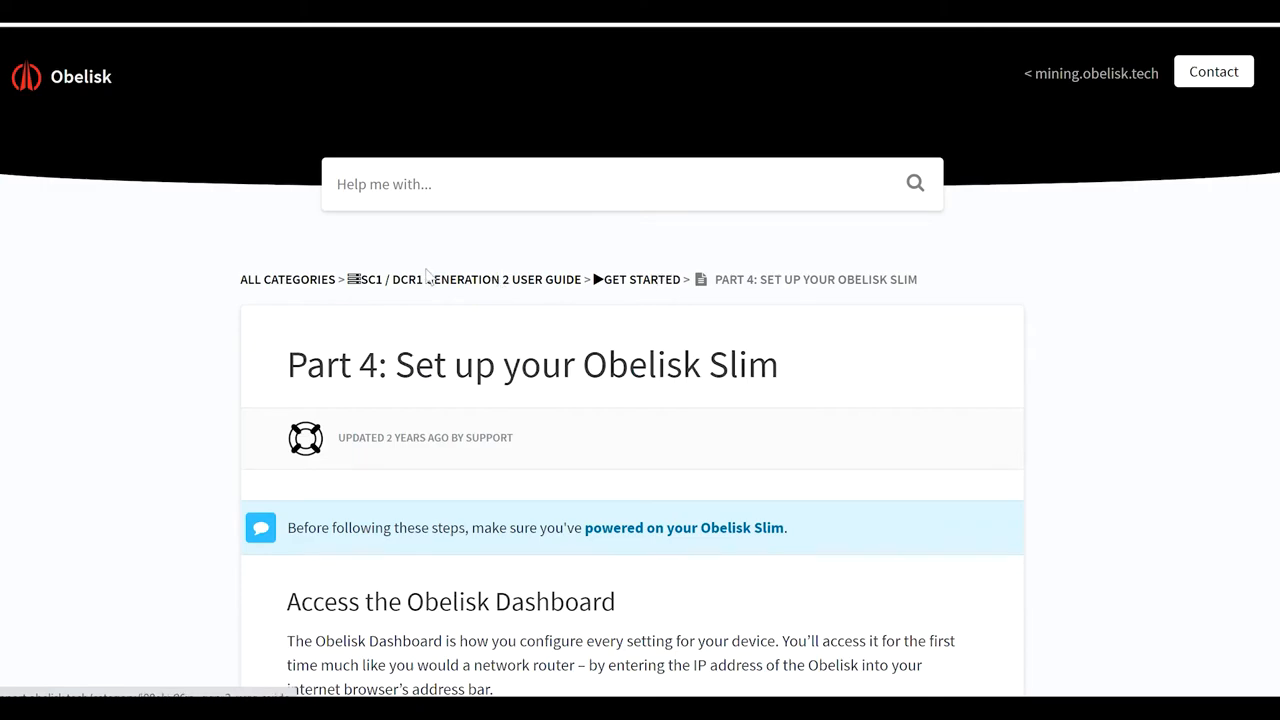
{"action": "mouse_move", "coordinate": [475, 285]}
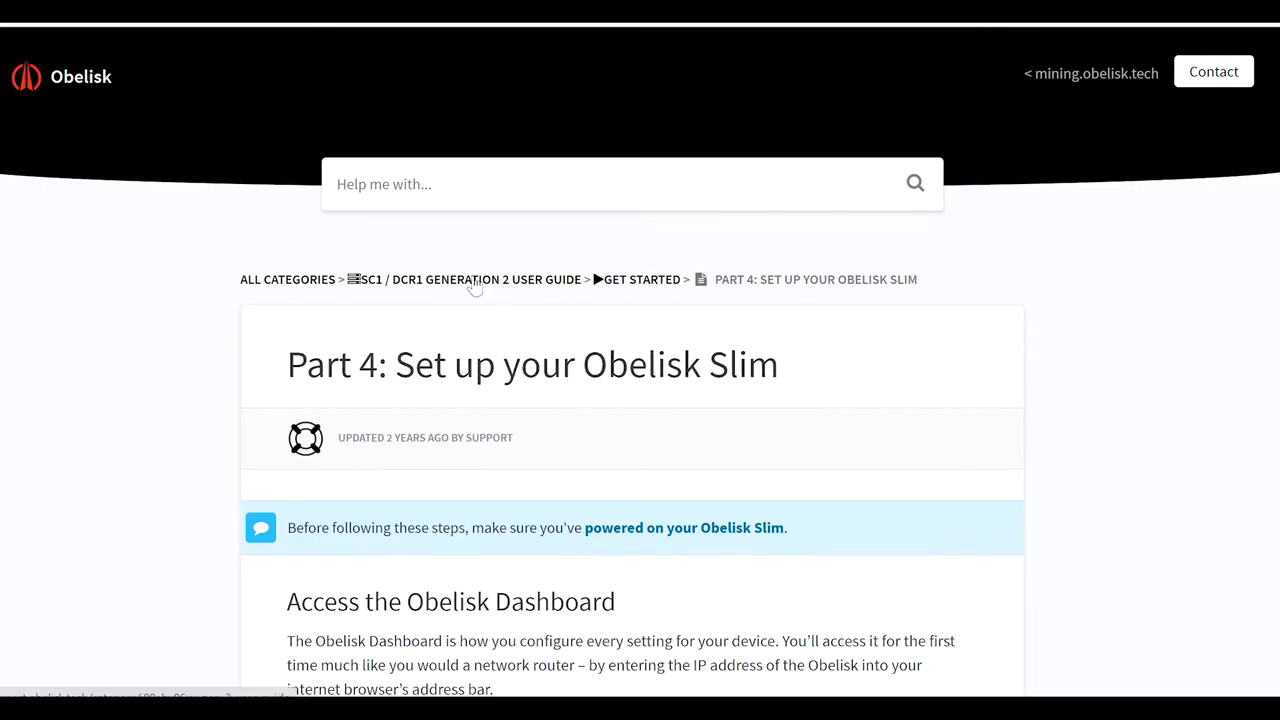
Go up to the 'SC1 / DCR1 Generation 2 User Guide' and find the Hardware Repair category.
{"action": "left_click", "coordinate": [486, 279]}
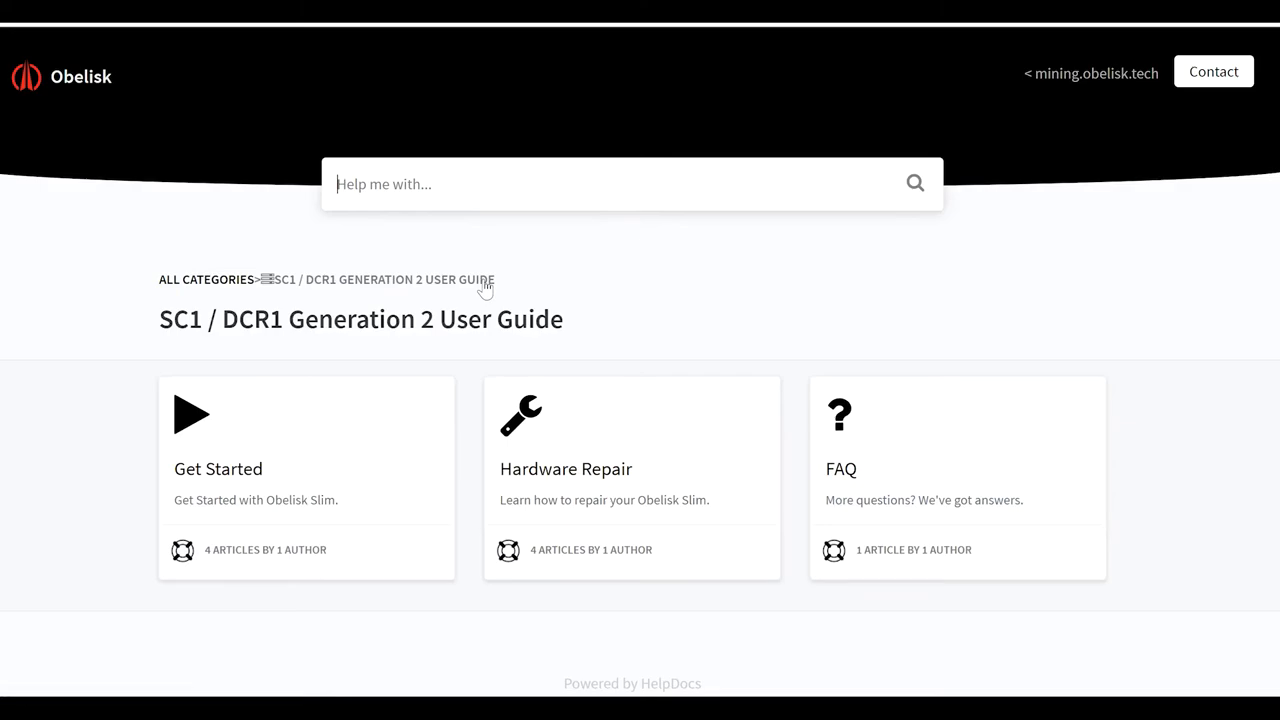
{"action": "mouse_move", "coordinate": [652, 431]}
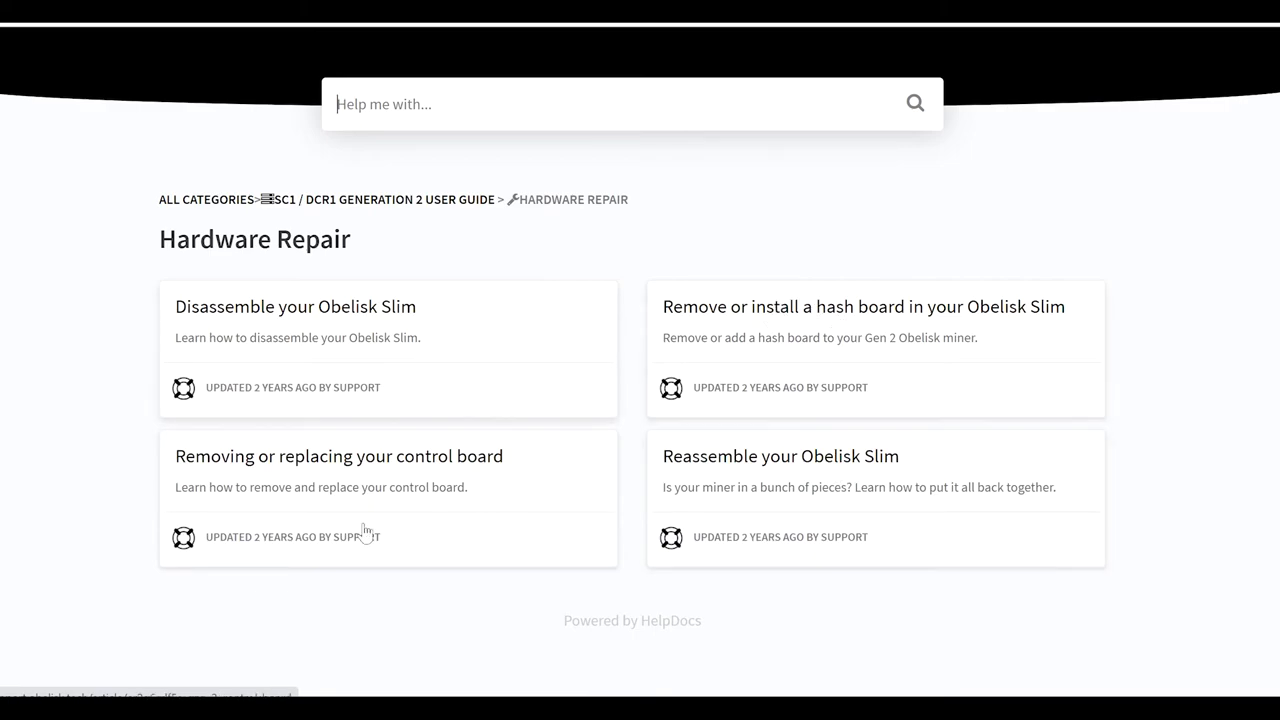
{"action": "scroll", "scroll_direction": "up", "scroll_amount": 3}
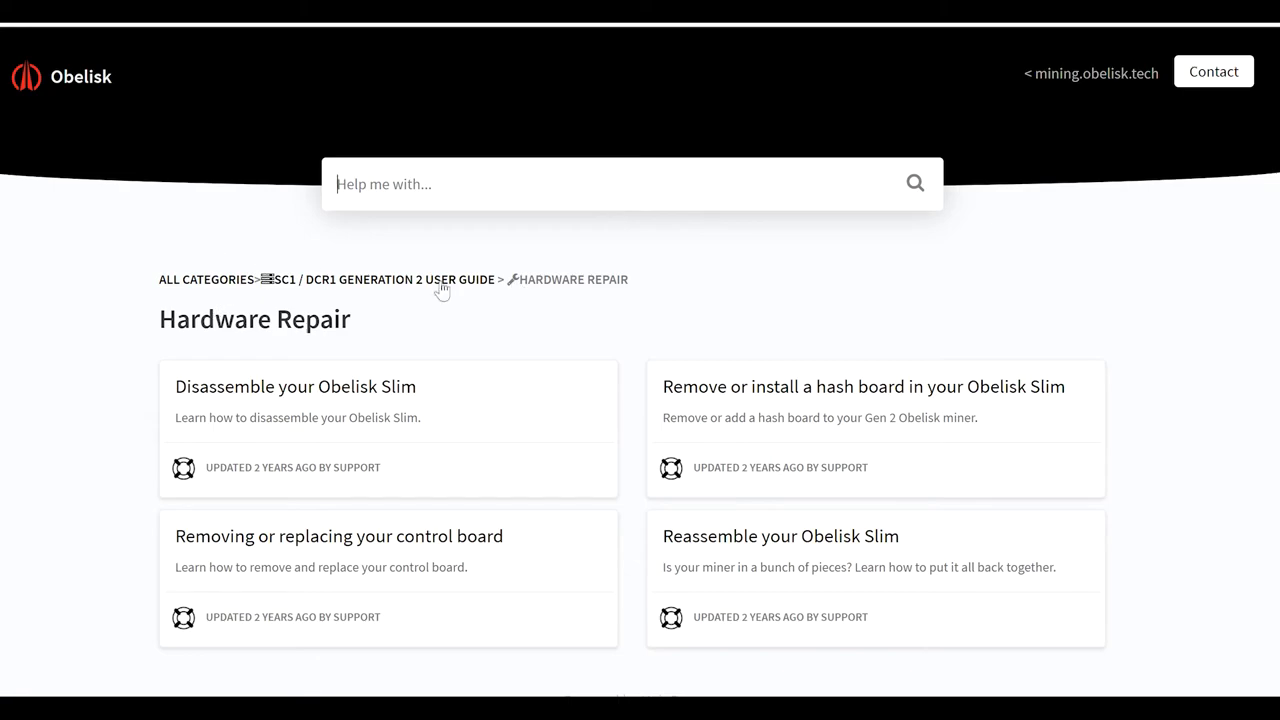
{"action": "mouse_move", "coordinate": [407, 285]}
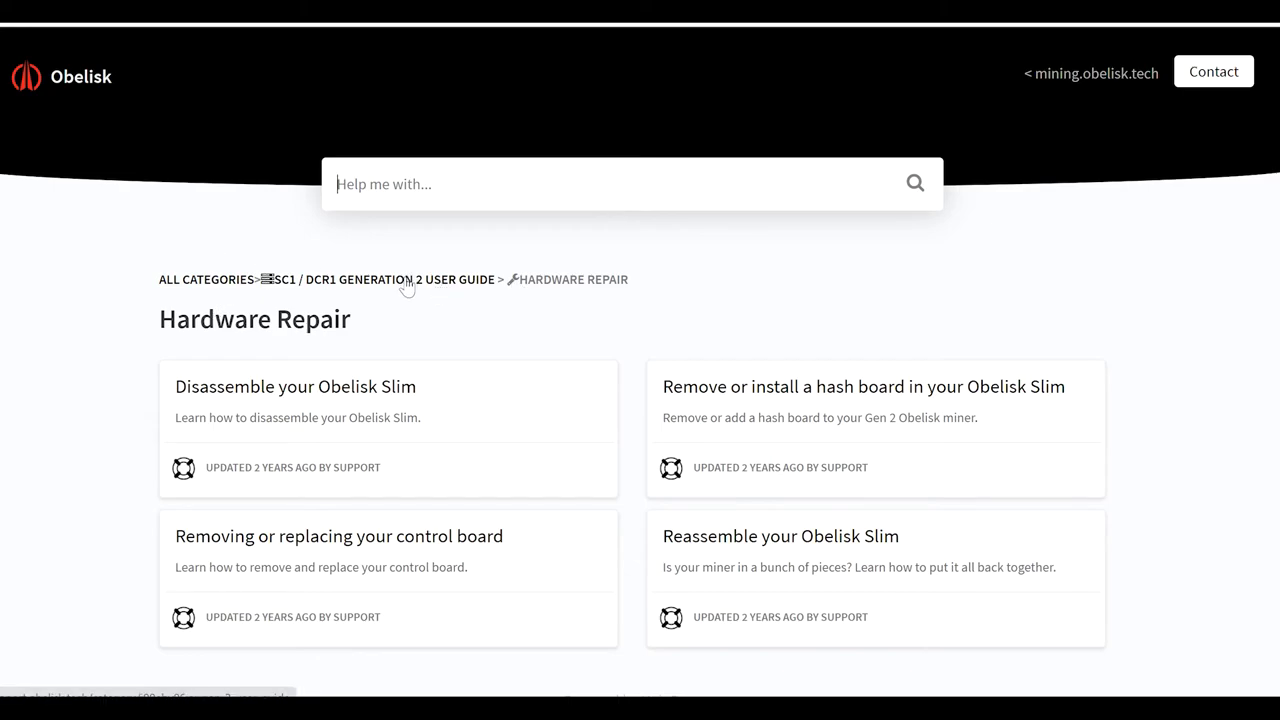
{"action": "mouse_move", "coordinate": [190, 280]}
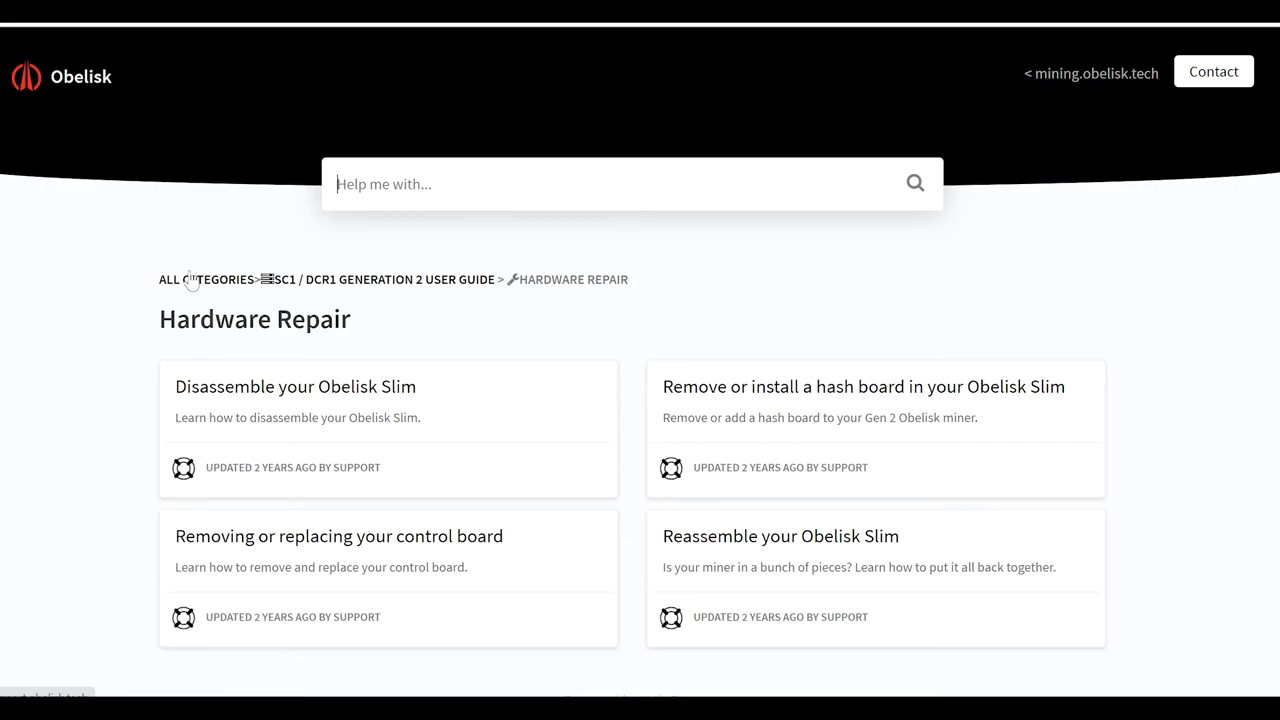
{"action": "mouse_move", "coordinate": [218, 305]}
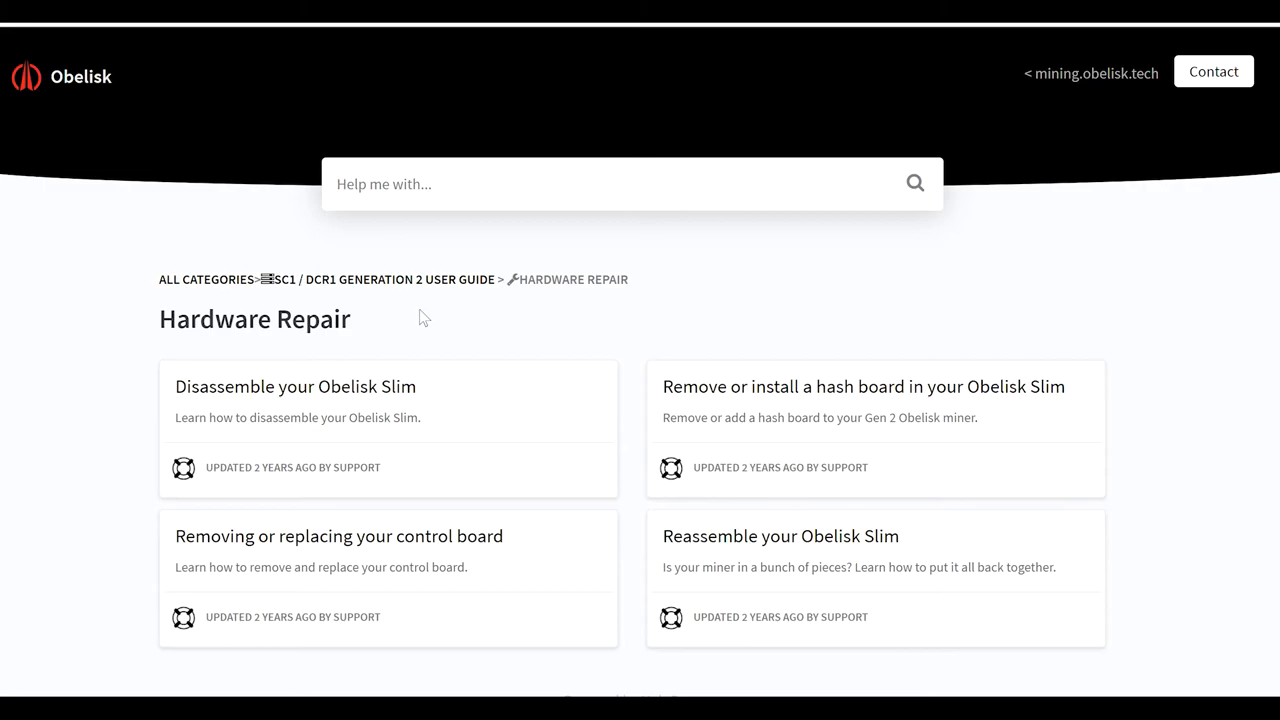
{"action": "mouse_move", "coordinate": [463, 338]}
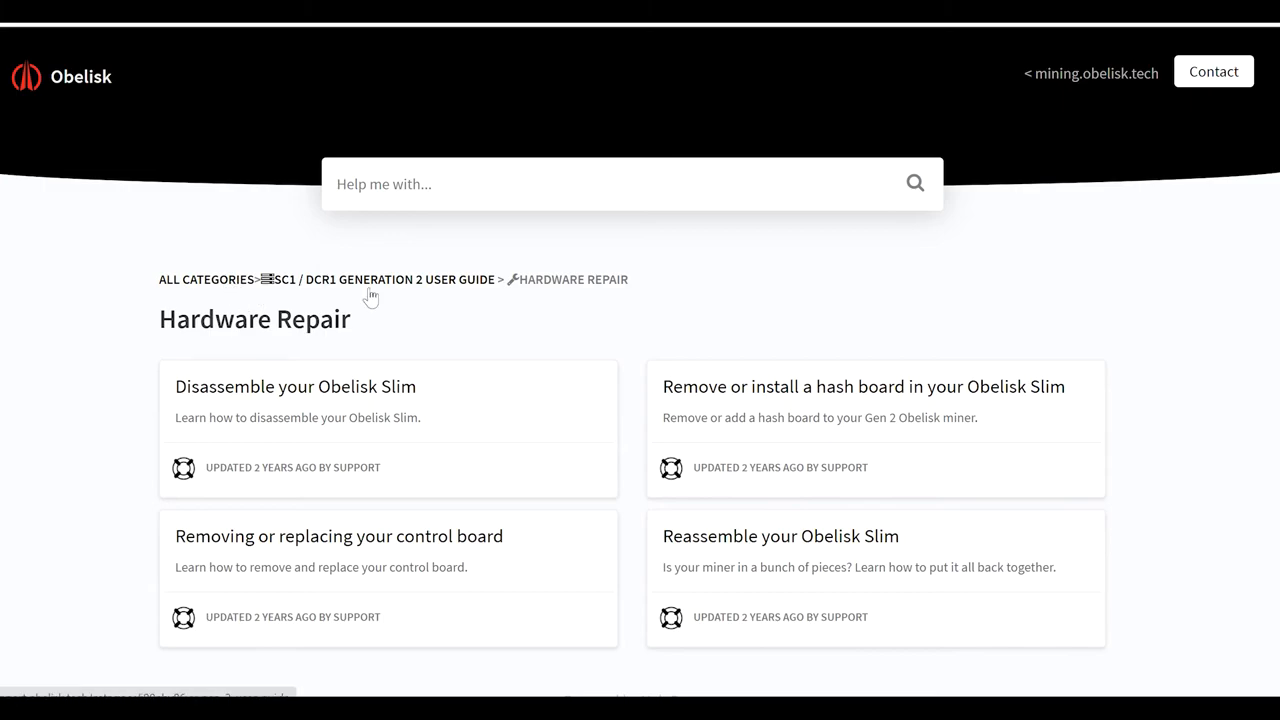
{"action": "mouse_move", "coordinate": [463, 321]}
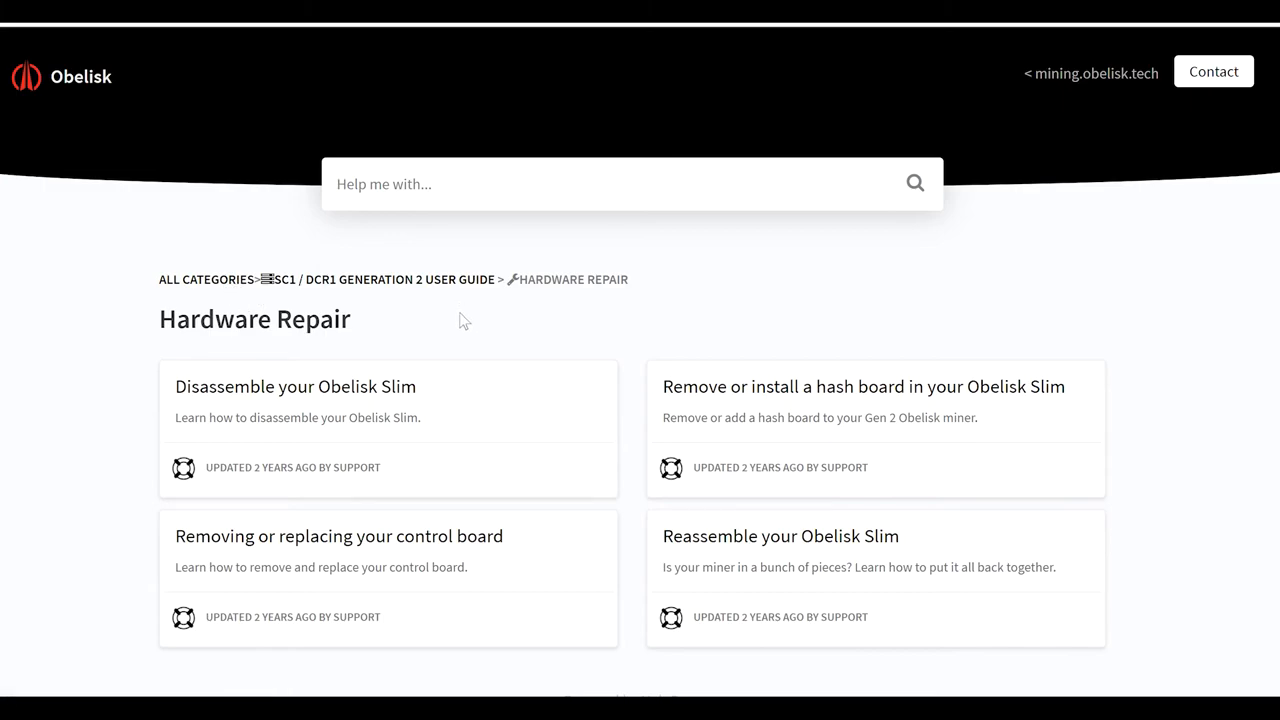
{"action": "mouse_move", "coordinate": [405, 323]}
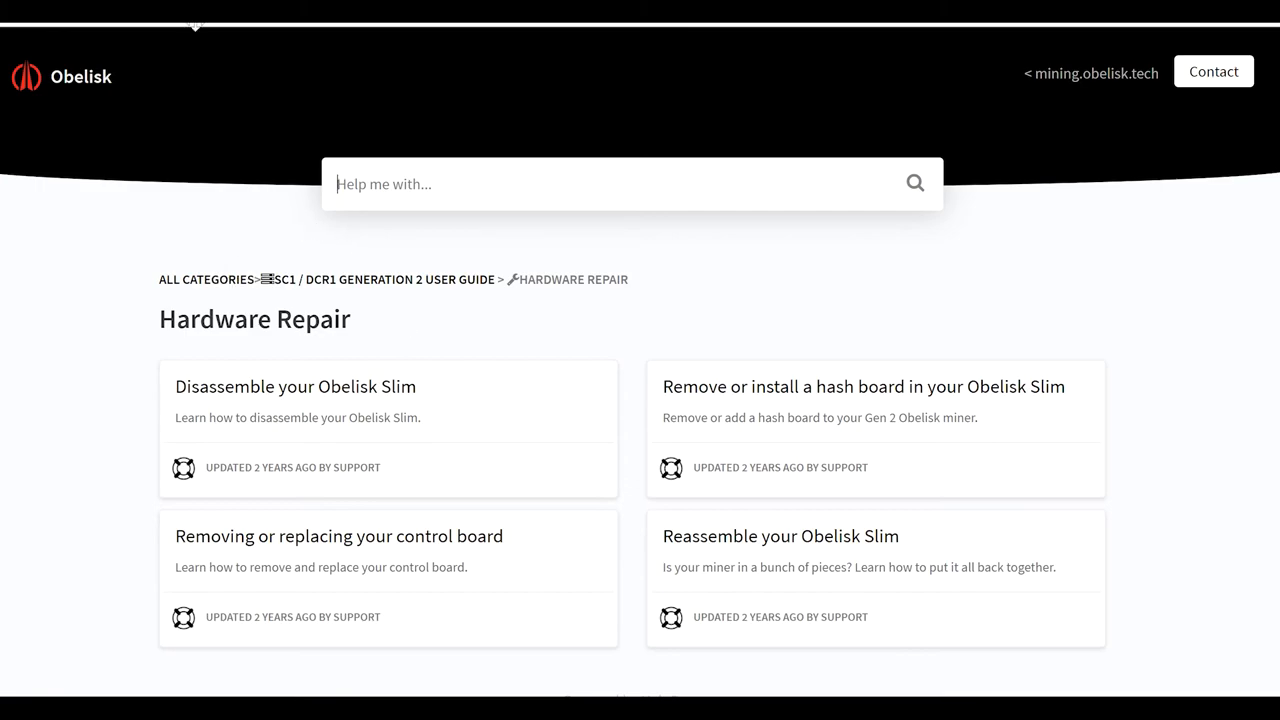
{"action": "mouse_move", "coordinate": [632, 143]}
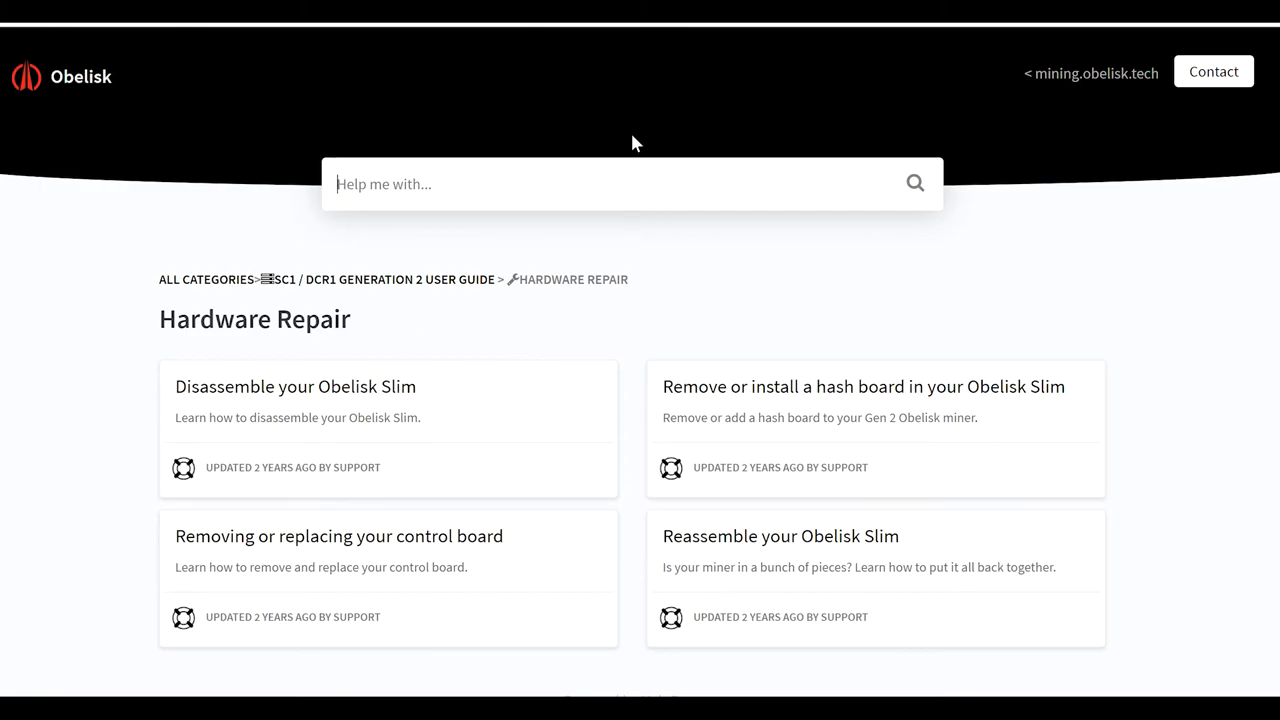
{"action": "mouse_move", "coordinate": [500, 113]}
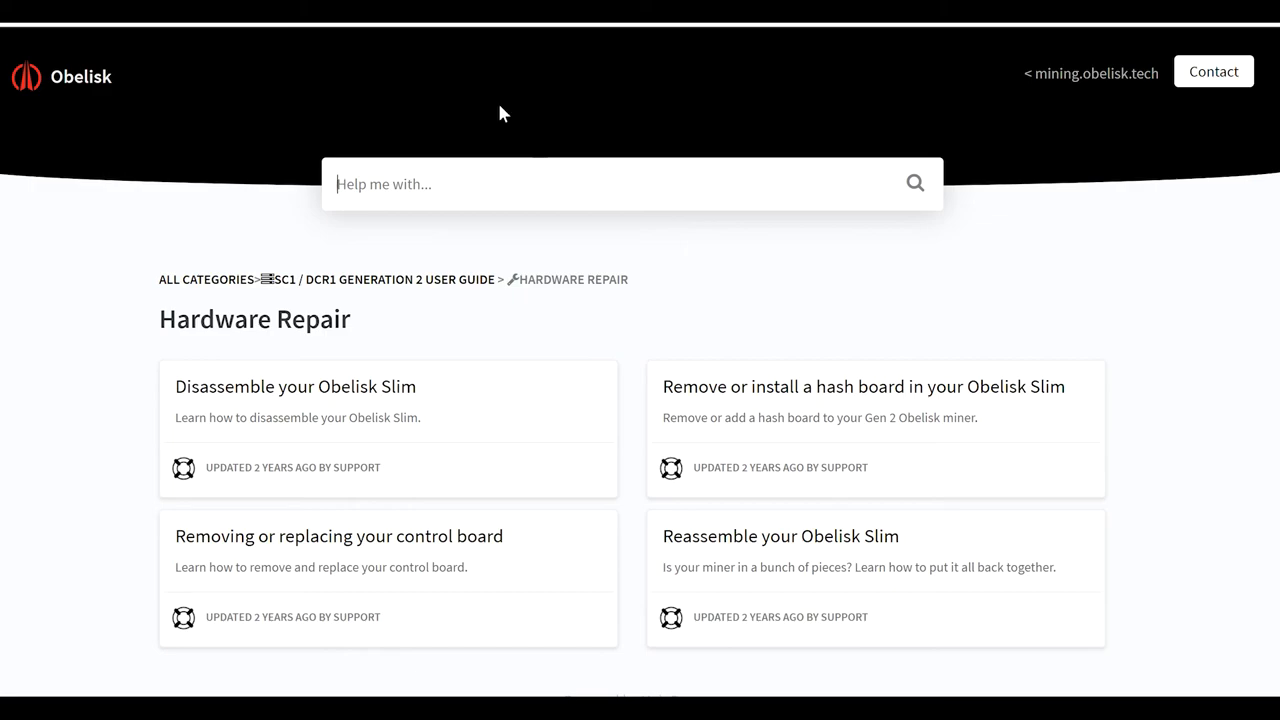
{"action": "mouse_move", "coordinate": [448, 340]}
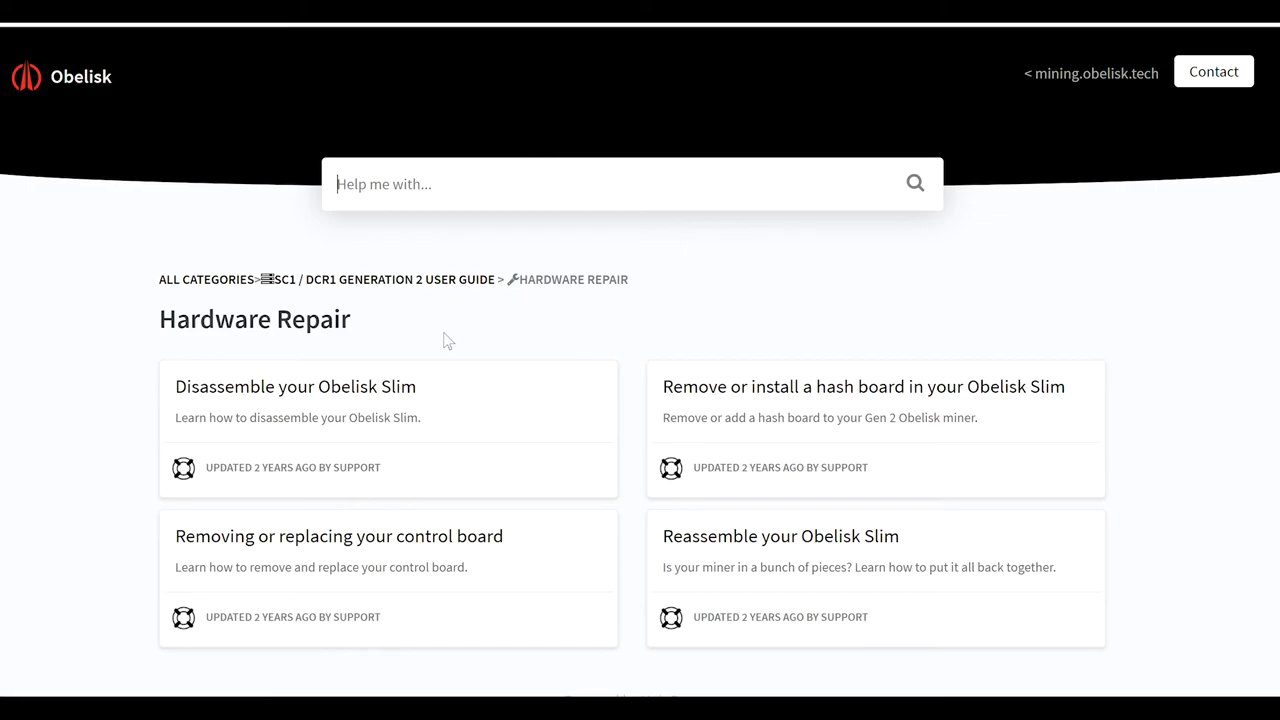
{"action": "mouse_move", "coordinate": [669, 330]}
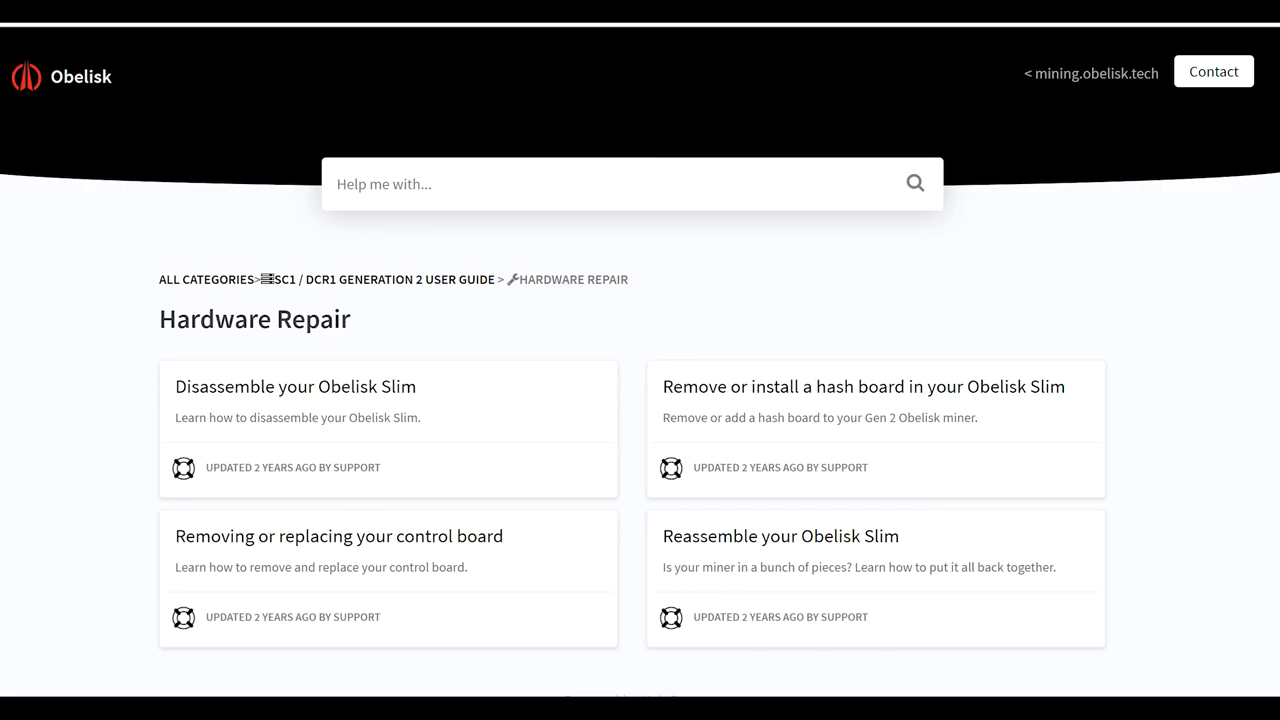
{"action": "mouse_move", "coordinate": [700, 248]}
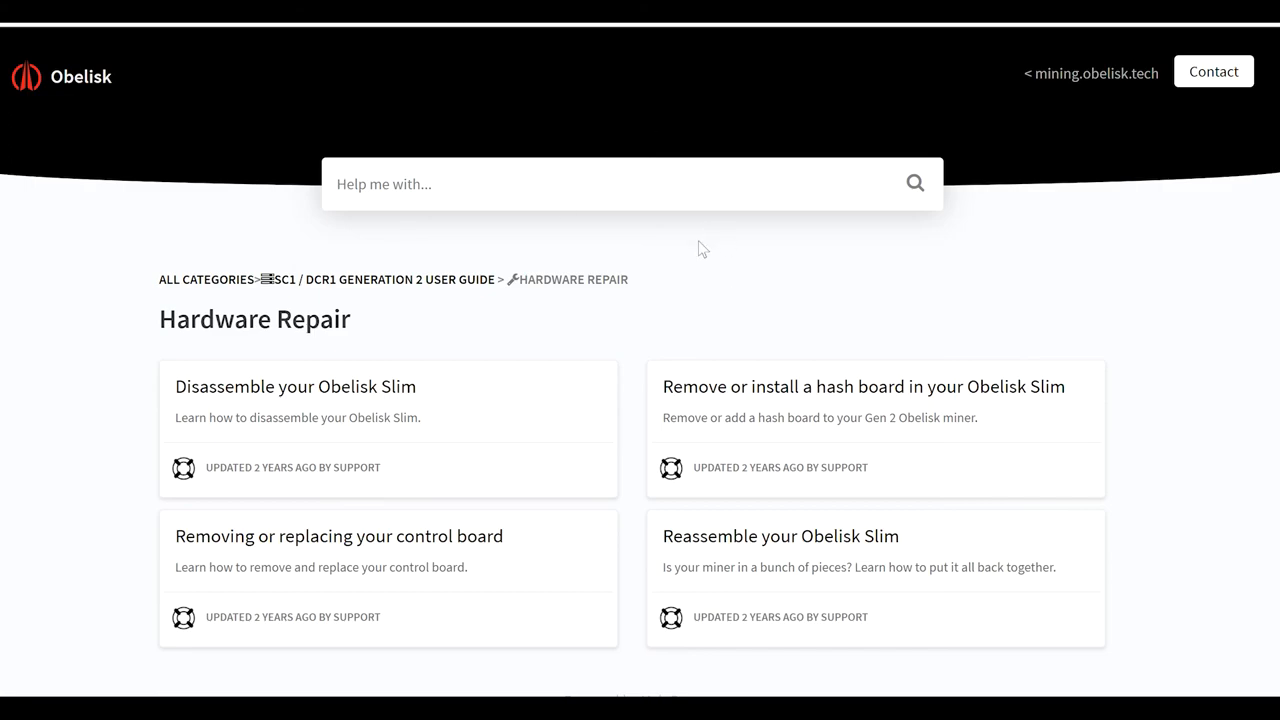